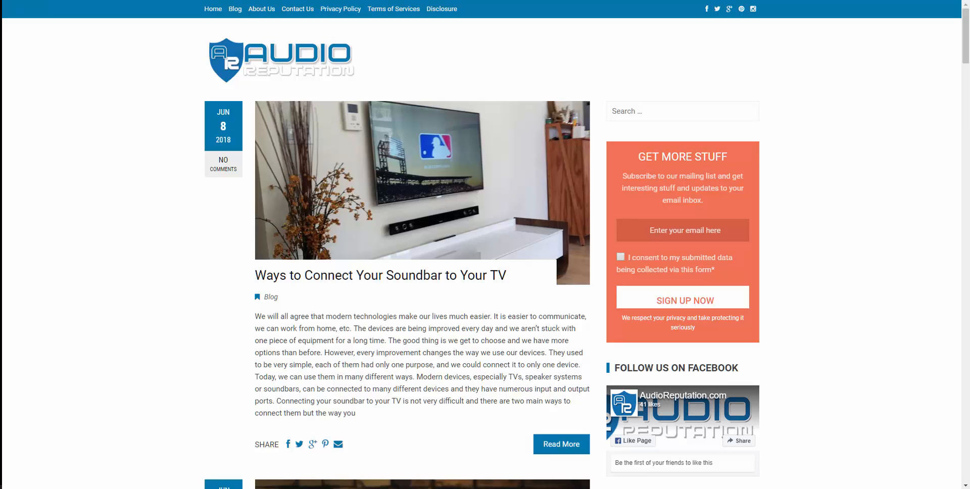
- Scroll through audioreputation.com's overview: 12.8K organic traffic, 1.5K backlinks and top organic keywords
scroll(down, 3)
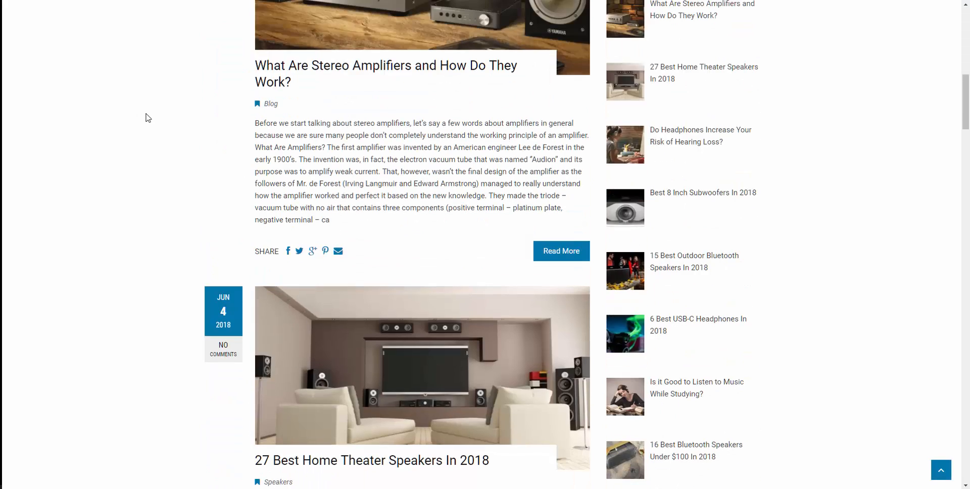
scroll(down, 3)
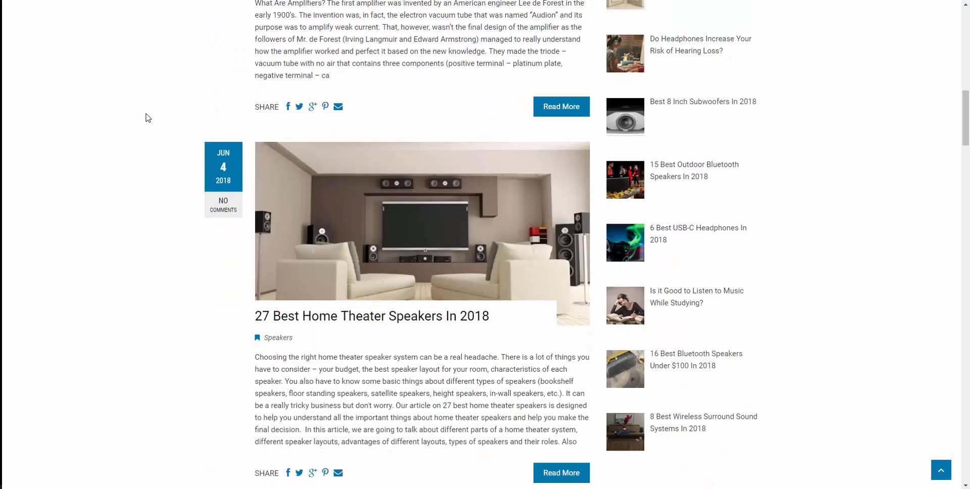
scroll(down, 3)
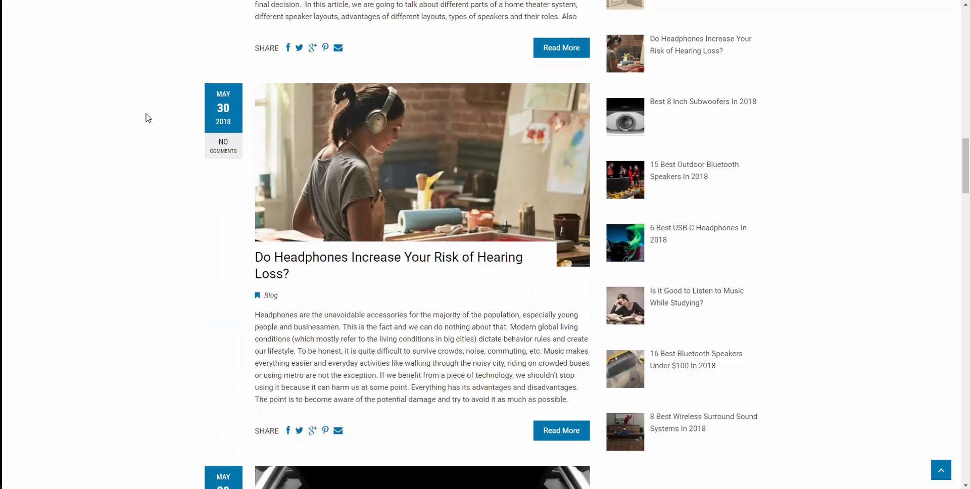
scroll(down, 3)
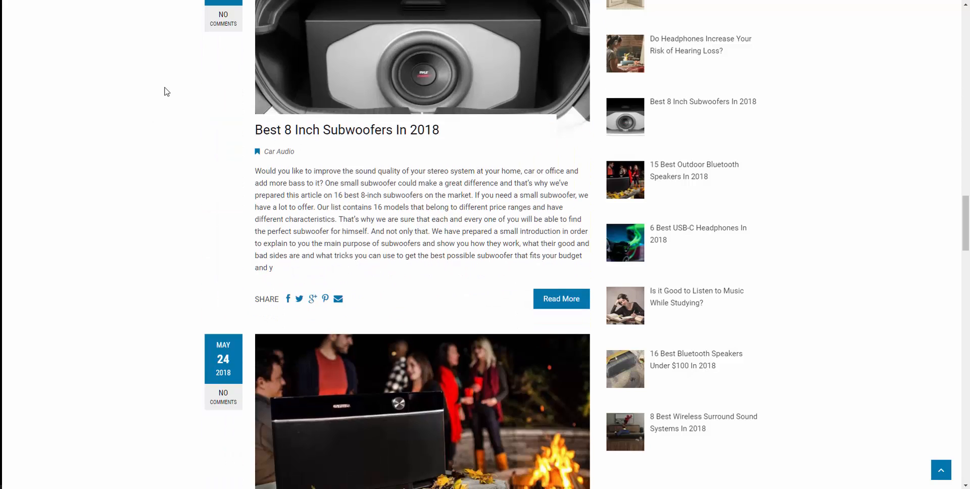
scroll(down, 3)
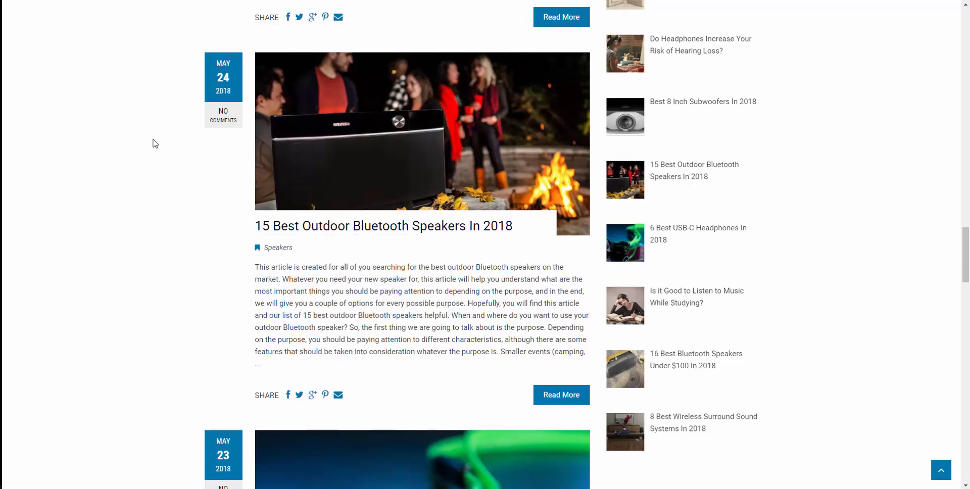
scroll(down, 3)
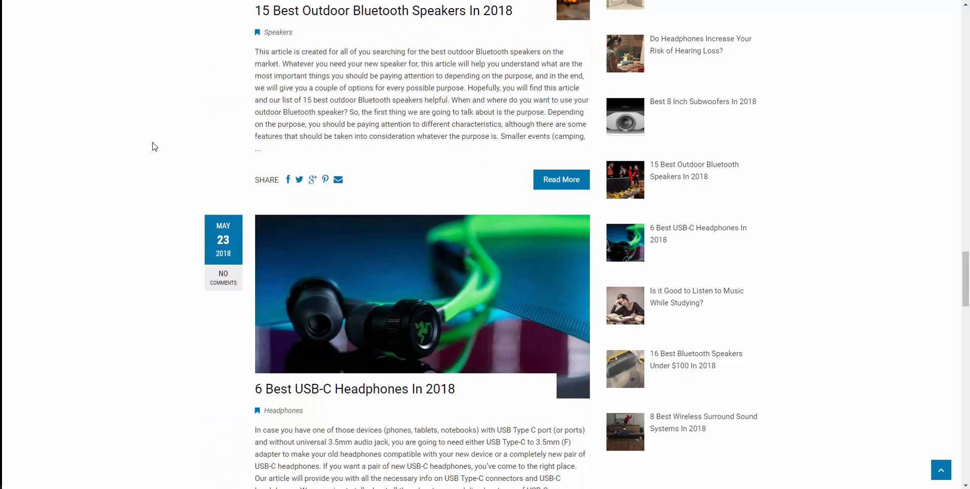
scroll(down, 3)
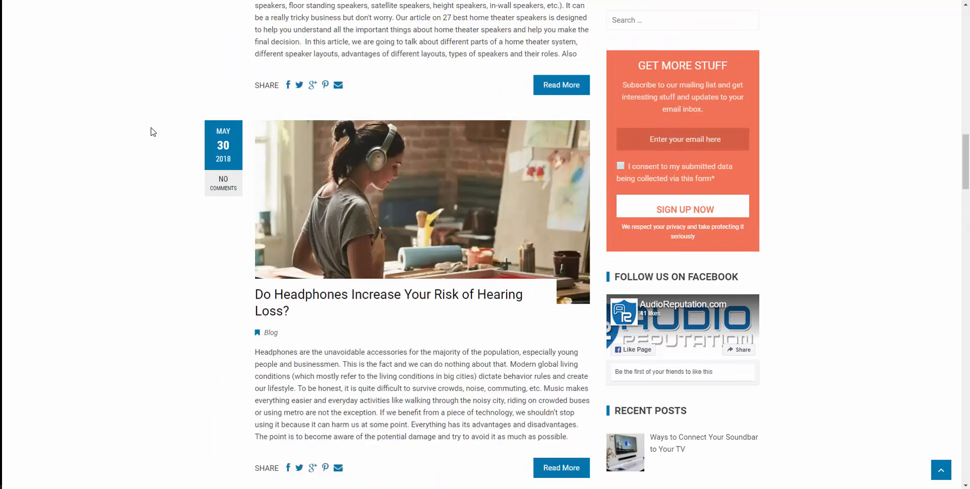
scroll(up, 3)
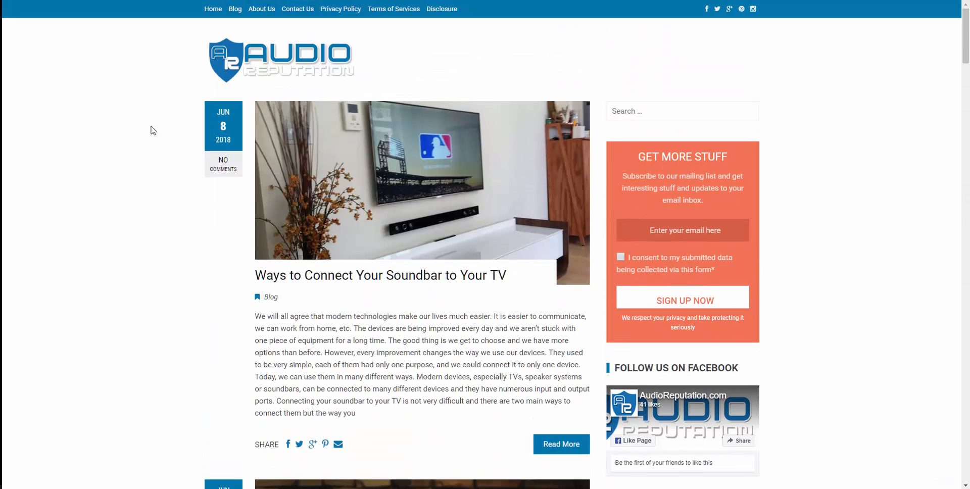
mouse_move(149, 114)
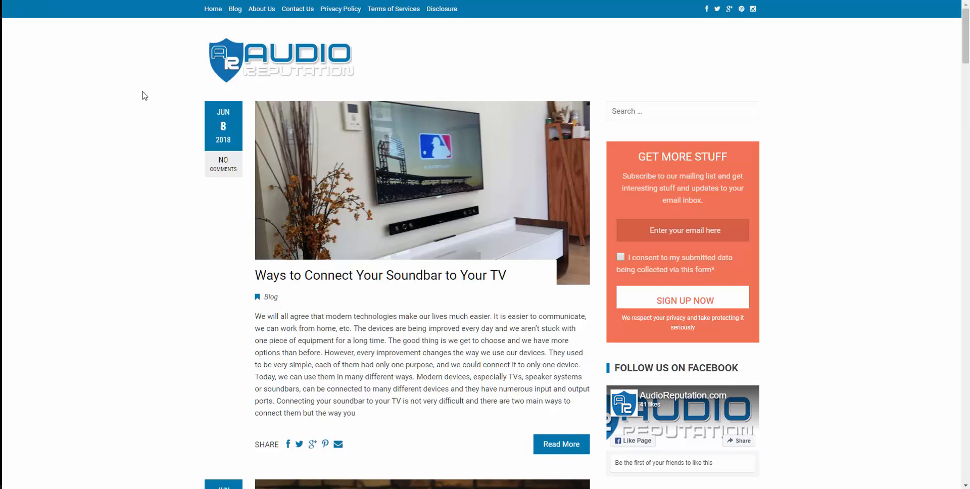
mouse_move(258, 216)
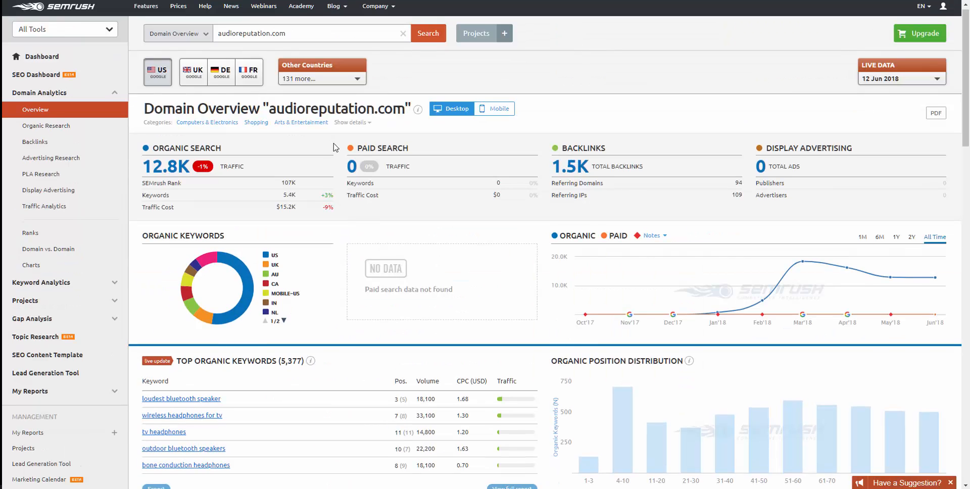
scroll(down, 3)
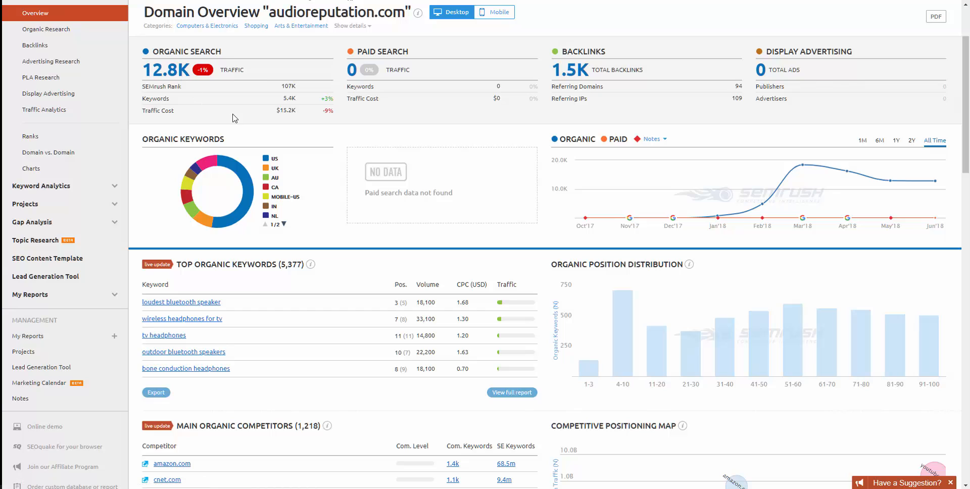
mouse_move(585, 221)
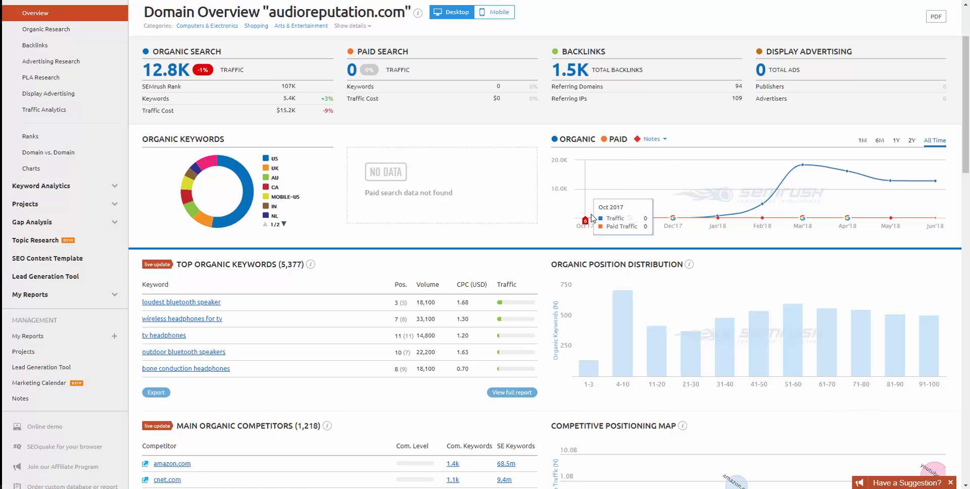
mouse_move(668, 222)
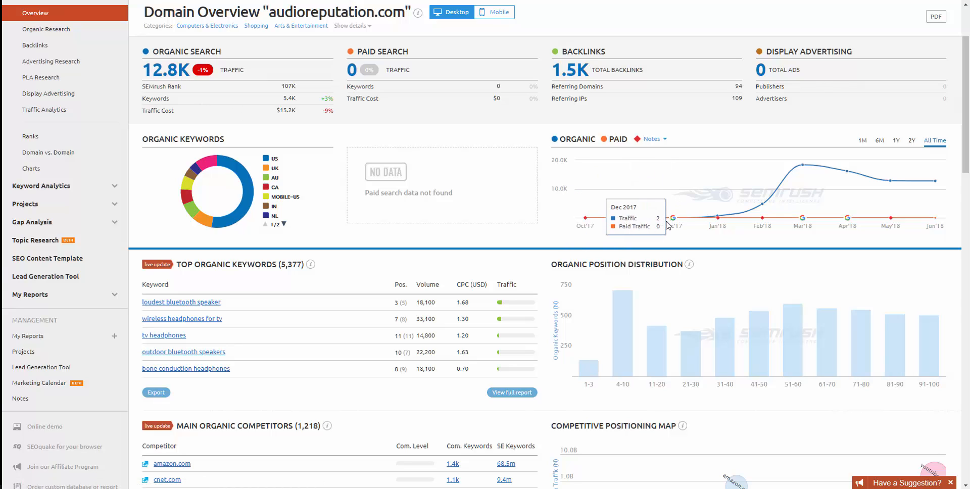
mouse_move(719, 221)
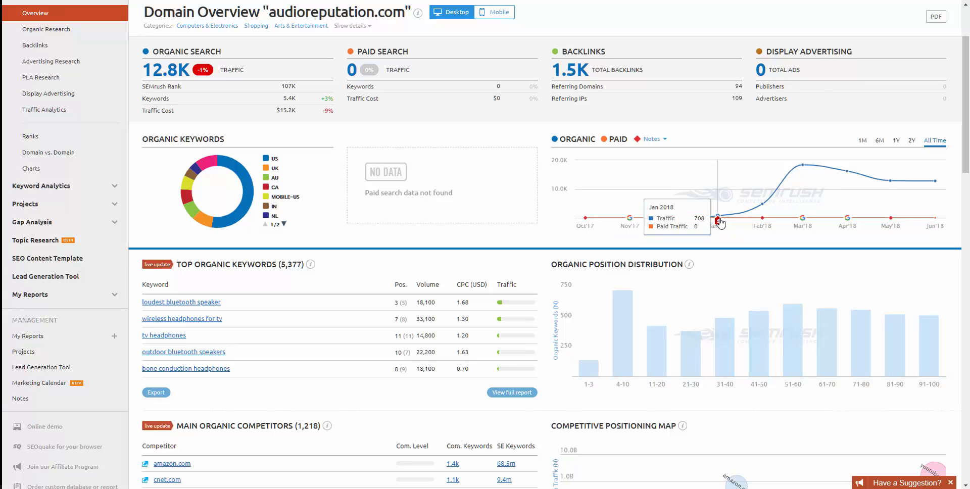
mouse_move(766, 216)
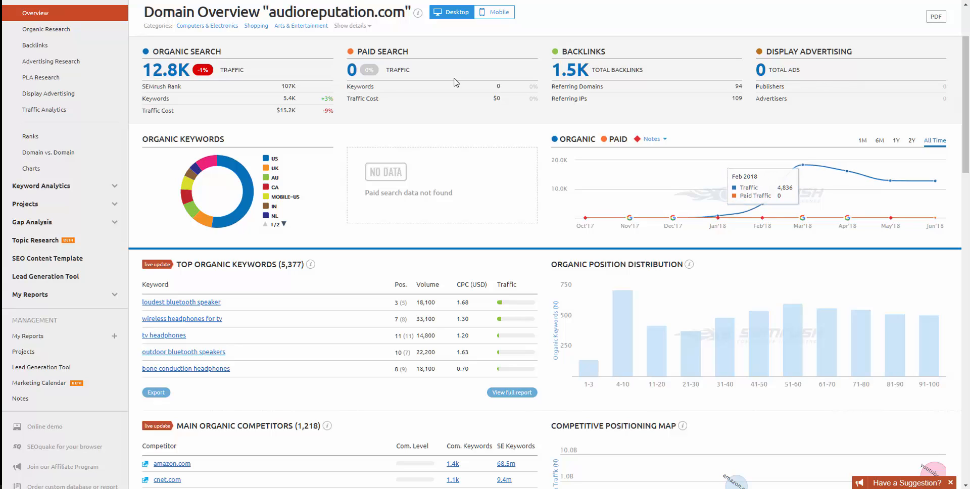
mouse_move(320, 121)
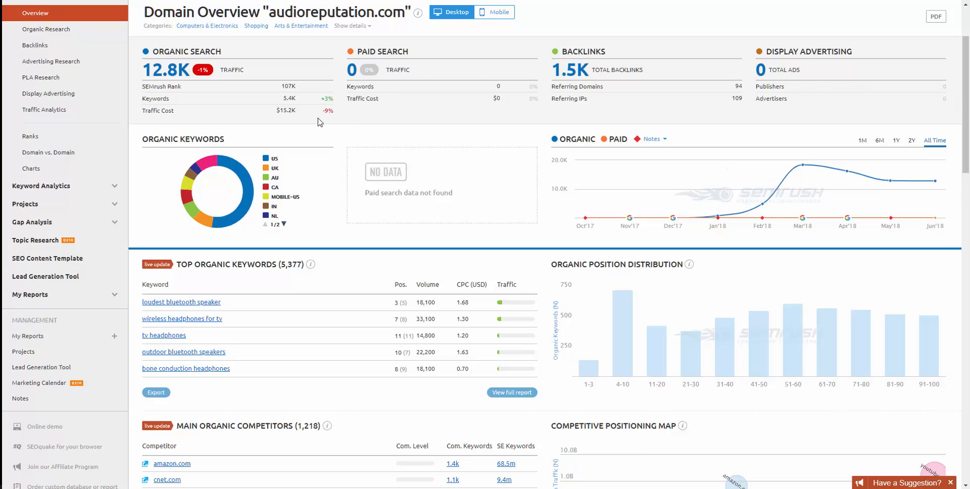
mouse_move(570, 86)
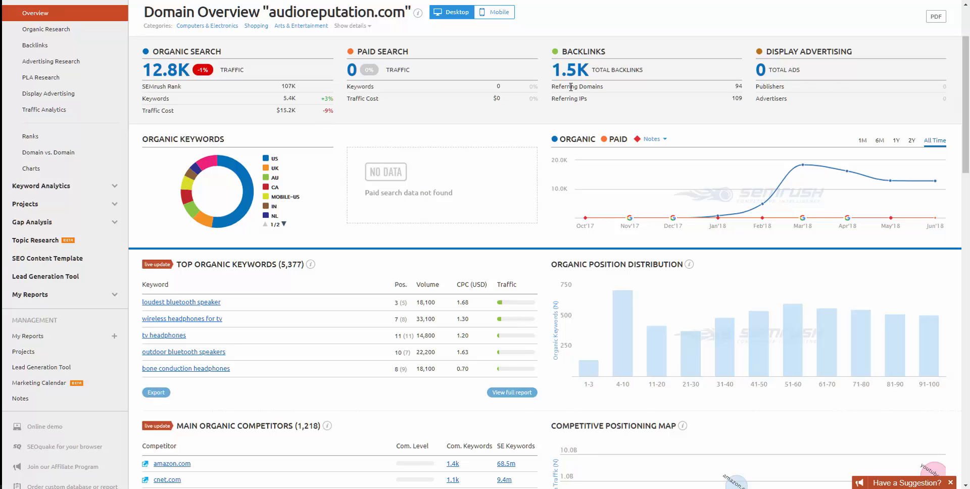
mouse_move(535, 147)
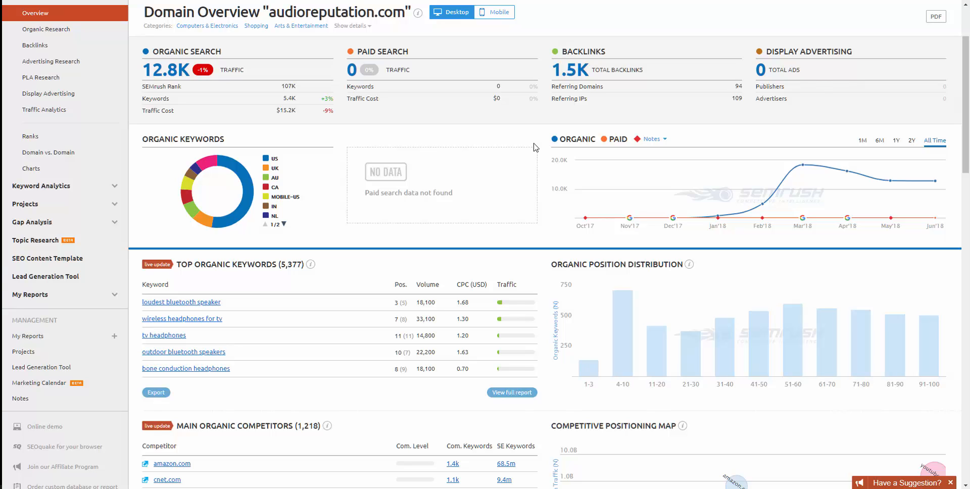
mouse_move(532, 220)
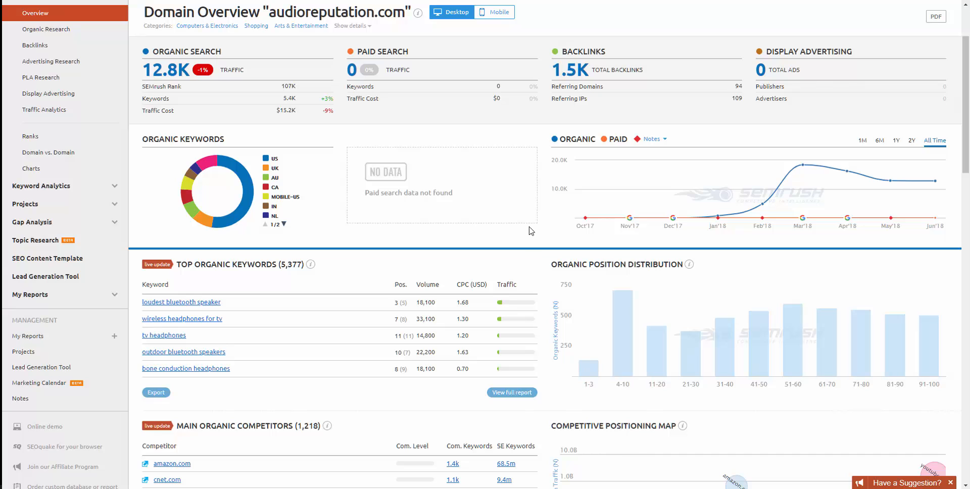
scroll(down, 3)
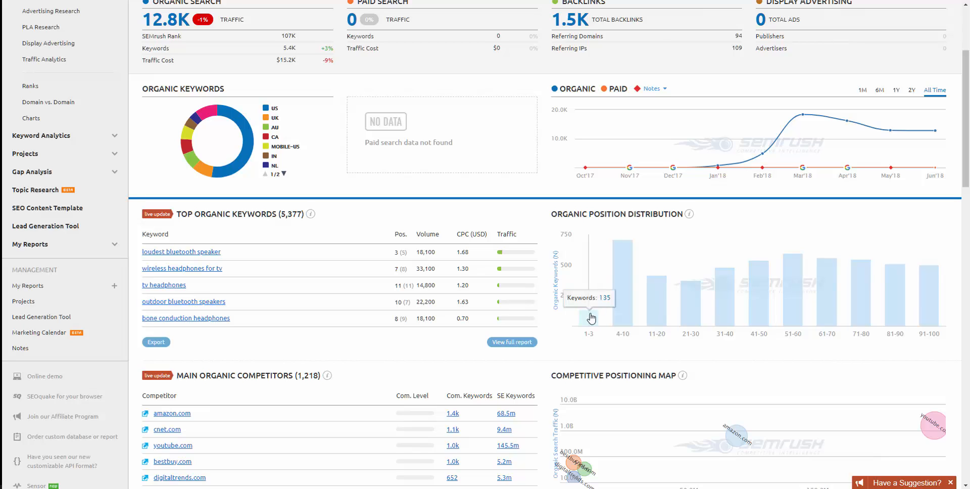
mouse_move(613, 340)
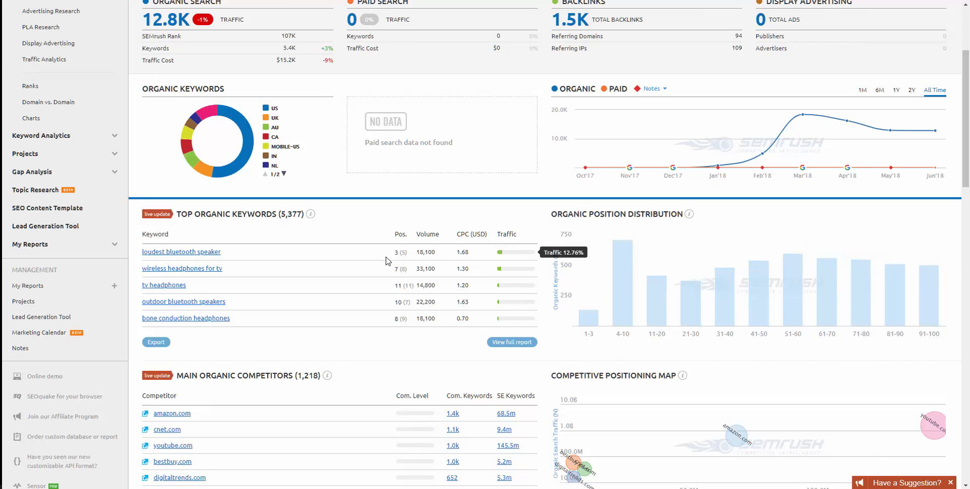
mouse_move(421, 259)
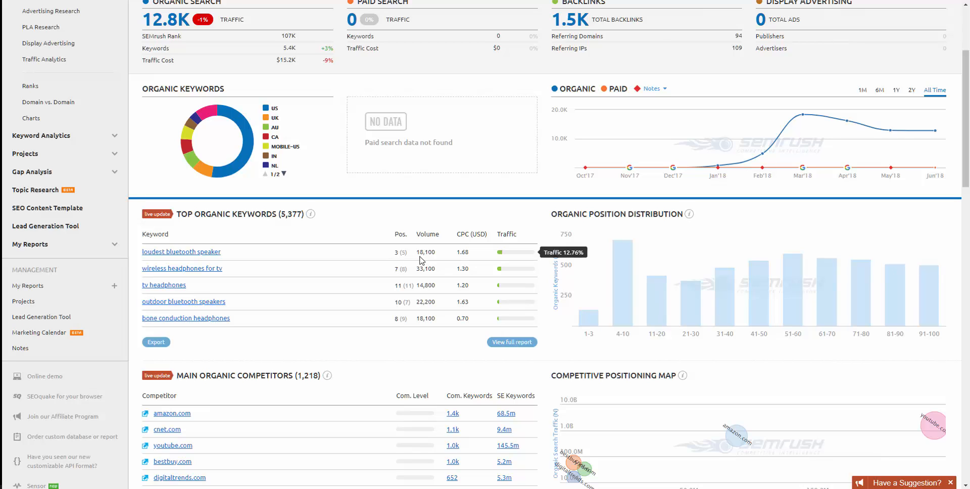
mouse_move(421, 251)
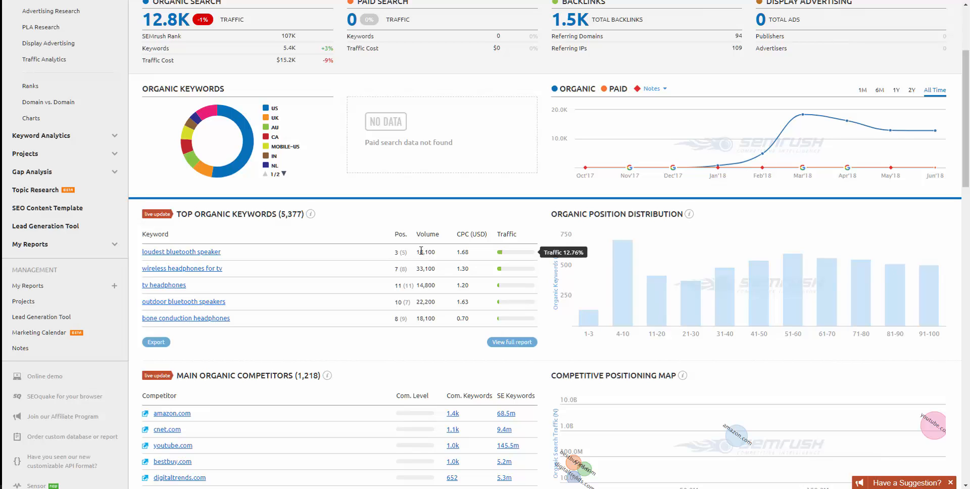
mouse_move(493, 225)
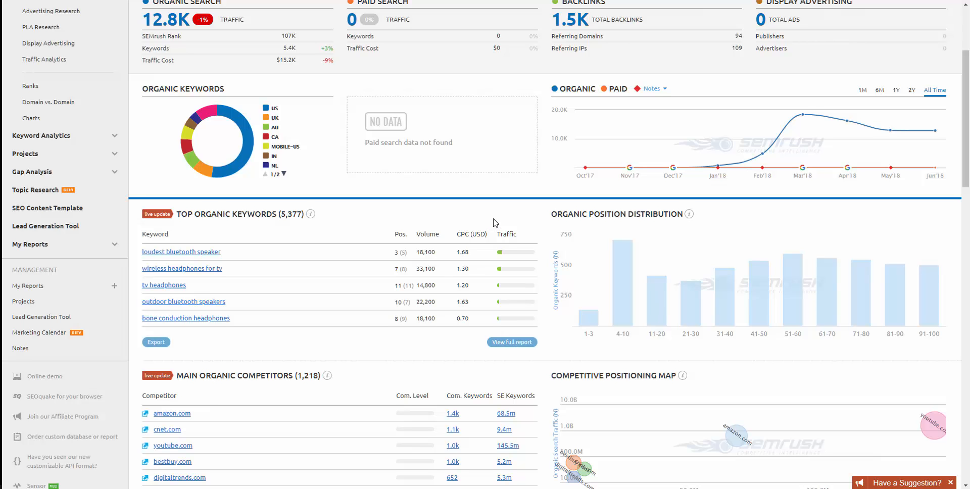
scroll(down, 3)
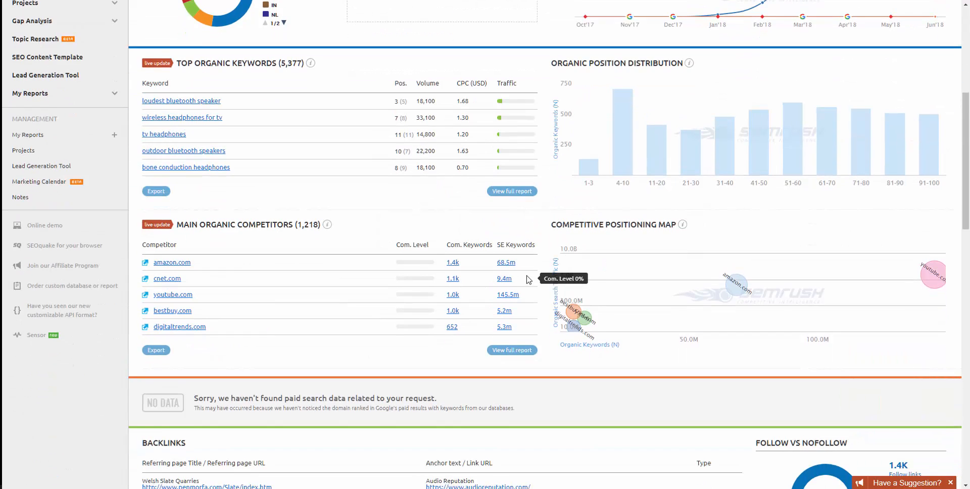
scroll(down, 3)
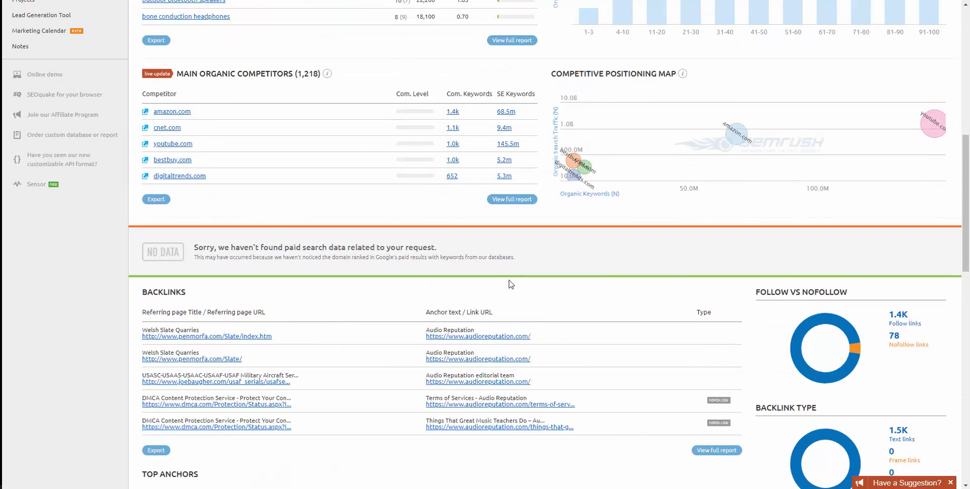
mouse_move(658, 335)
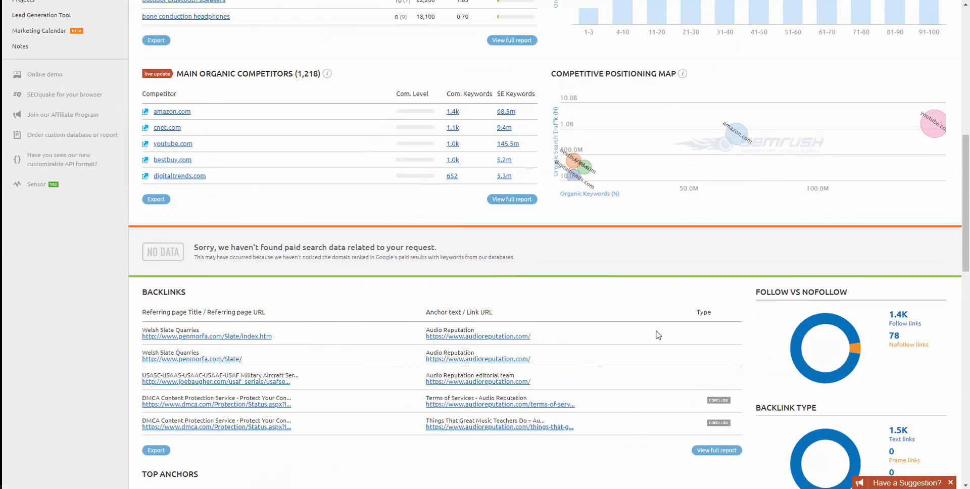
mouse_move(661, 300)
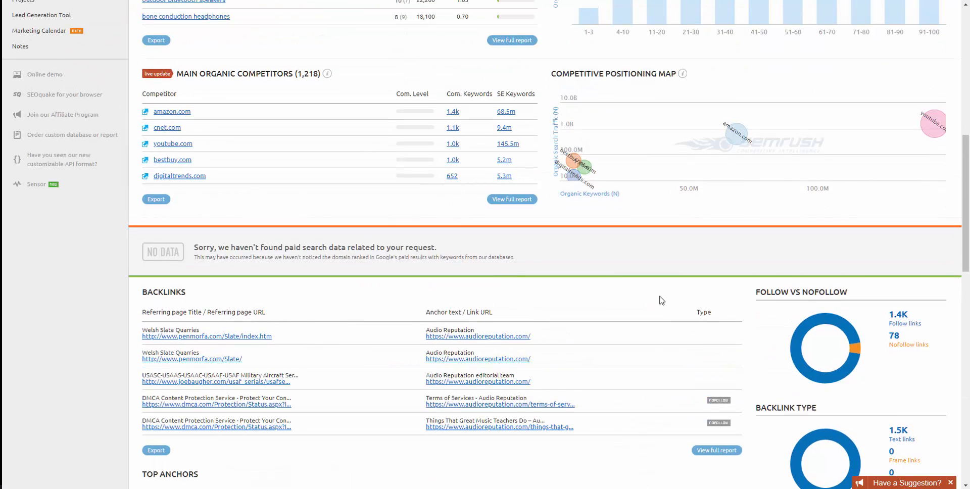
scroll(down, 3)
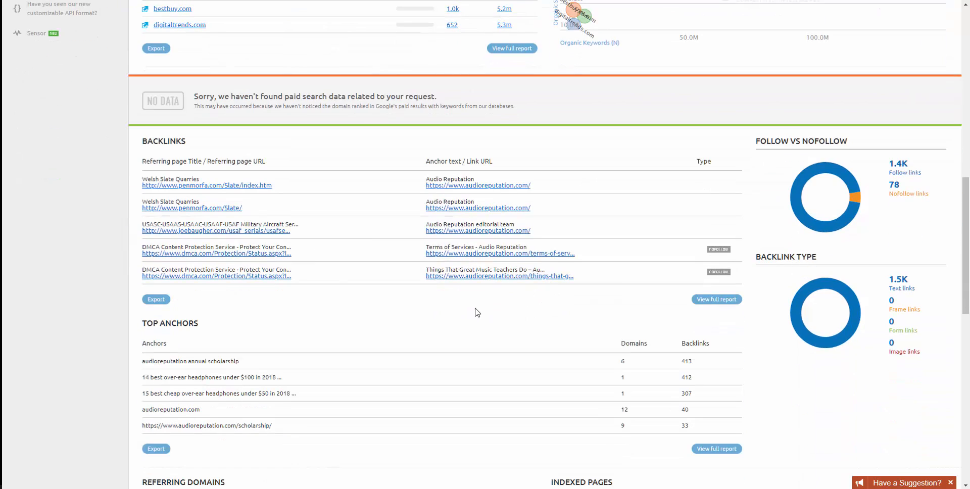
mouse_move(150, 357)
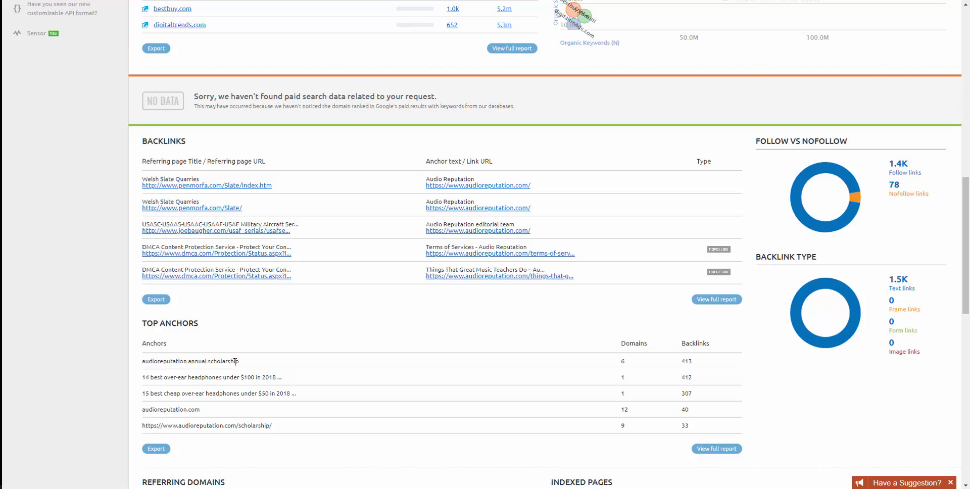
mouse_move(269, 326)
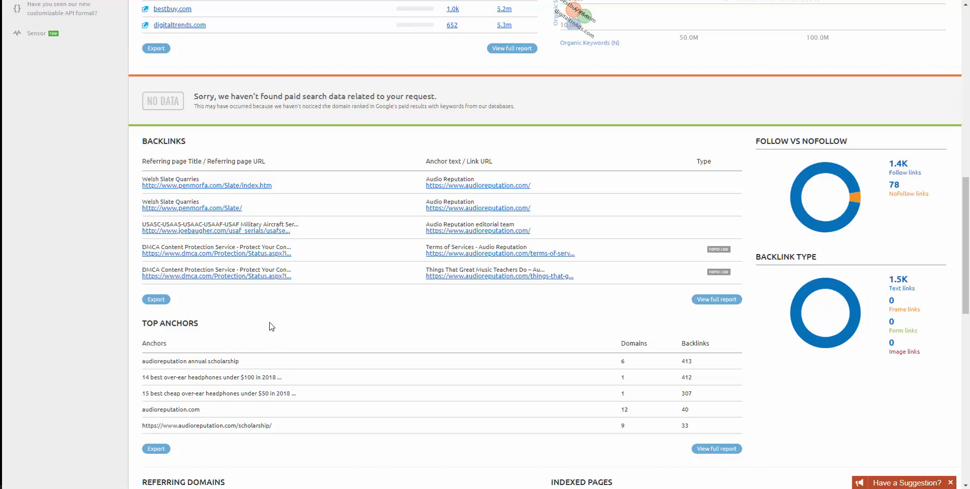
mouse_move(257, 320)
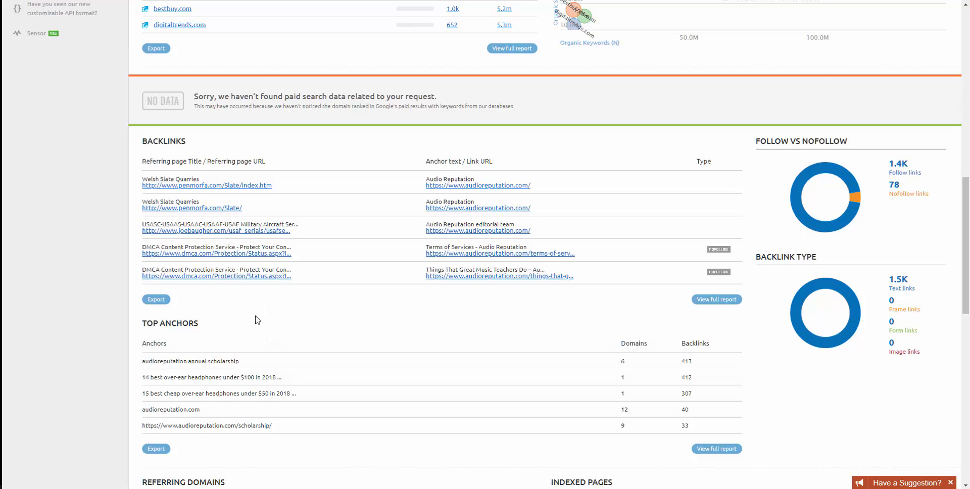
mouse_move(354, 320)
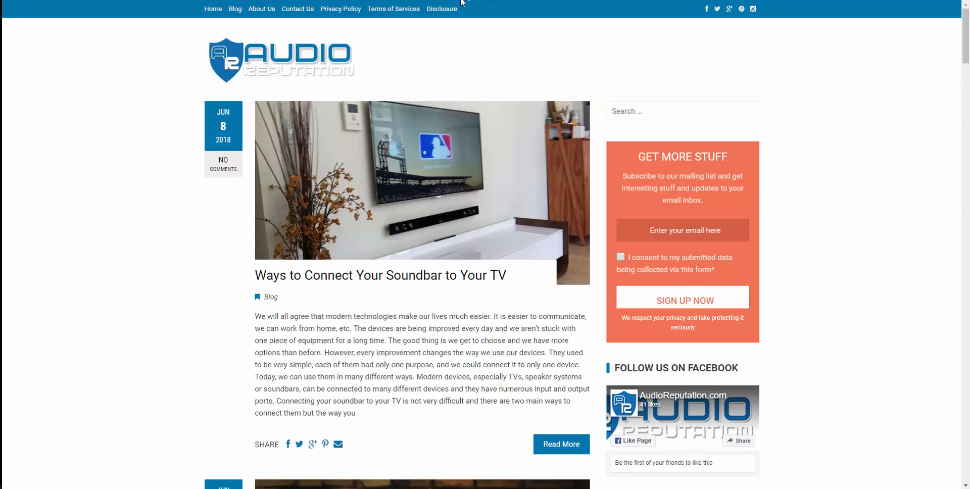
mouse_move(234, 9)
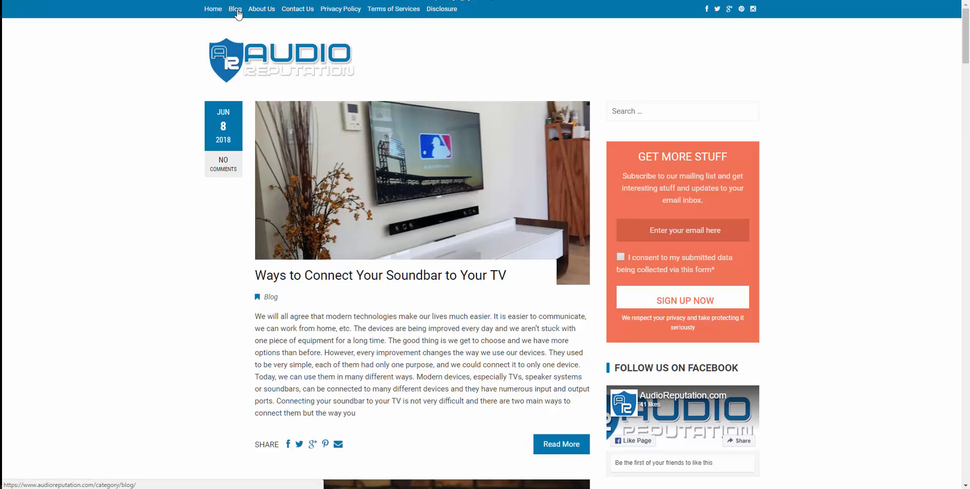
- View the Blog and About Us pages, ending on the Contact Us form
click(234, 9)
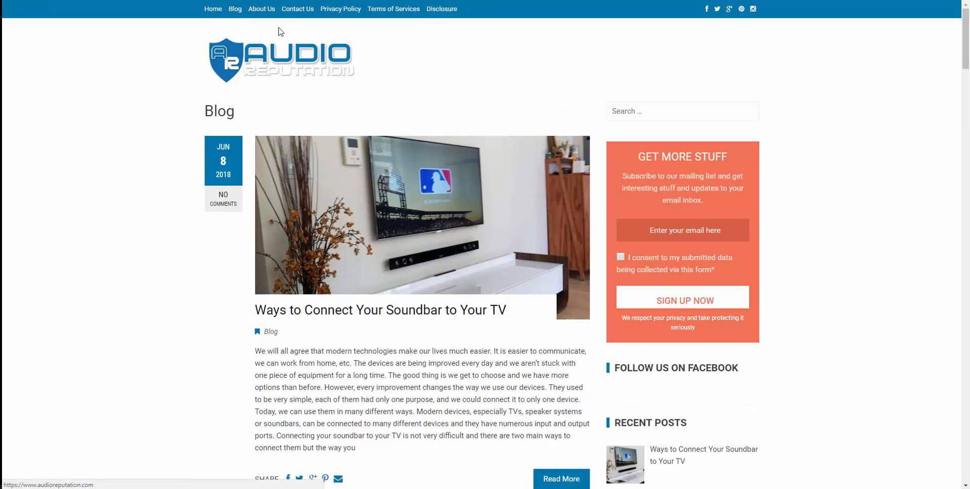
click(260, 9)
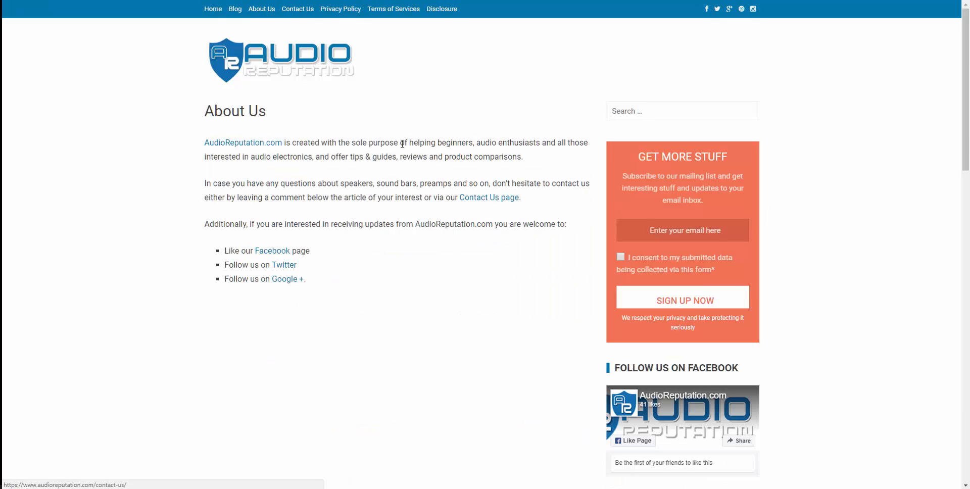
click(297, 8)
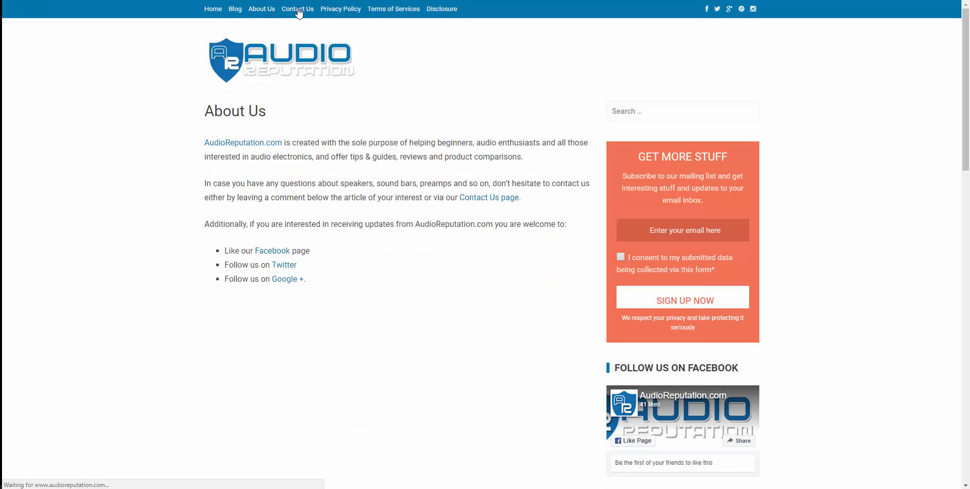
click(297, 8)
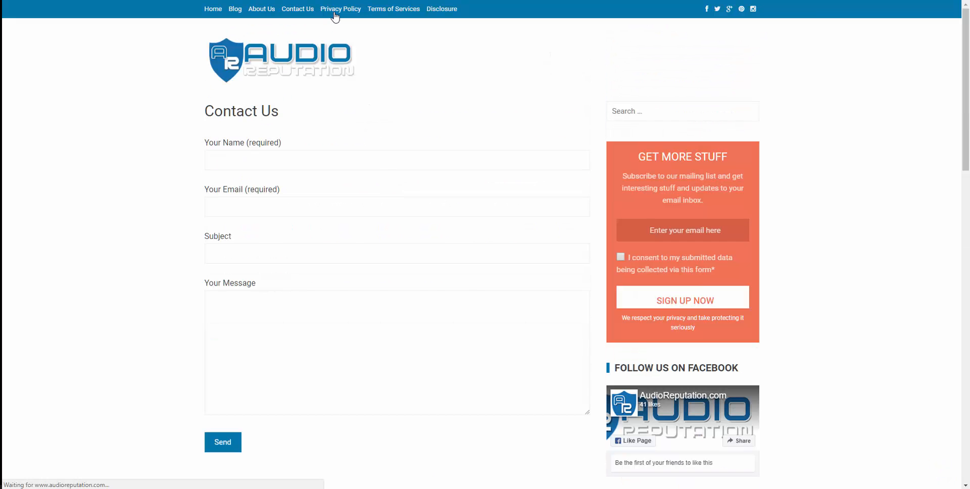
- Read through the site's Privacy Policy page
click(340, 9)
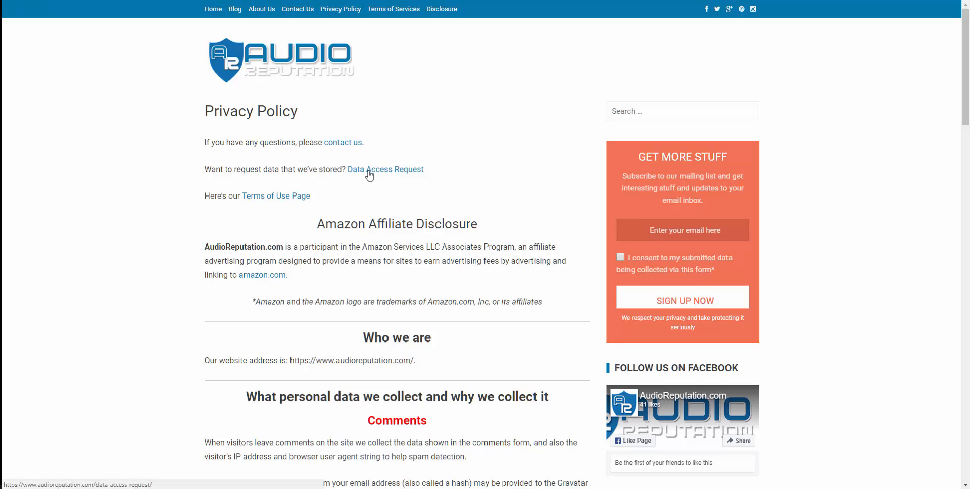
mouse_move(295, 199)
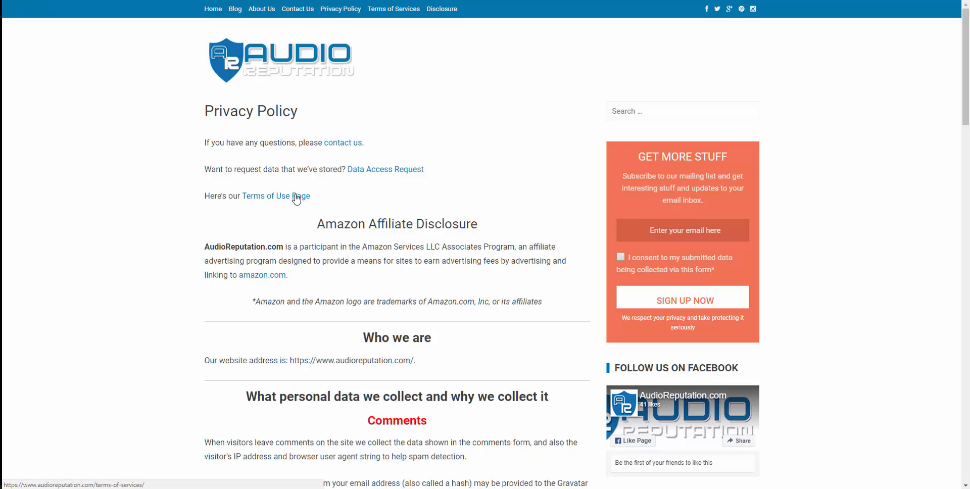
scroll(down, 3)
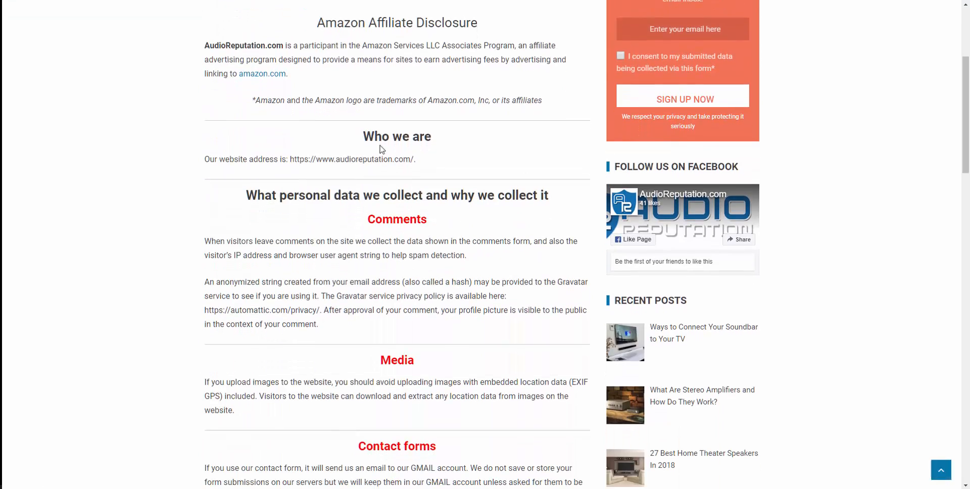
scroll(down, 3)
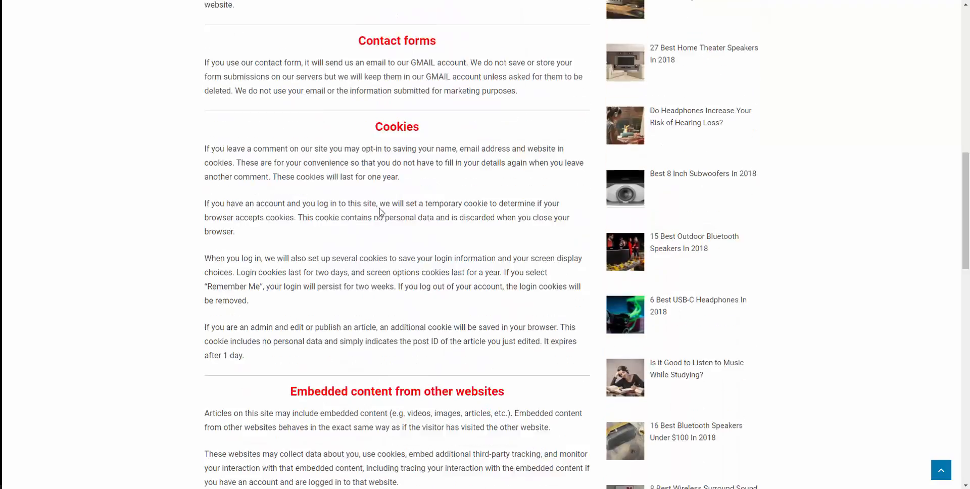
scroll(down, 3)
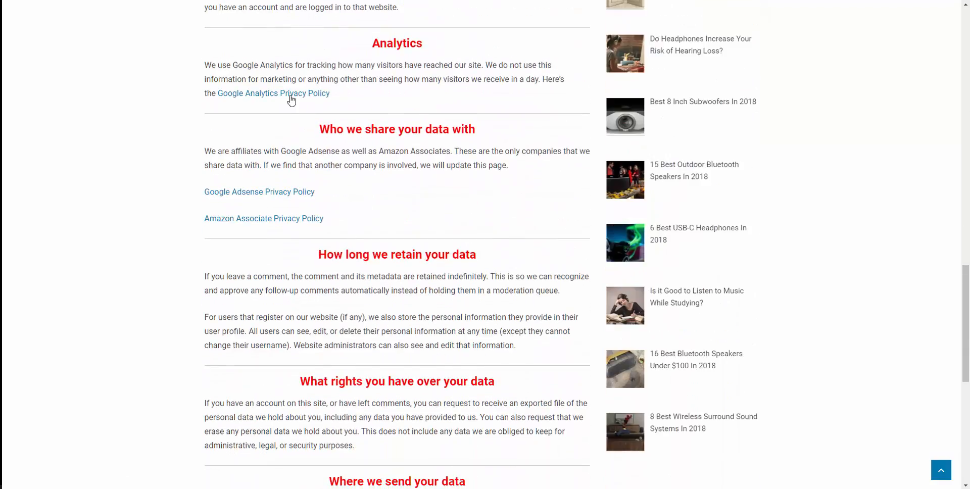
scroll(down, 3)
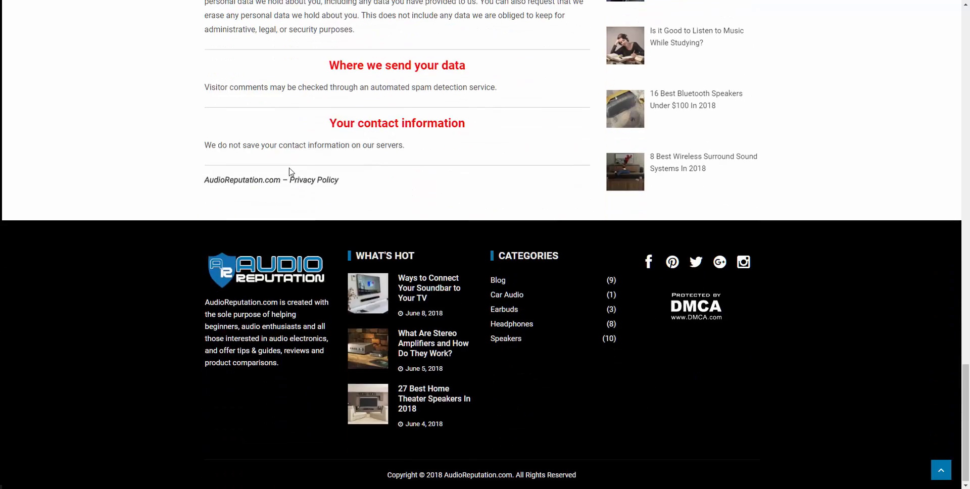
scroll(up, 3)
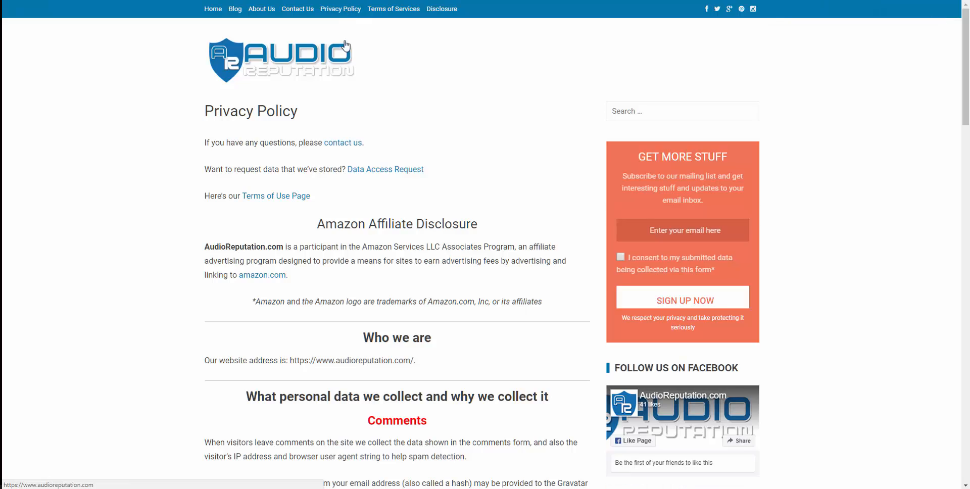
- Skim the Terms of Services, then go to the Amazon affiliate Disclosure page
click(394, 9)
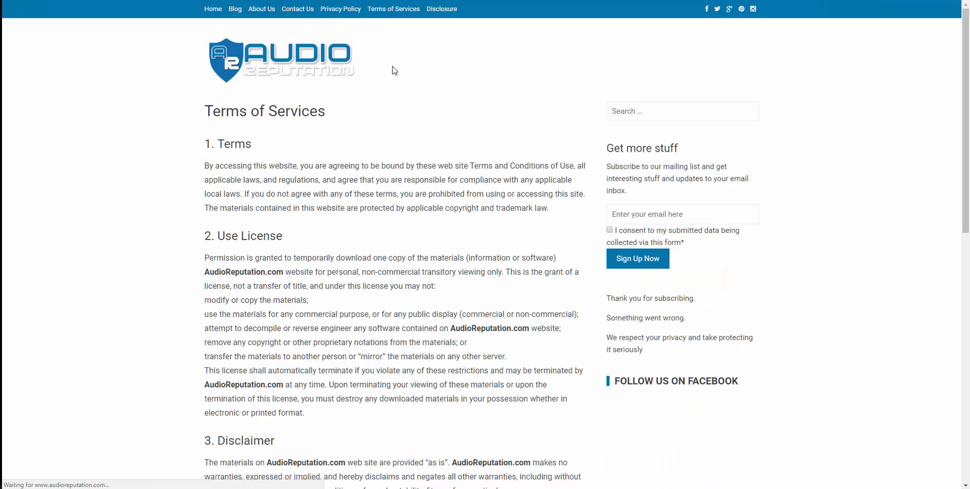
scroll(down, 3)
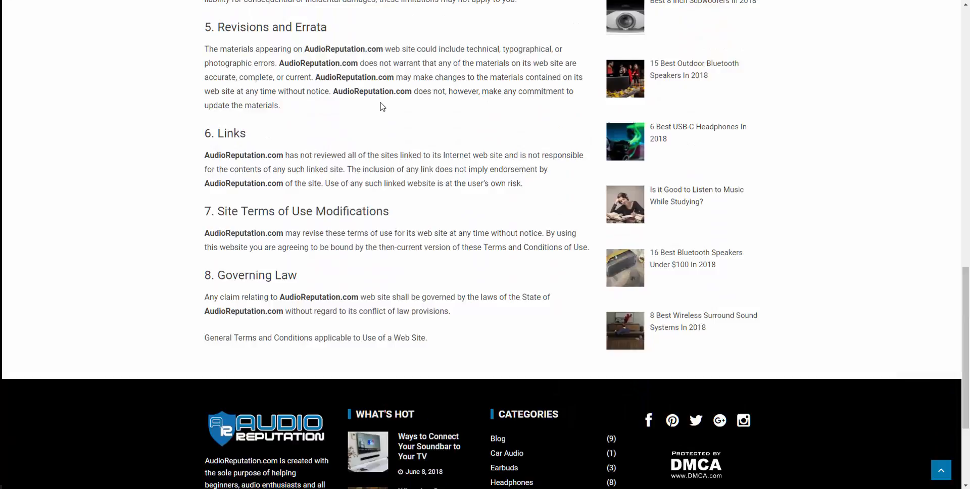
scroll(down, 3)
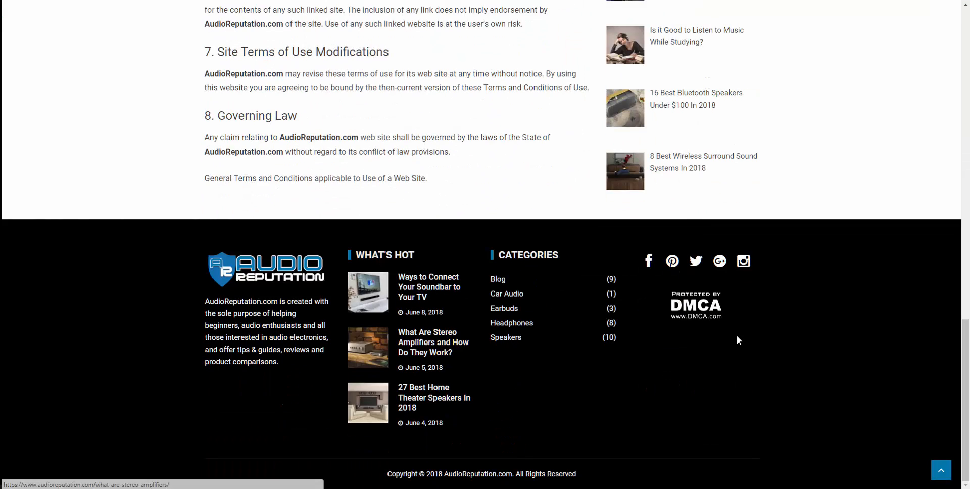
mouse_move(267, 367)
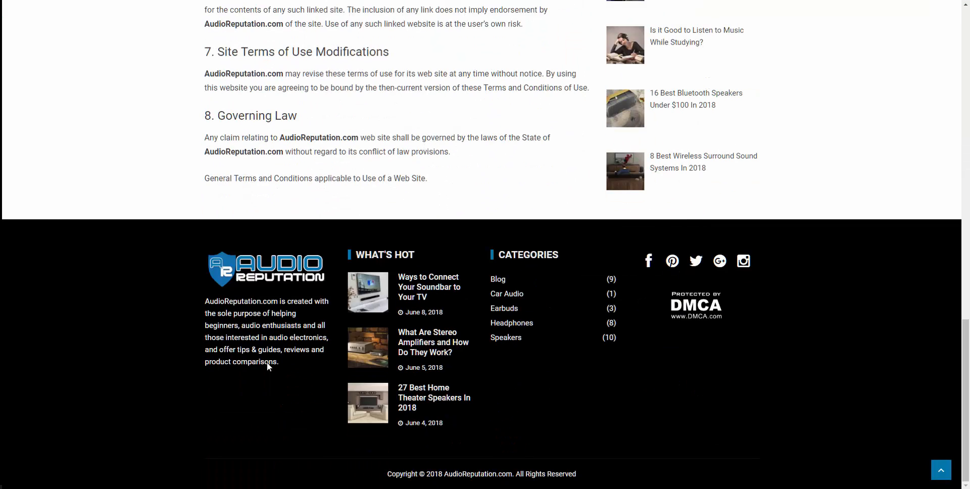
scroll(up, 3)
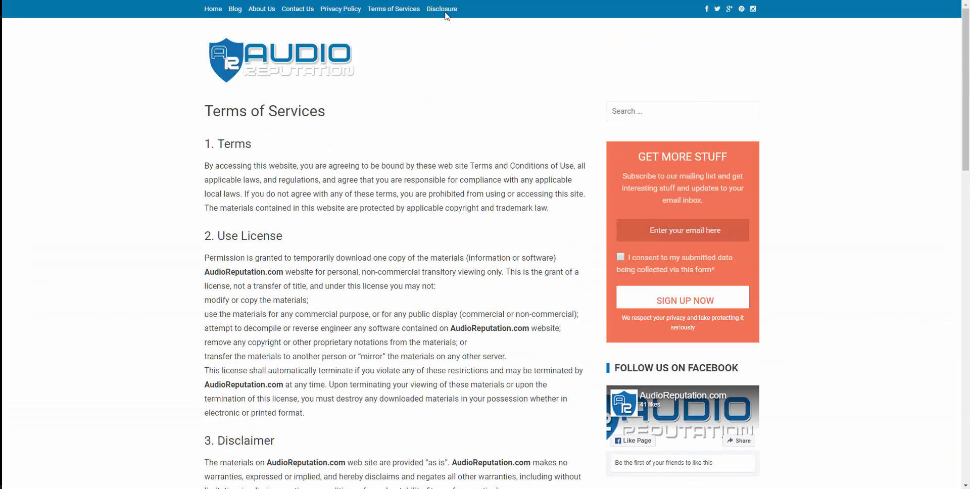
click(441, 9)
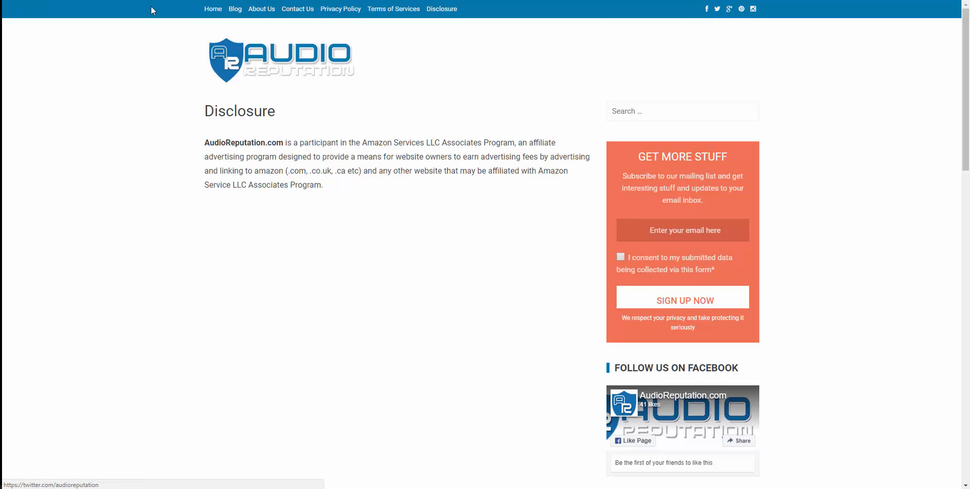
- Open the Scholarship page and scroll through its Eligibility and More Details sections
click(234, 9)
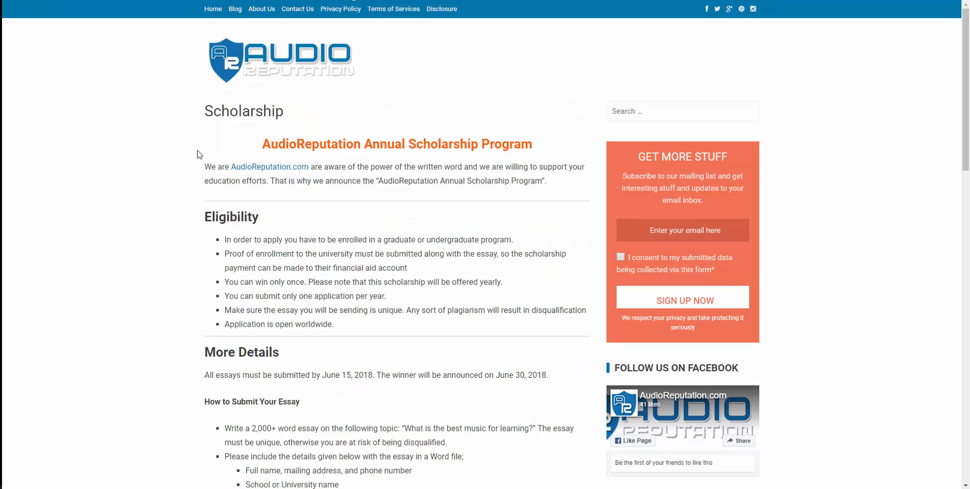
scroll(down, 3)
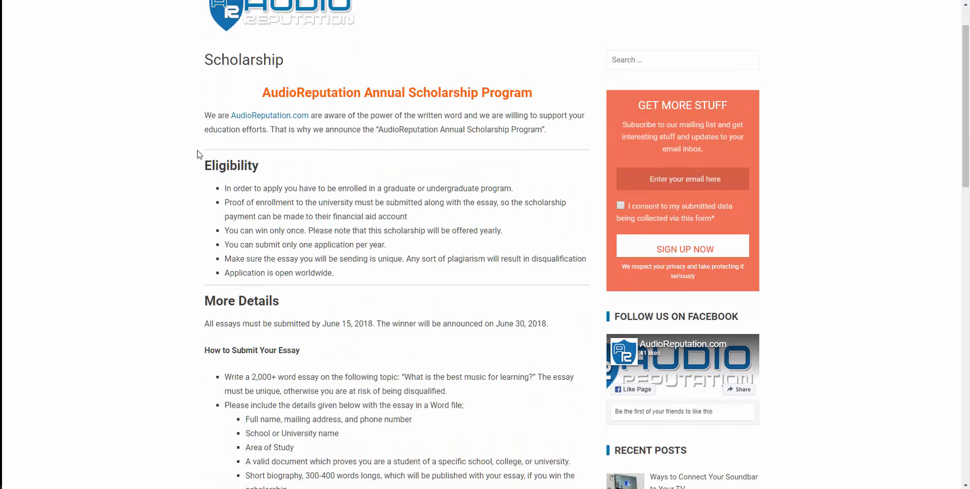
scroll(down, 3)
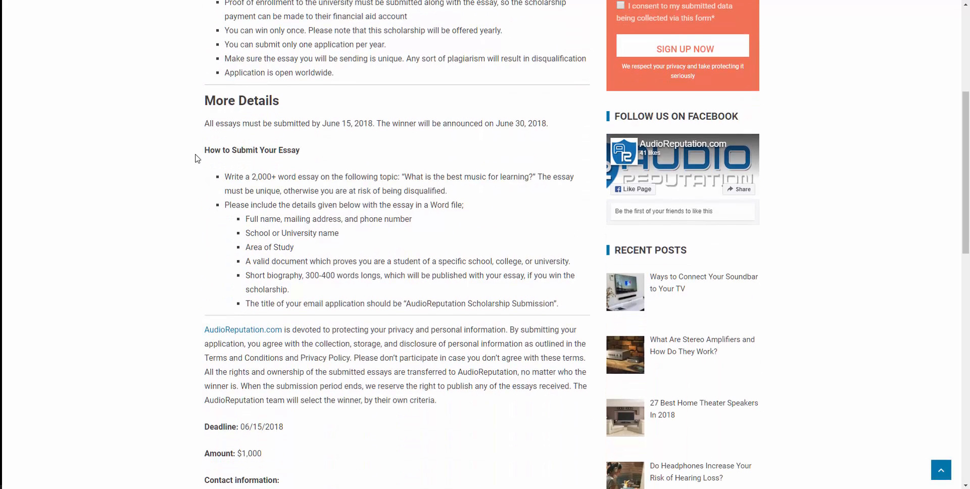
scroll(up, 3)
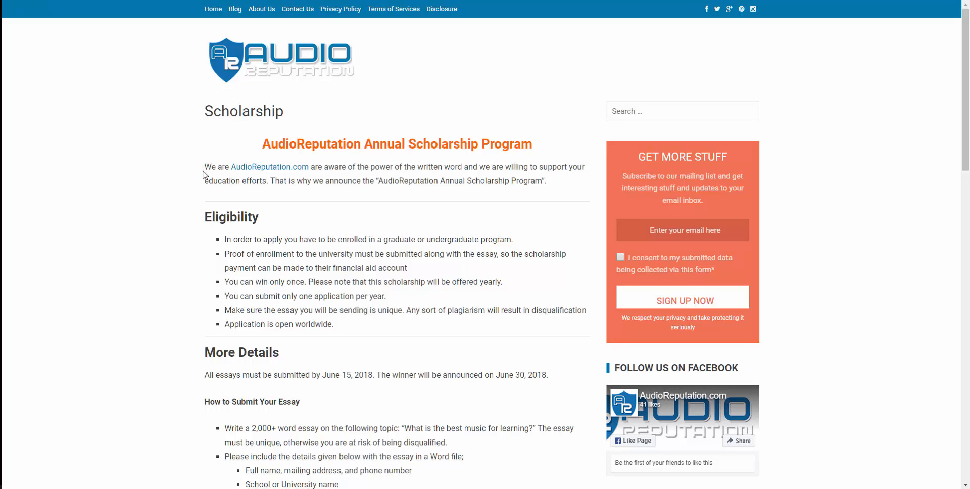
mouse_move(212, 151)
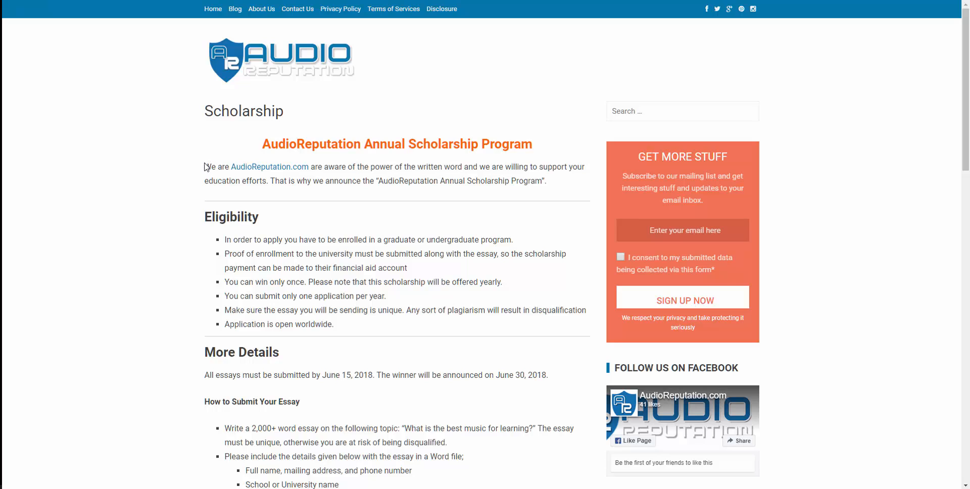
mouse_move(223, 144)
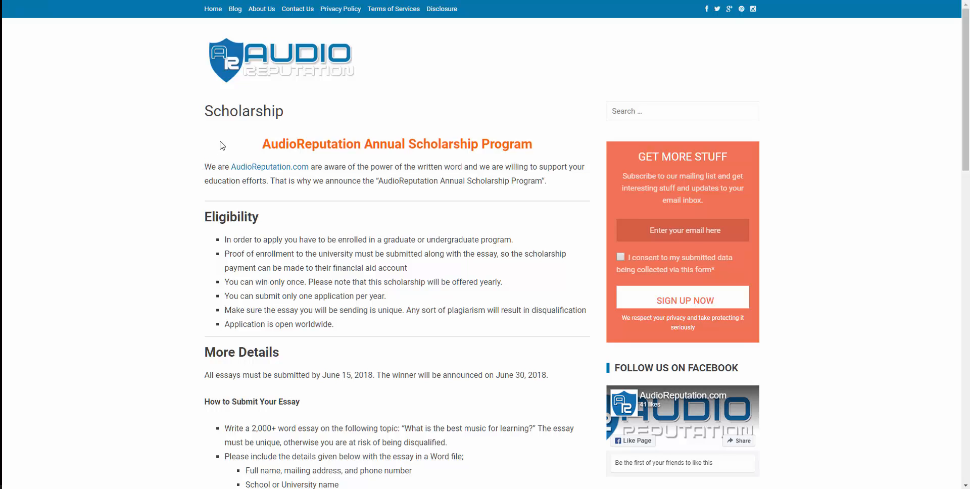
- Scroll the Scholarship page down to its contact email and back up
scroll(down, 3)
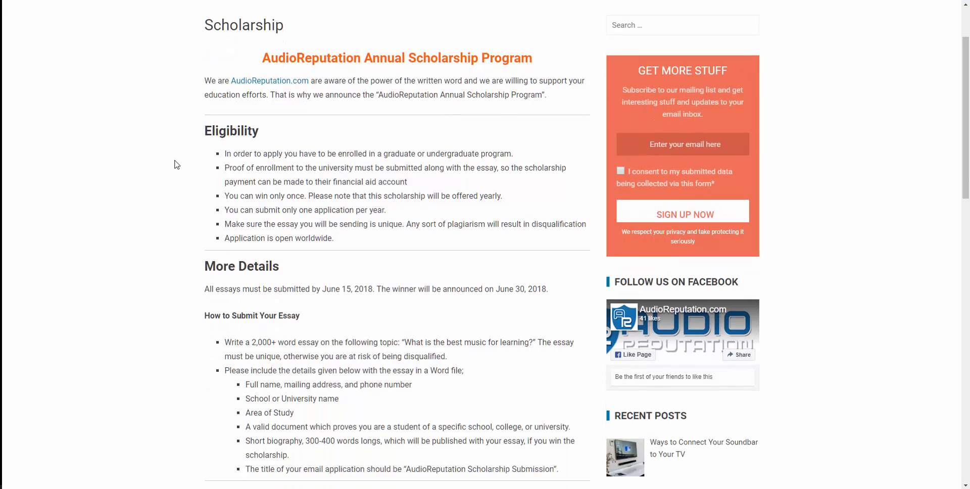
scroll(down, 3)
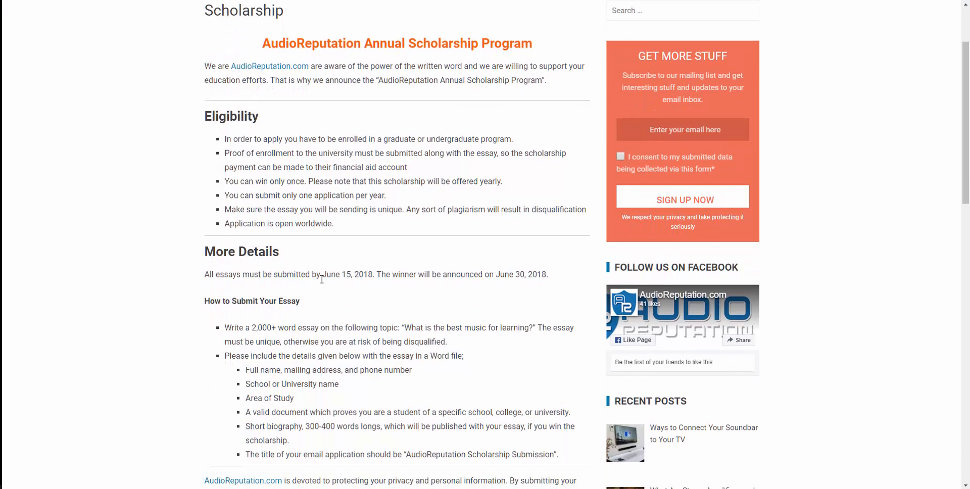
mouse_move(177, 270)
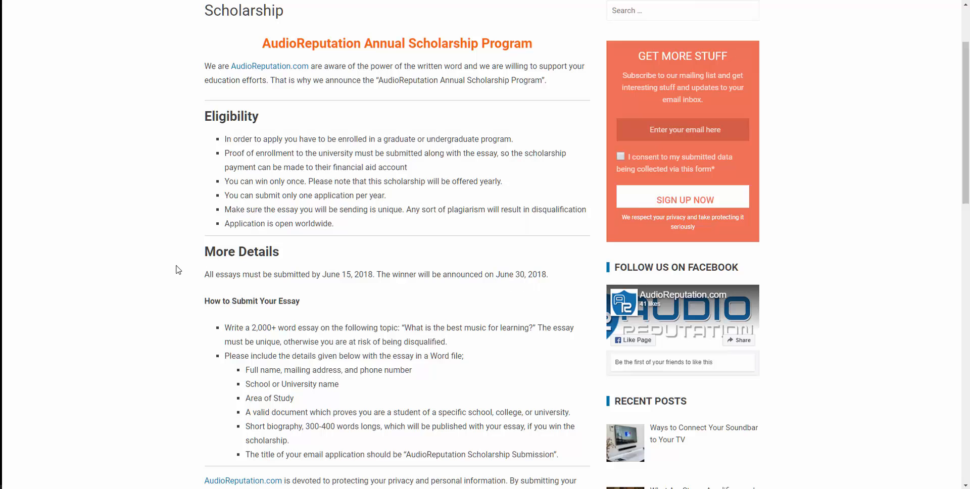
scroll(down, 3)
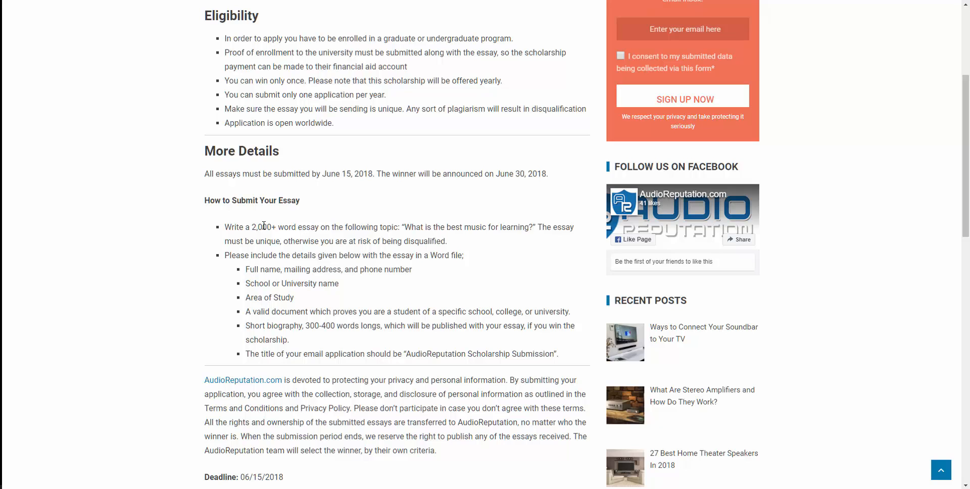
scroll(down, 3)
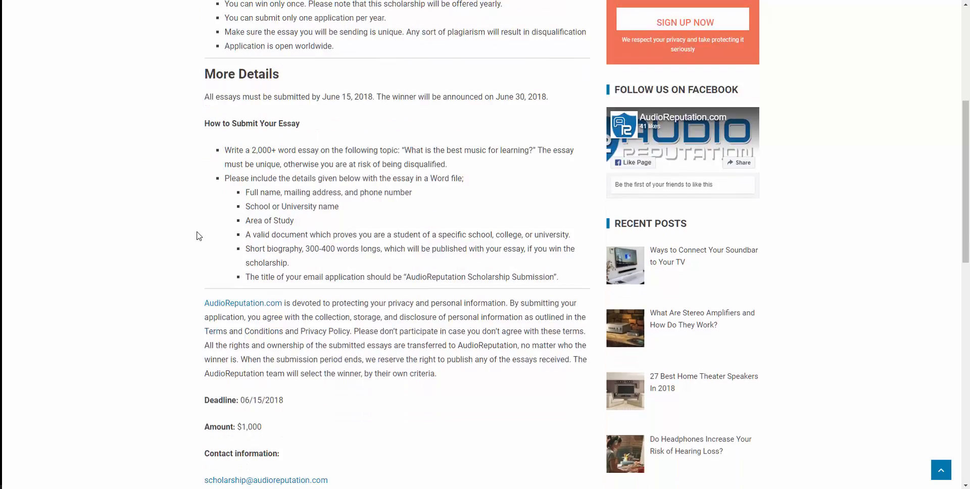
scroll(down, 3)
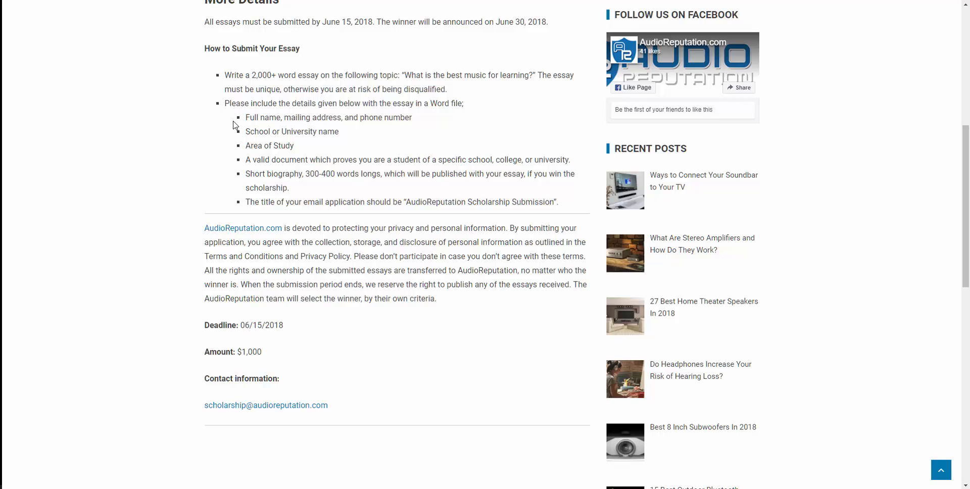
mouse_move(213, 171)
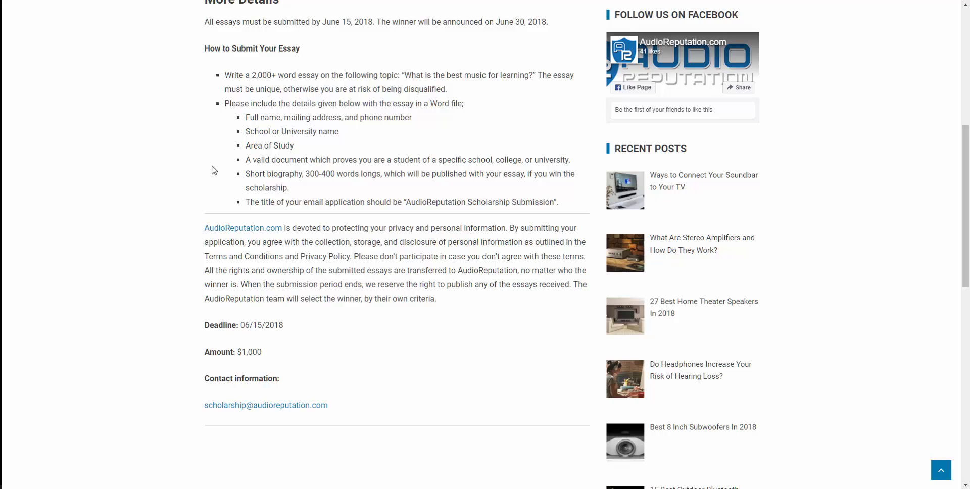
scroll(up, 3)
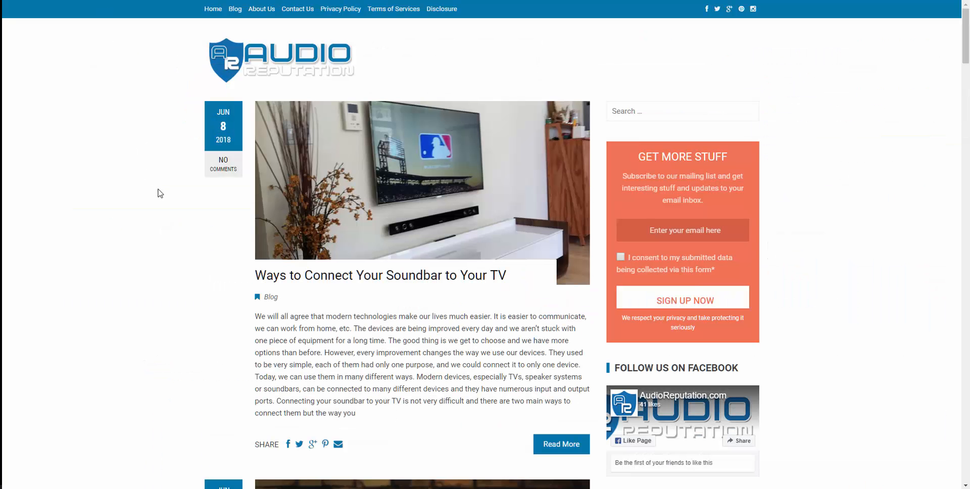
- Scroll the blog listing down through older posts toward the pagination
scroll(down, 3)
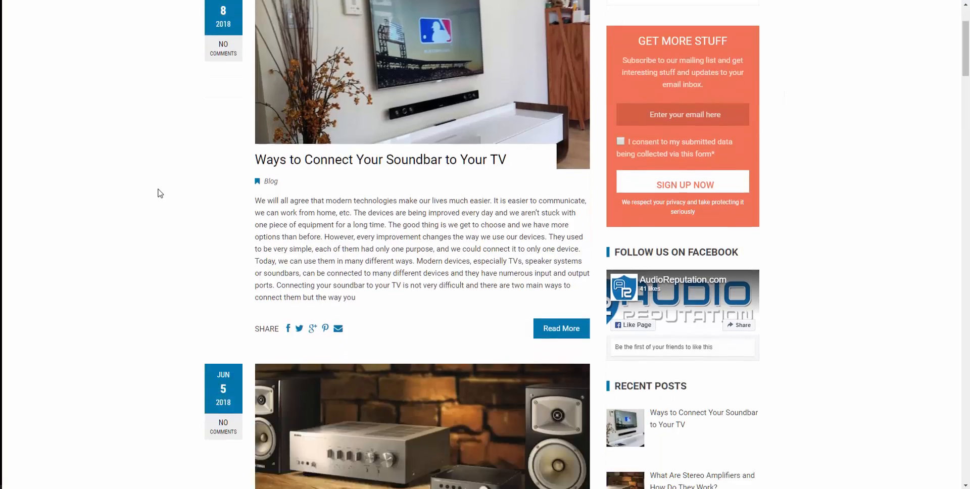
scroll(down, 3)
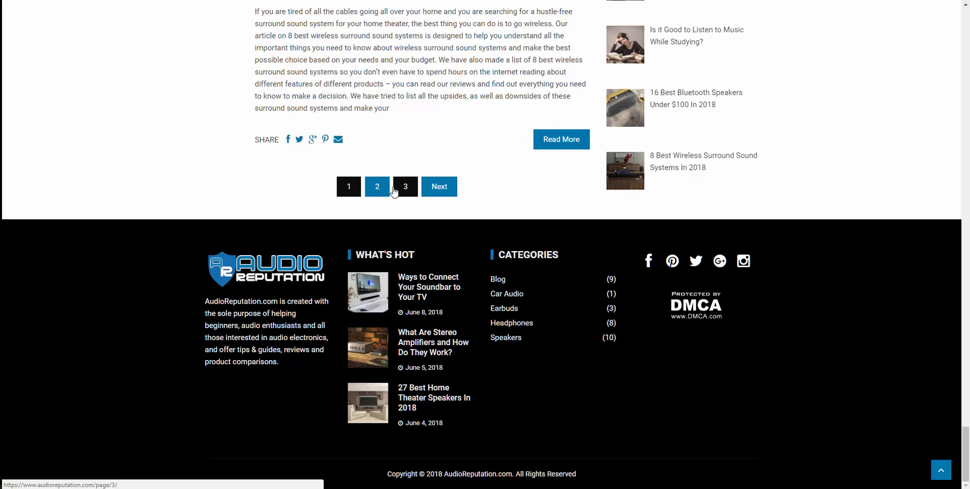
mouse_move(414, 196)
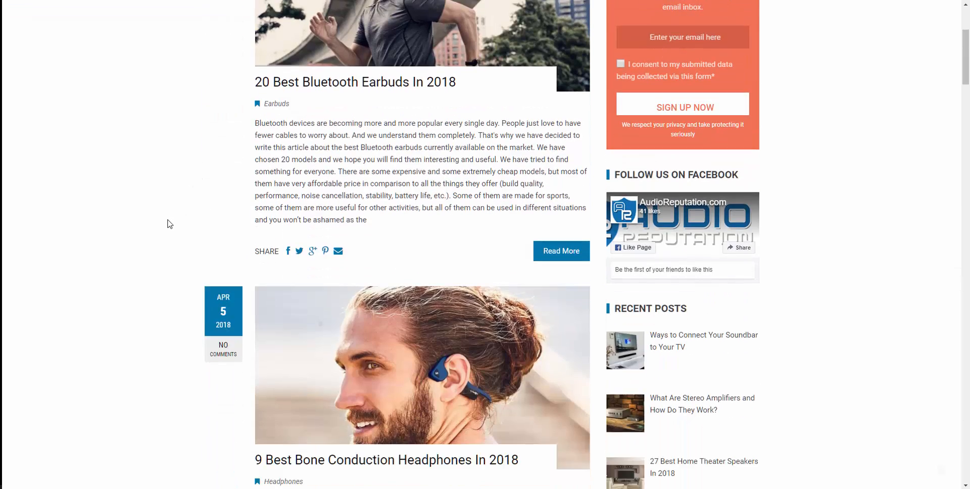
scroll(down, 3)
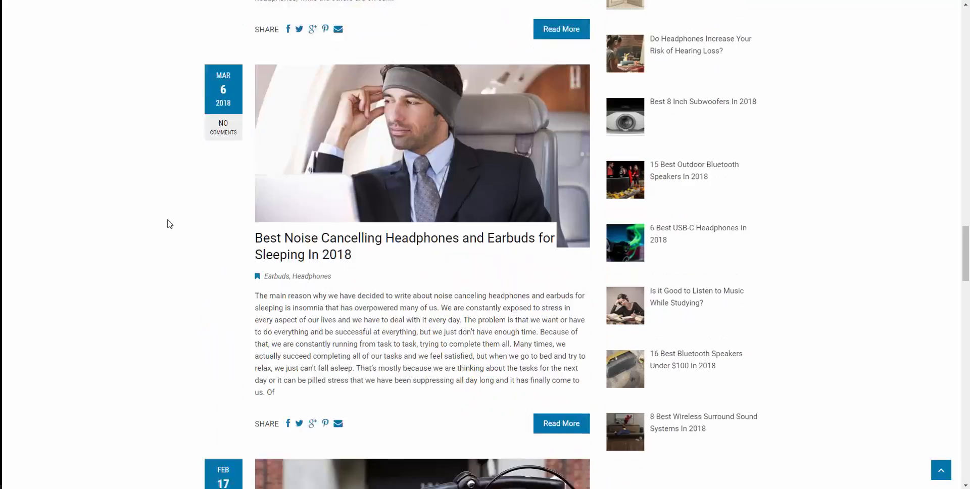
scroll(down, 3)
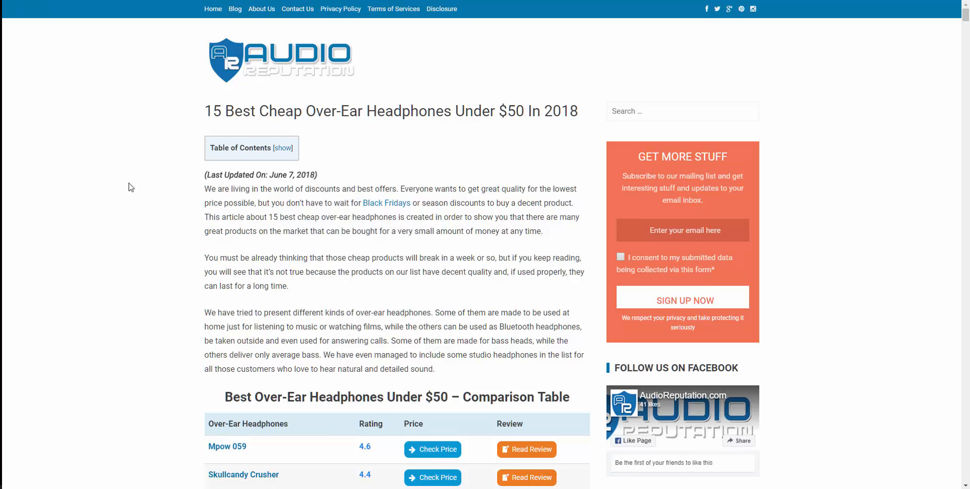
mouse_move(260, 171)
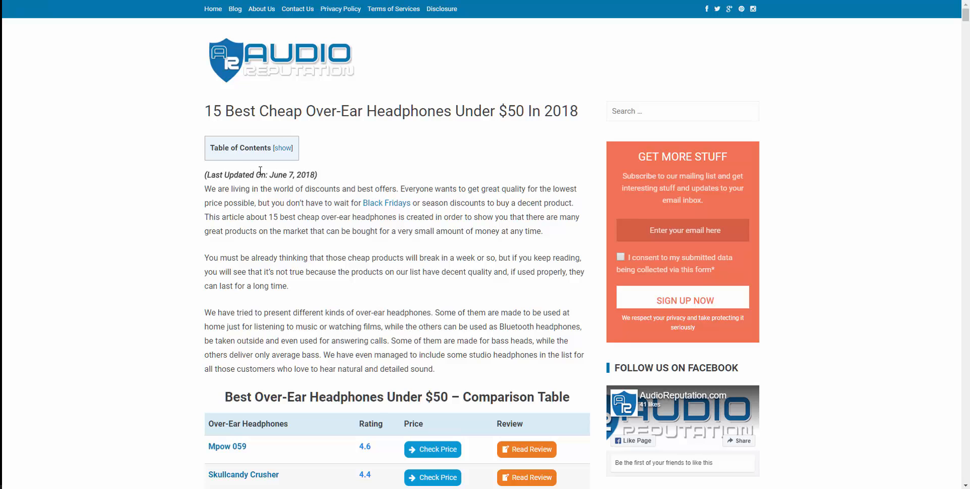
mouse_move(170, 199)
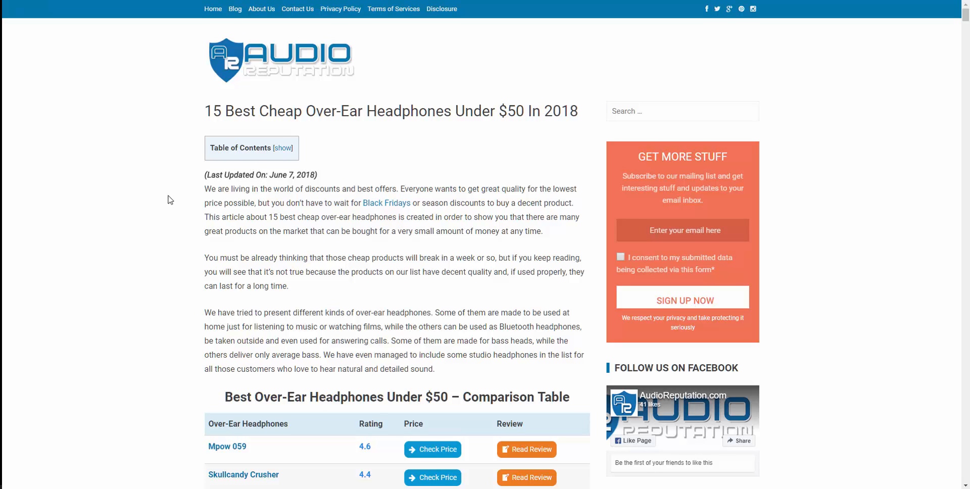
- Scroll to the comparison table listing Mpow 059 and Skullcandy Crusher
scroll(down, 3)
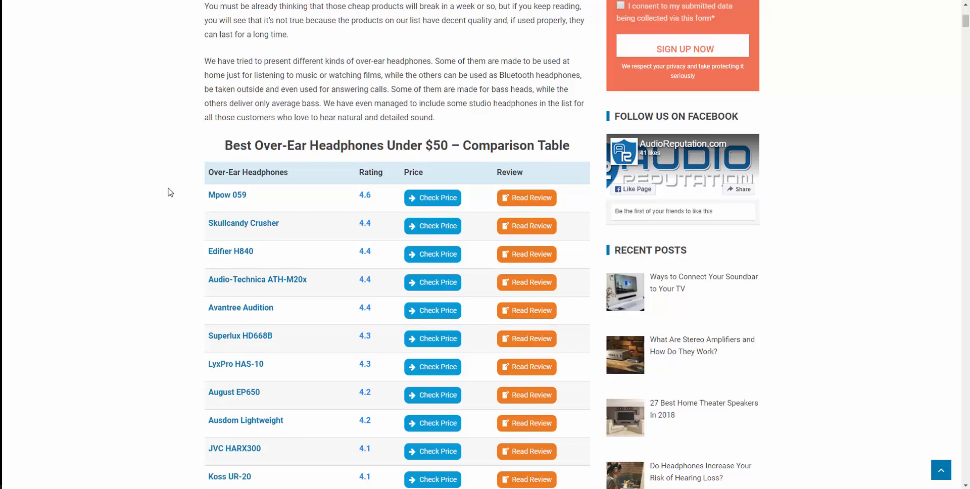
mouse_move(227, 195)
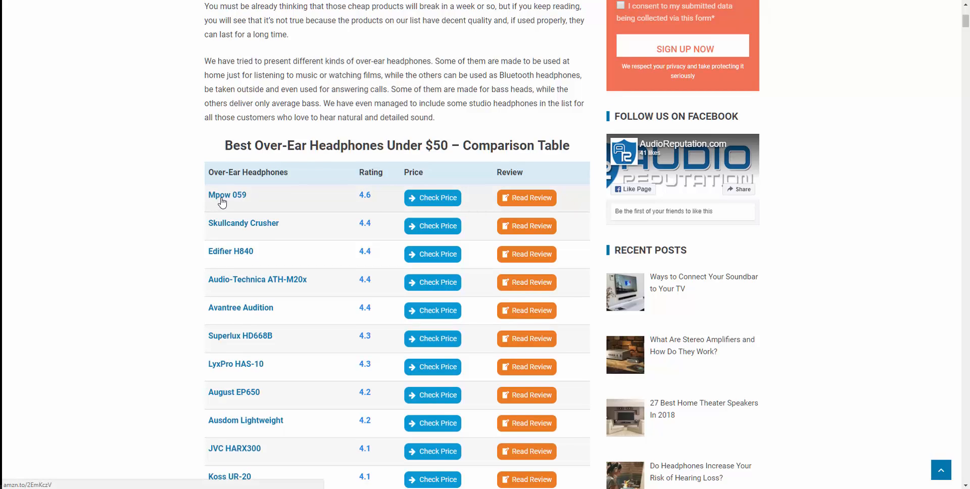
mouse_move(130, 196)
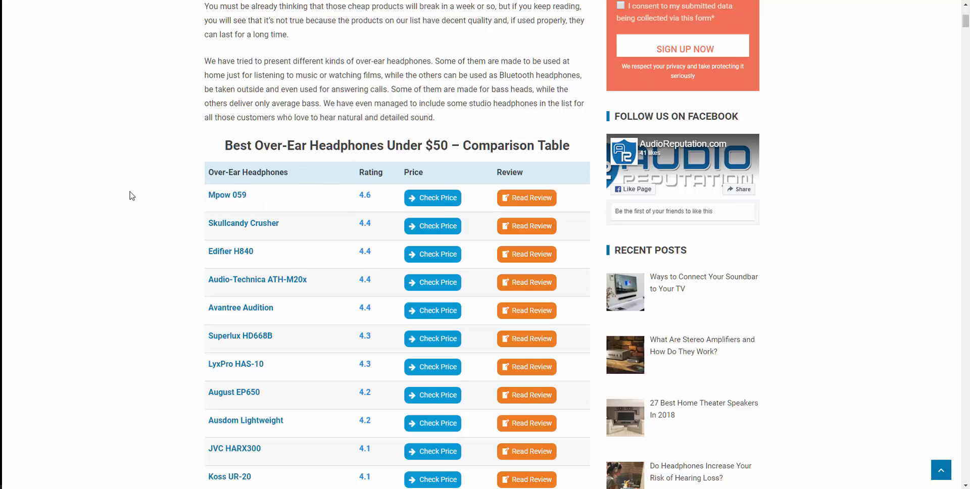
mouse_move(526, 198)
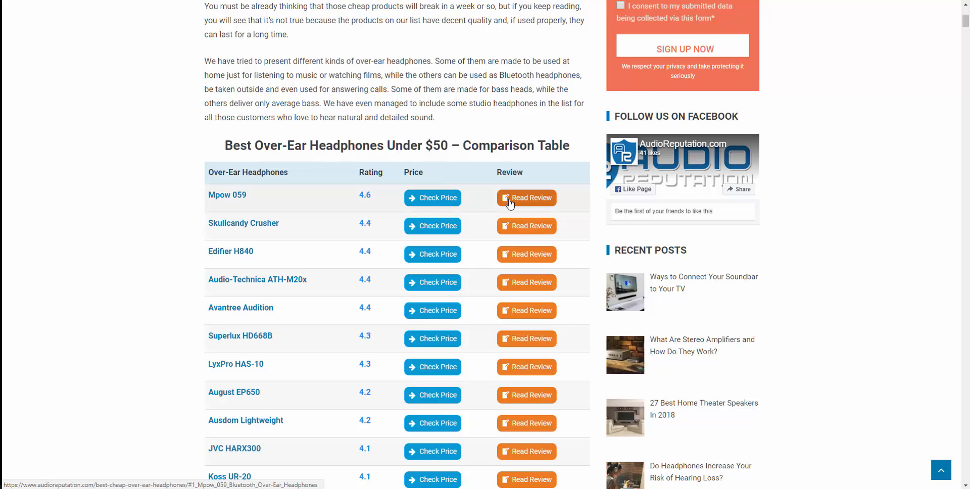
mouse_move(518, 206)
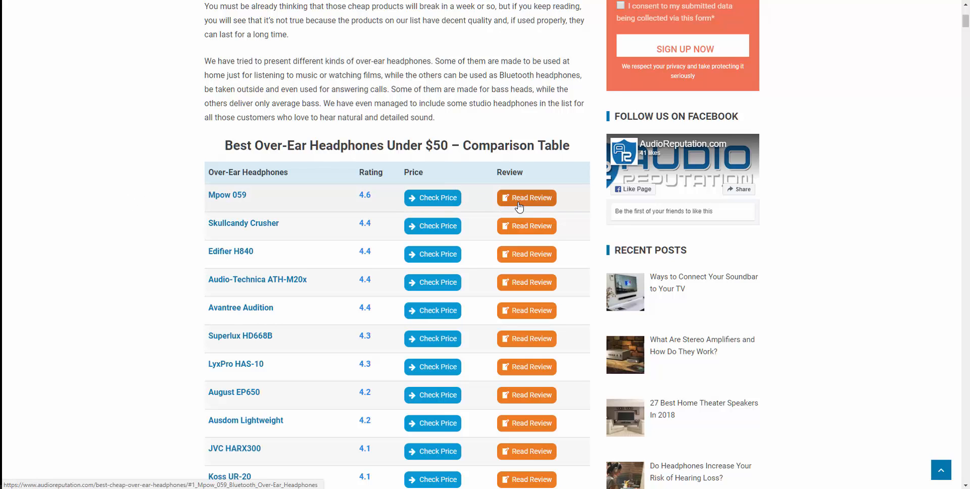
mouse_move(353, 198)
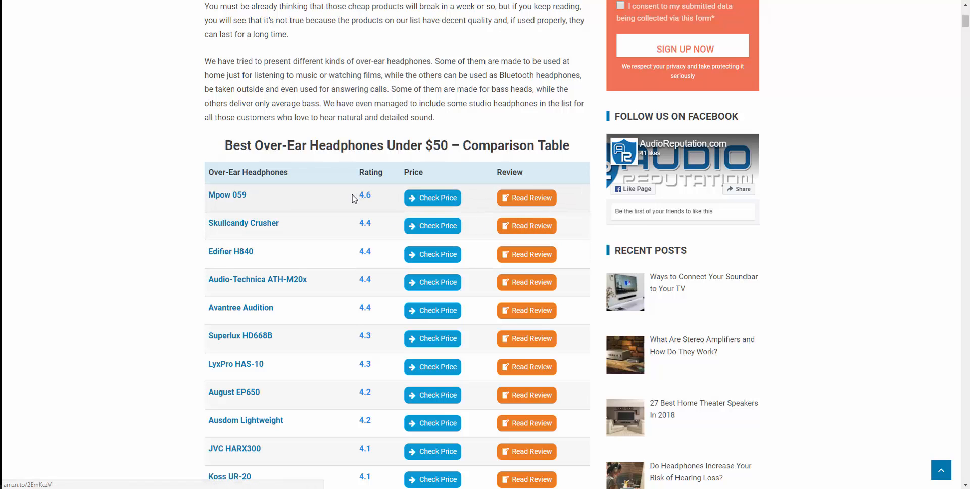
- Scroll down through the first individual headphone reviews
scroll(down, 3)
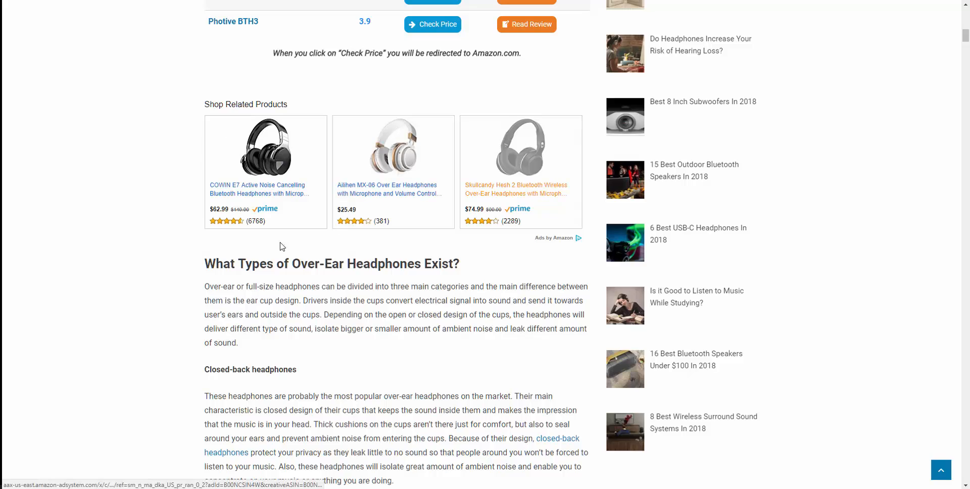
scroll(down, 3)
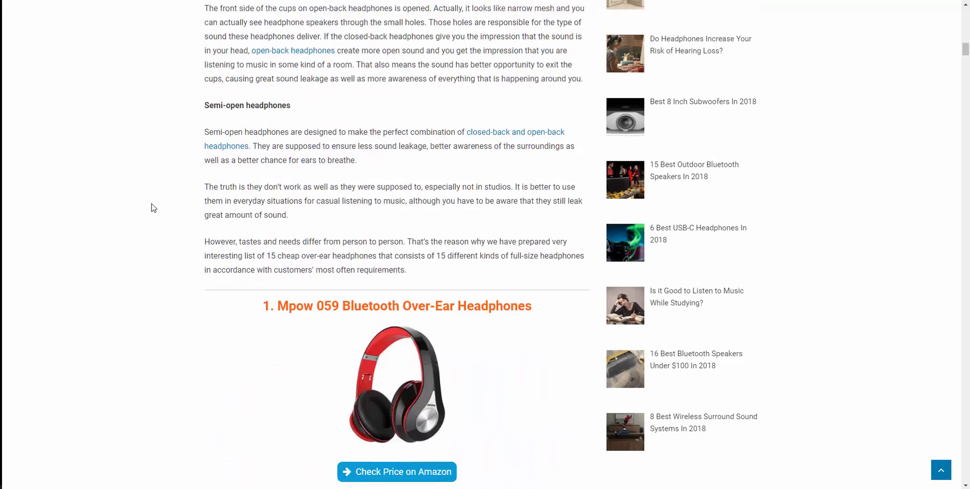
scroll(down, 3)
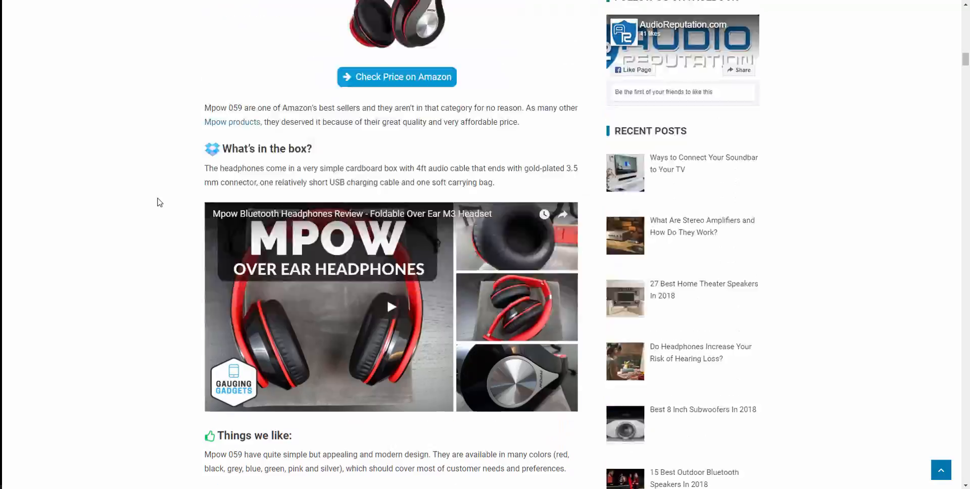
scroll(down, 3)
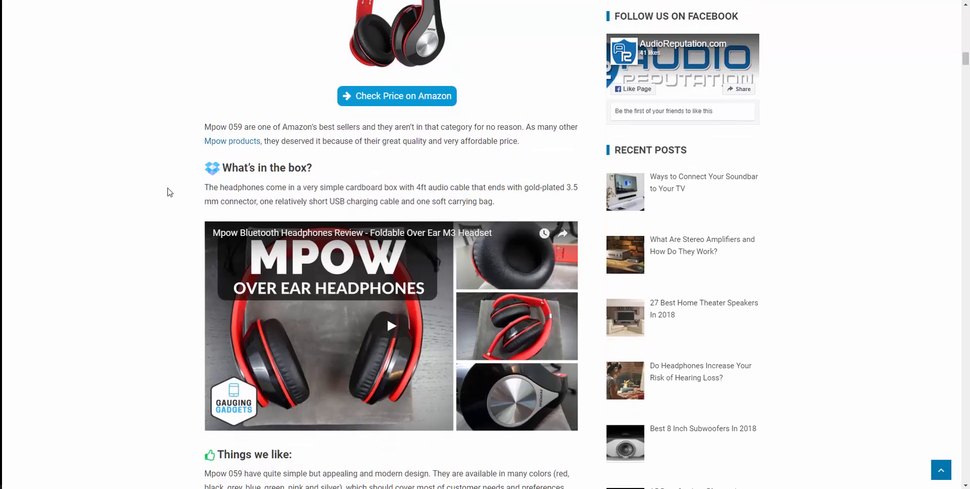
scroll(up, 3)
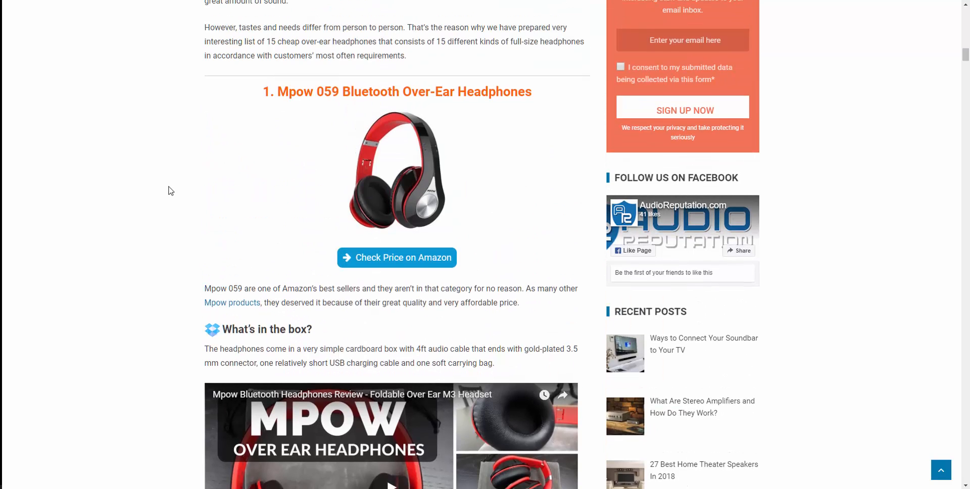
scroll(down, 3)
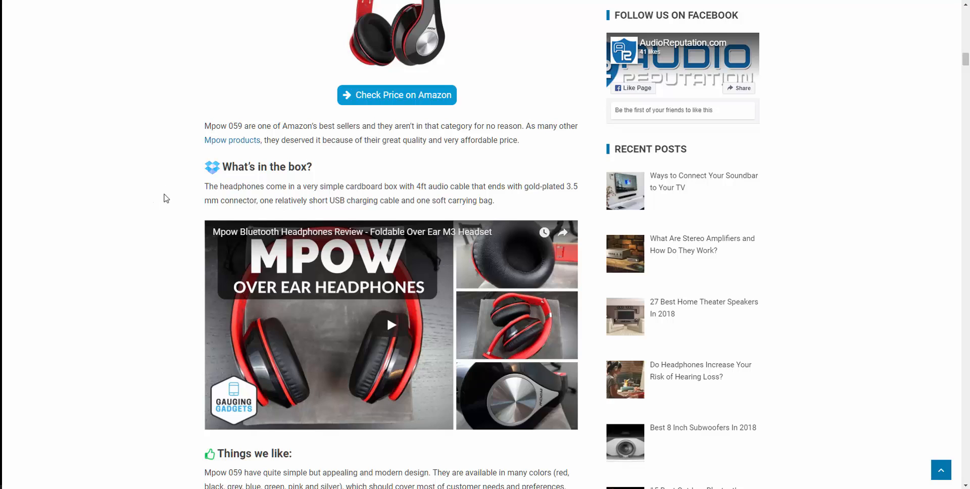
scroll(down, 3)
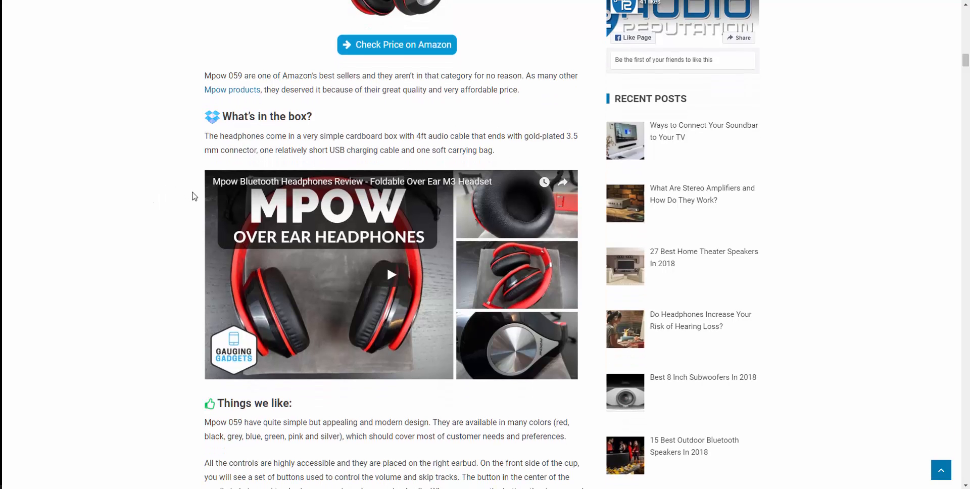
mouse_move(391, 274)
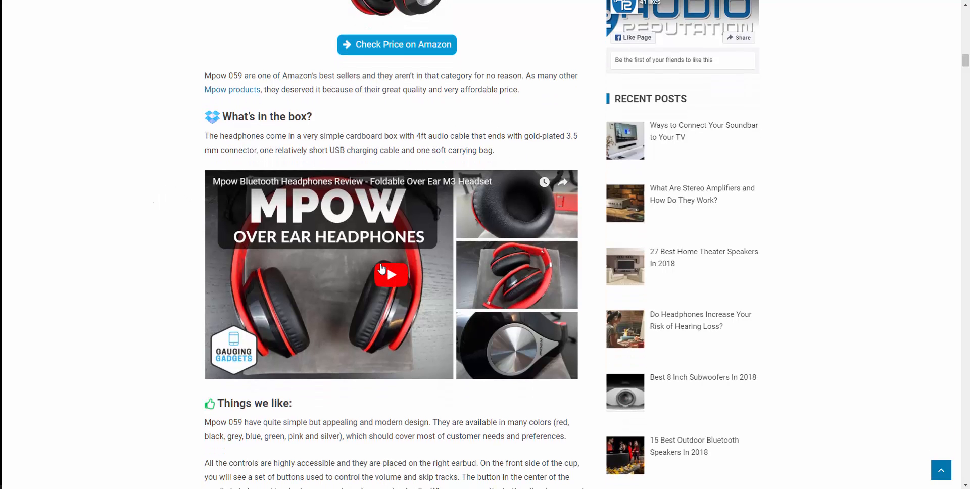
mouse_move(188, 265)
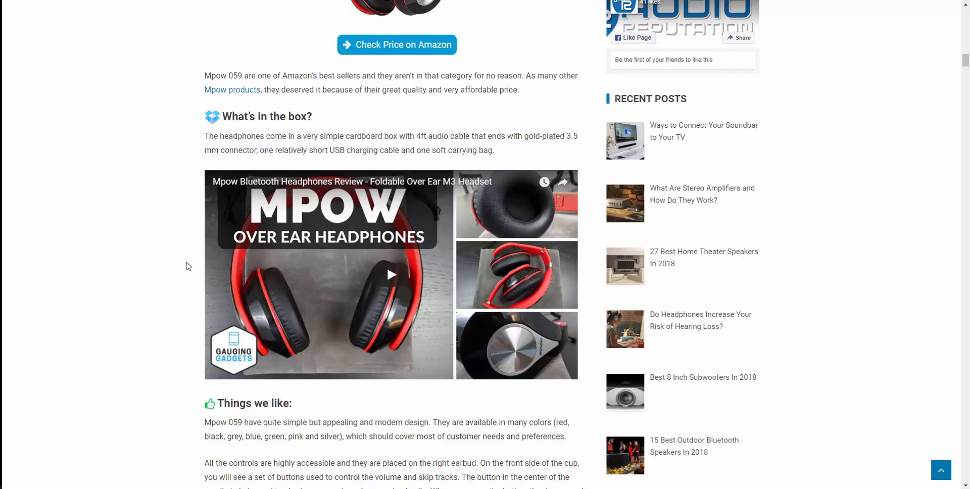
scroll(down, 3)
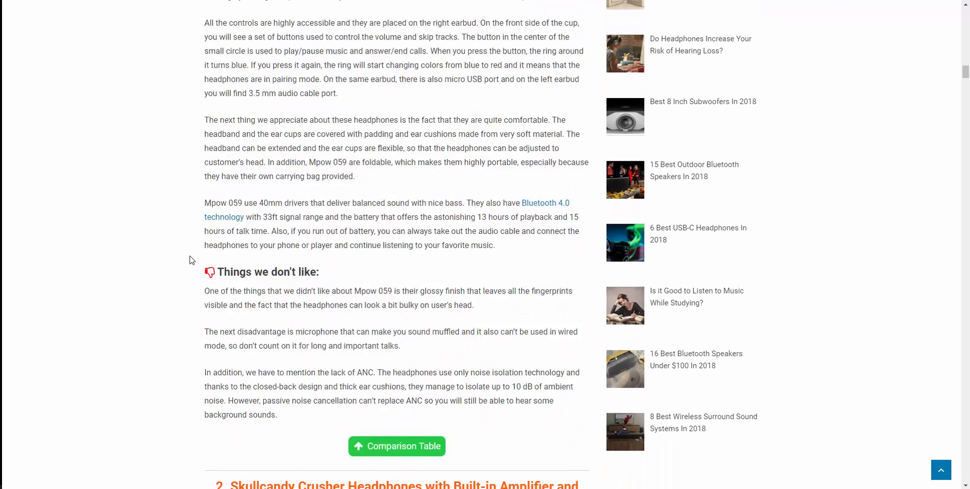
scroll(down, 3)
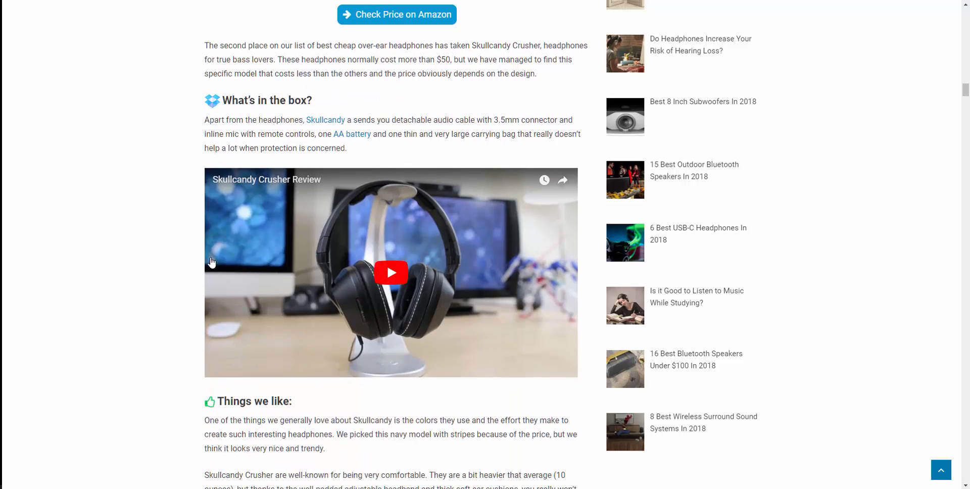
- Click within the article's review content while scrolling further through the reviews
click(391, 273)
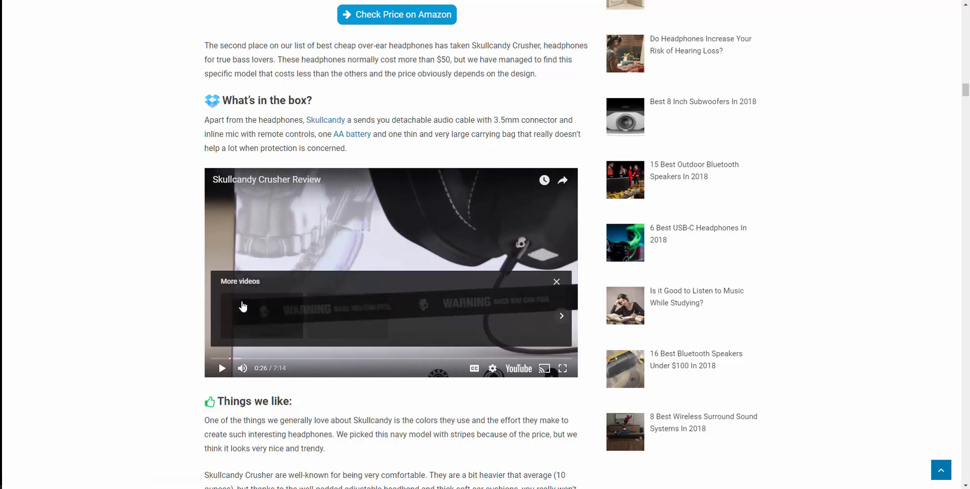
scroll(down, 3)
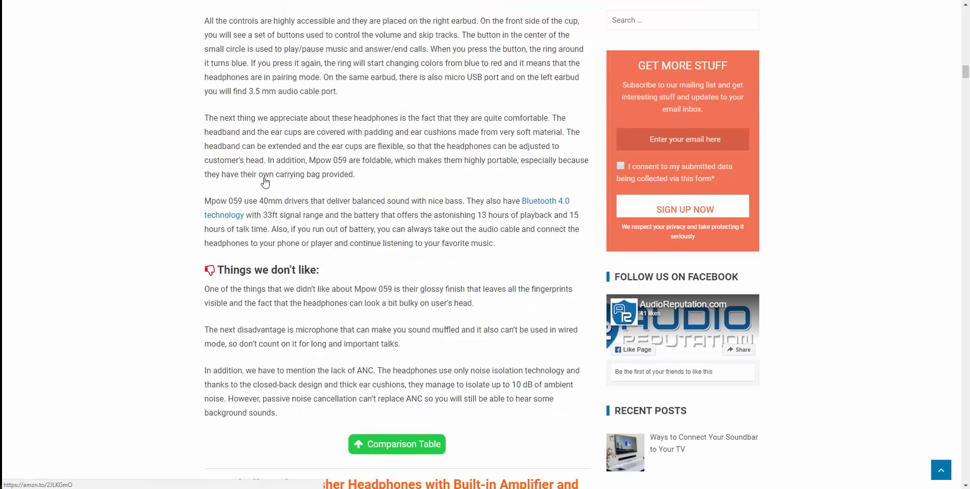
scroll(up, 3)
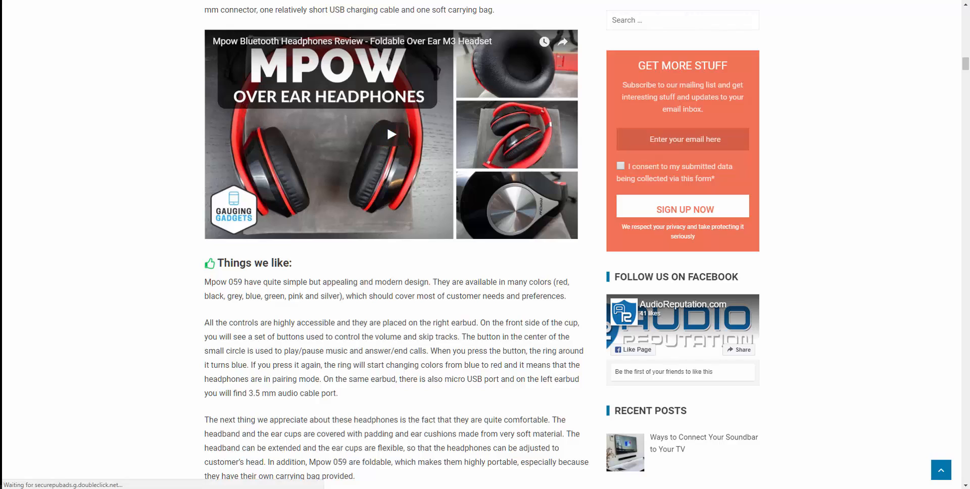
click(391, 134)
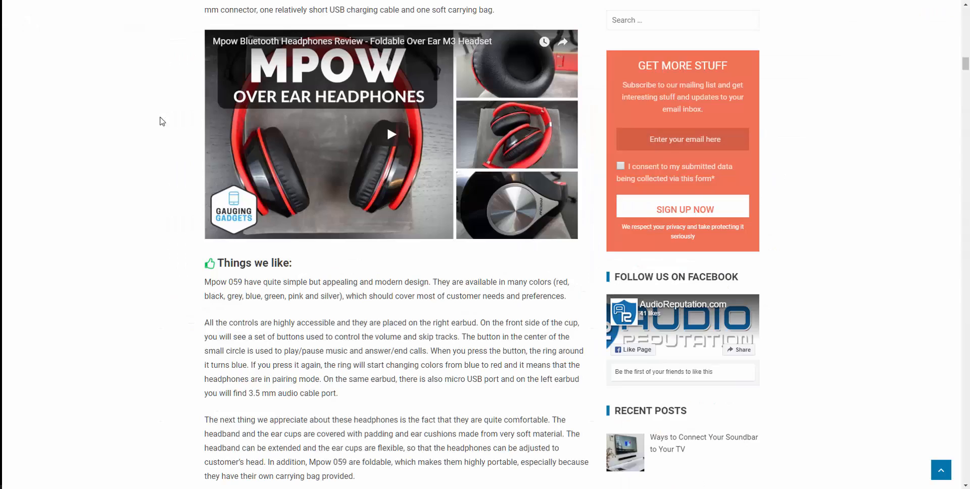
scroll(down, 3)
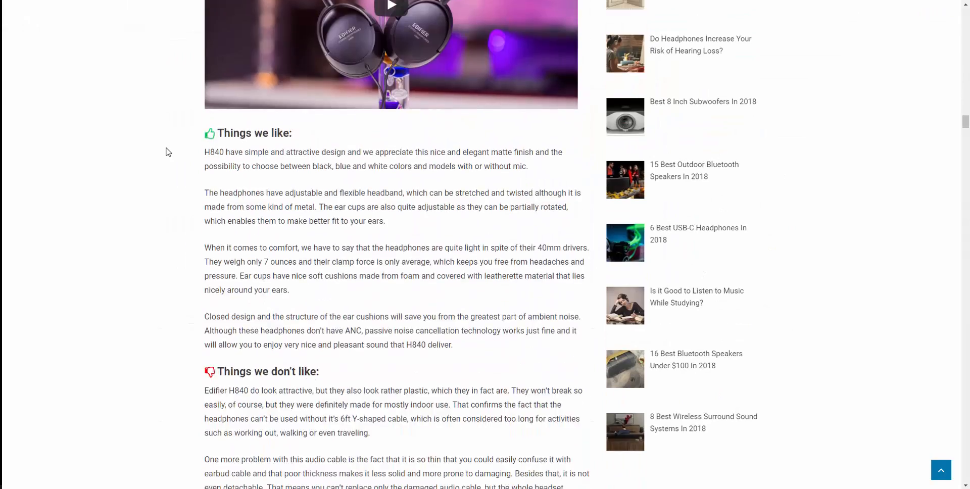
scroll(up, 3)
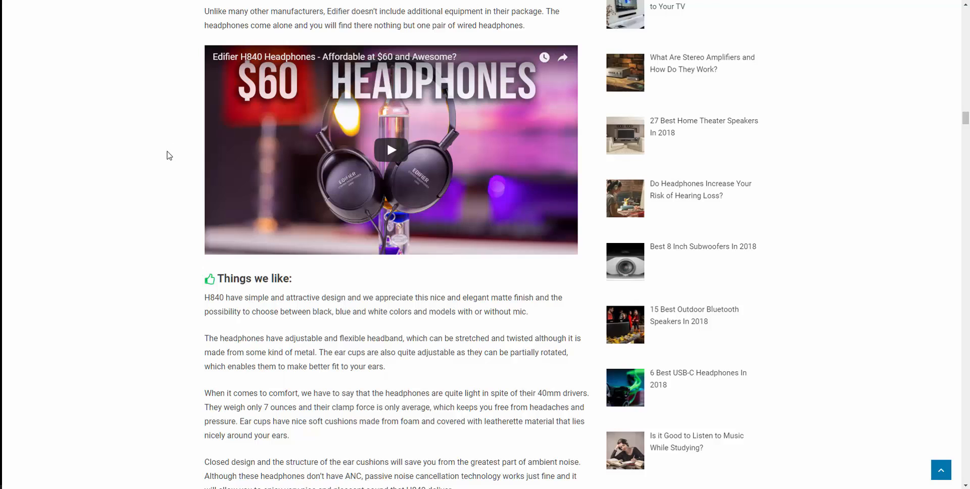
mouse_move(199, 155)
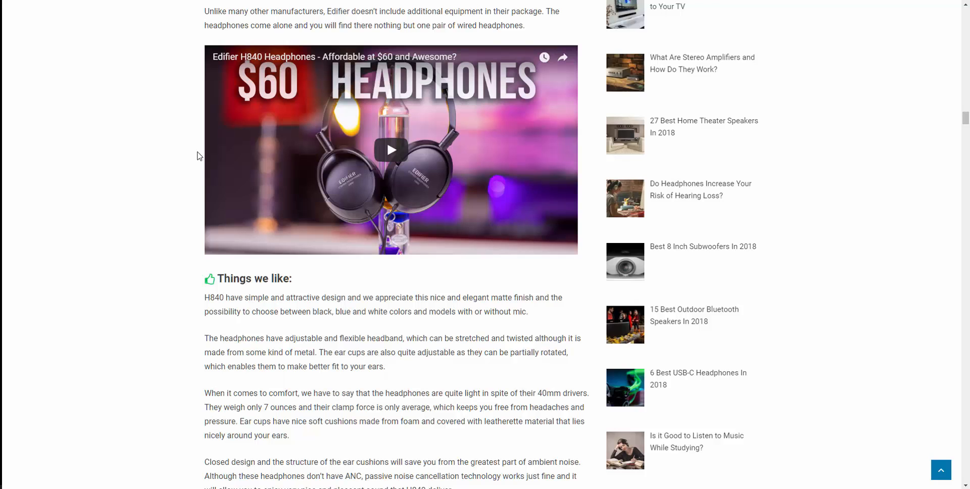
scroll(down, 3)
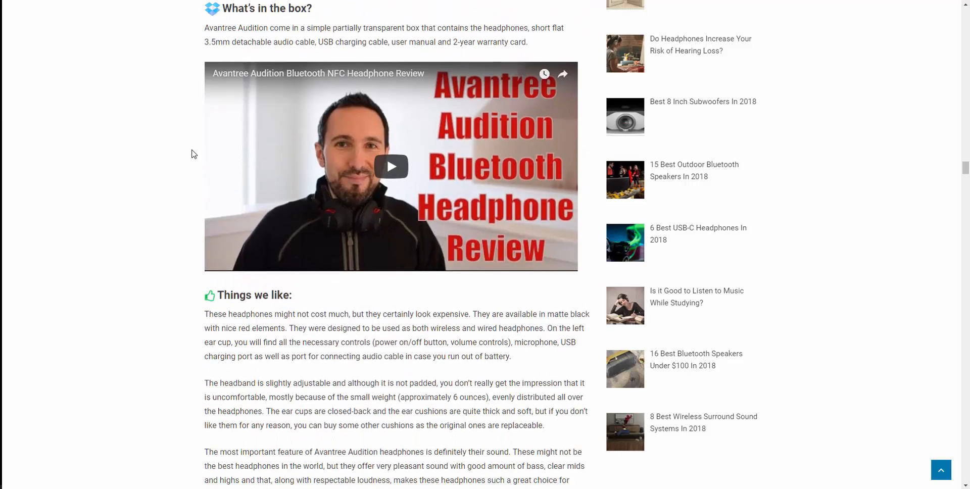
scroll(down, 3)
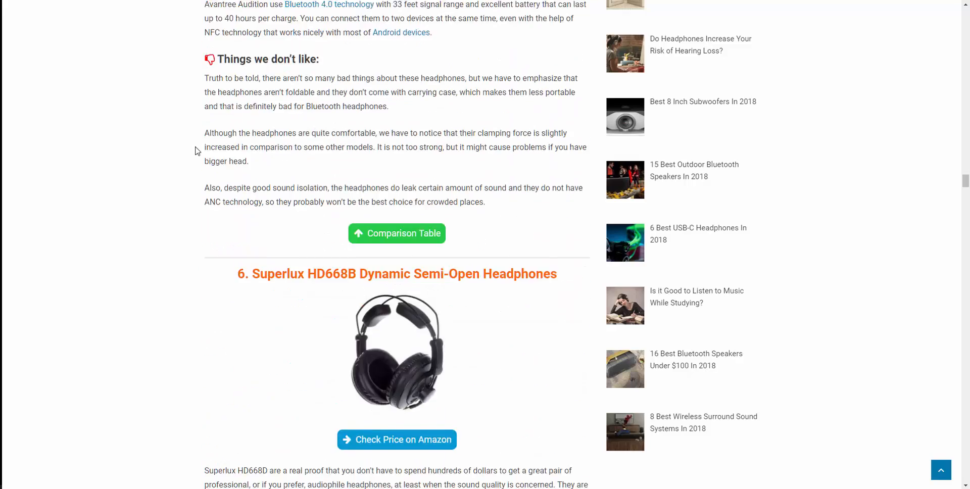
scroll(down, 3)
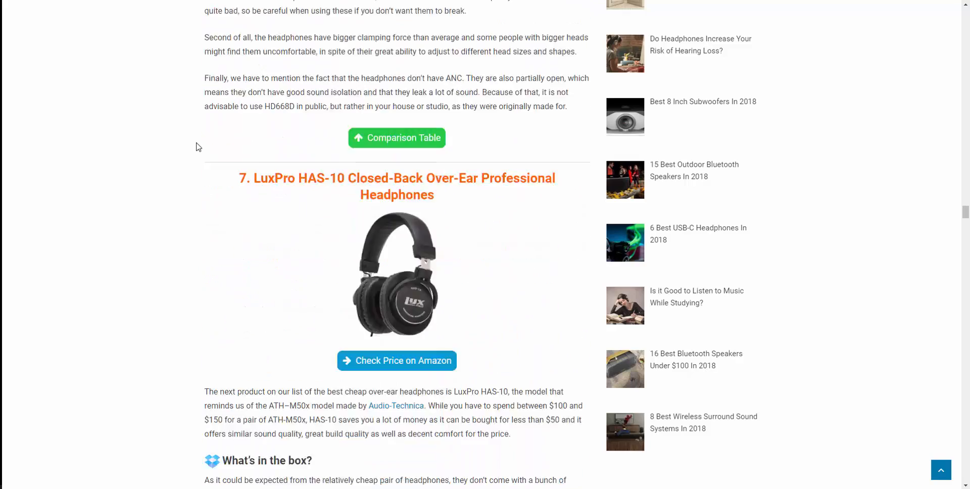
scroll(down, 3)
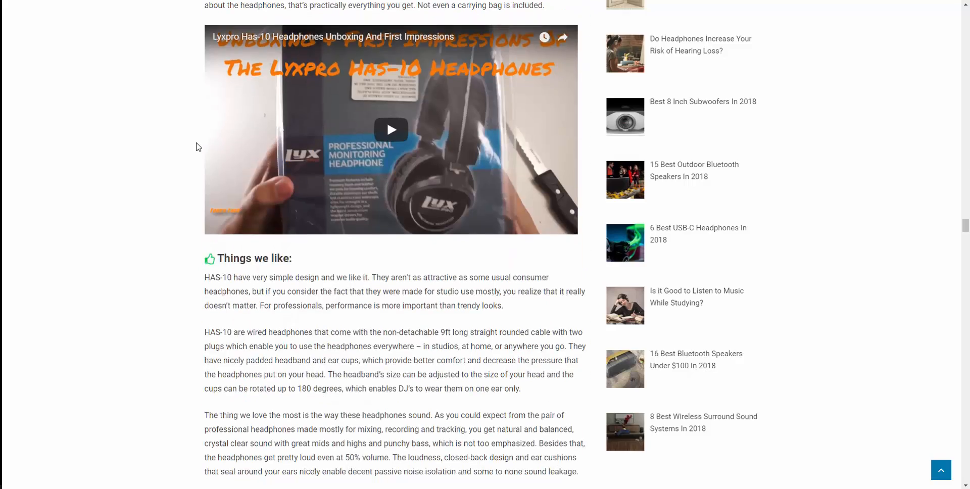
scroll(down, 3)
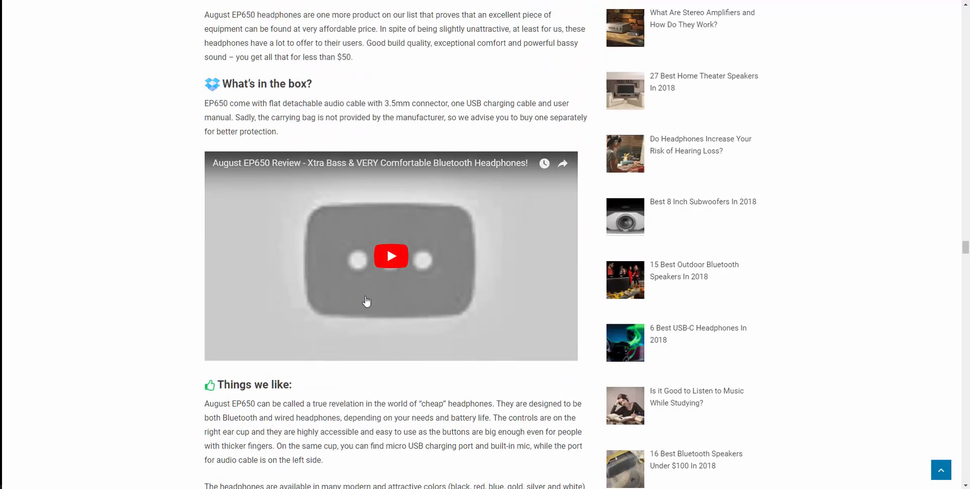
- Pause the August EP650 review video and scroll into the buying guide
click(390, 256)
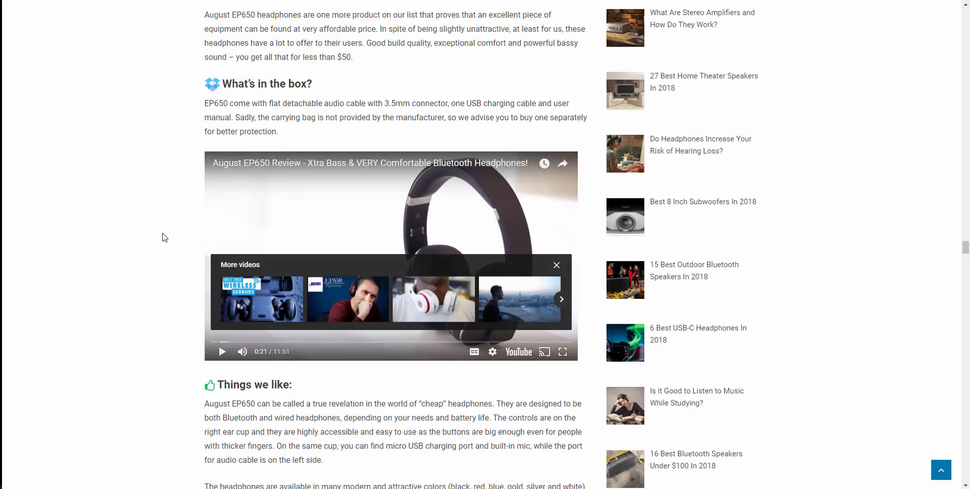
mouse_move(167, 243)
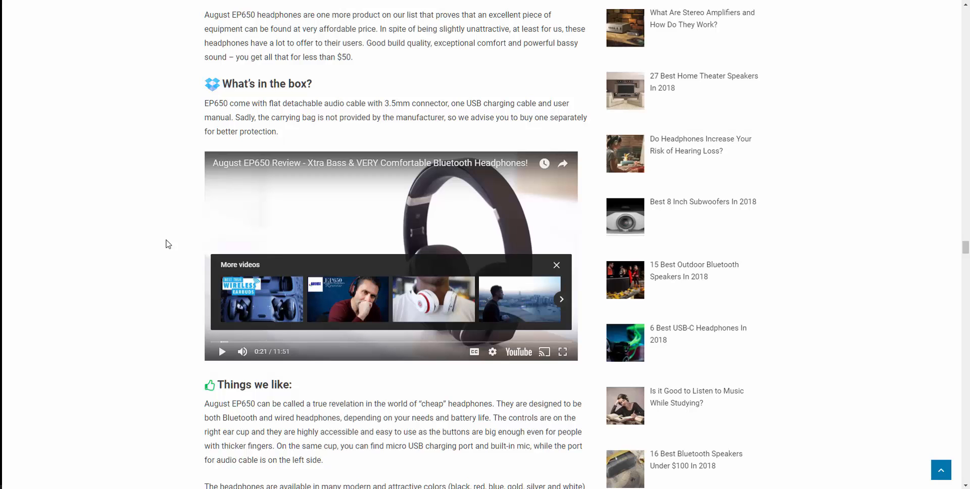
scroll(down, 3)
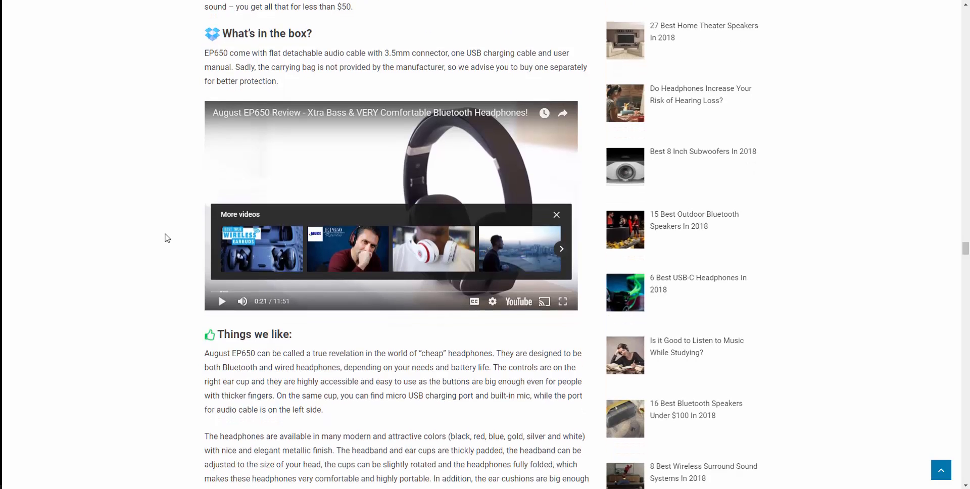
scroll(down, 3)
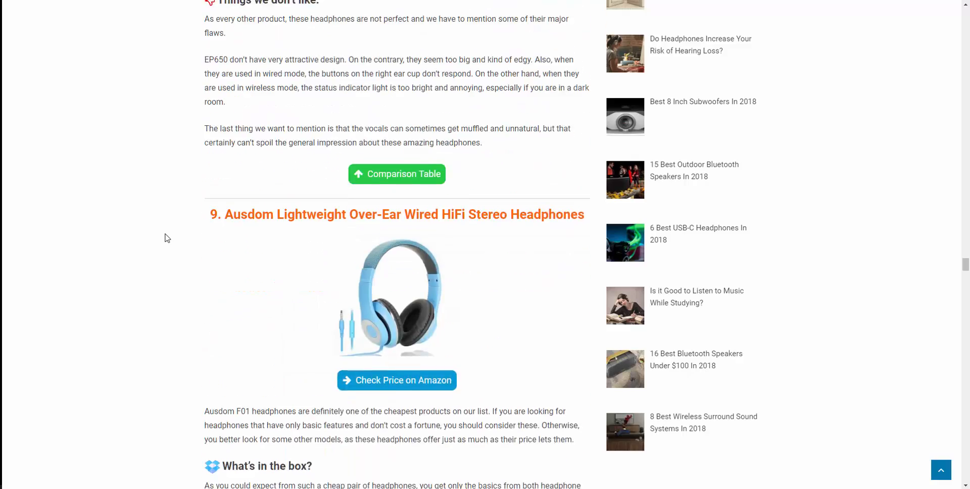
scroll(down, 3)
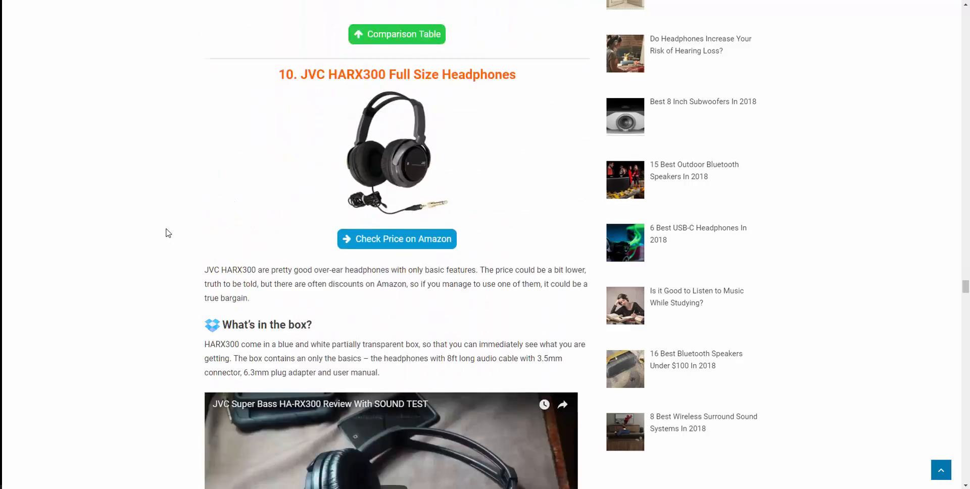
scroll(down, 3)
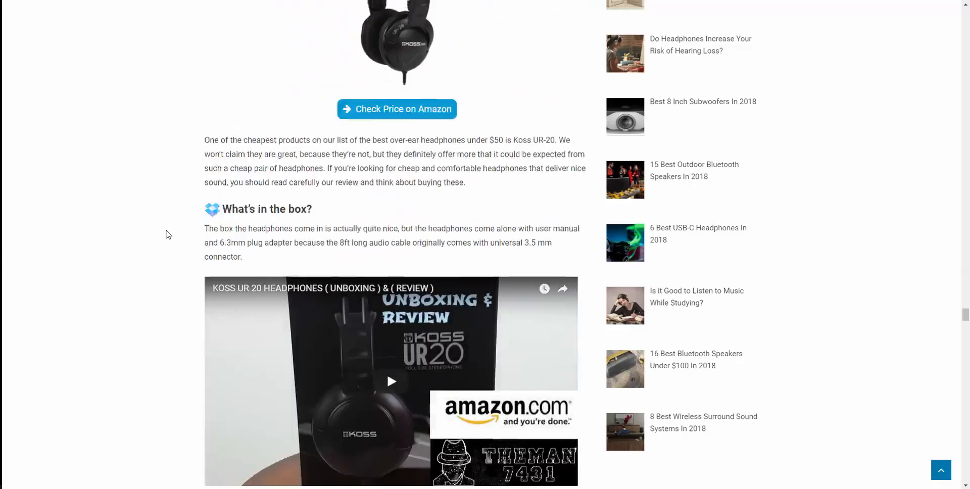
scroll(down, 3)
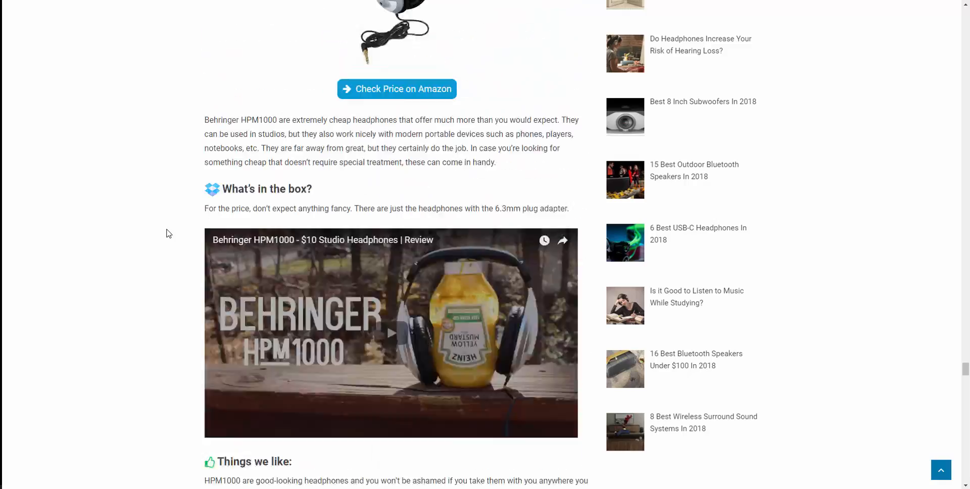
scroll(down, 3)
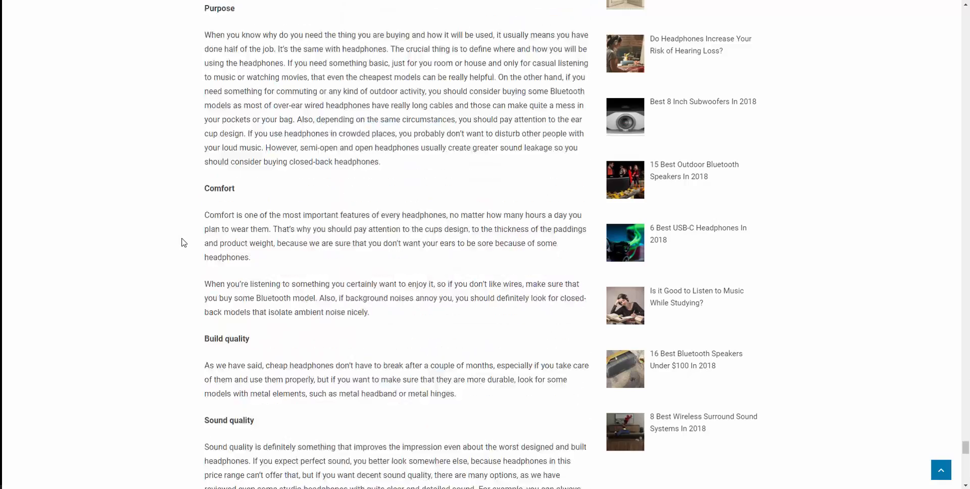
- Scroll the blog listing to the Best Noise Cancelling Headphones for Sleeping preview
scroll(down, 3)
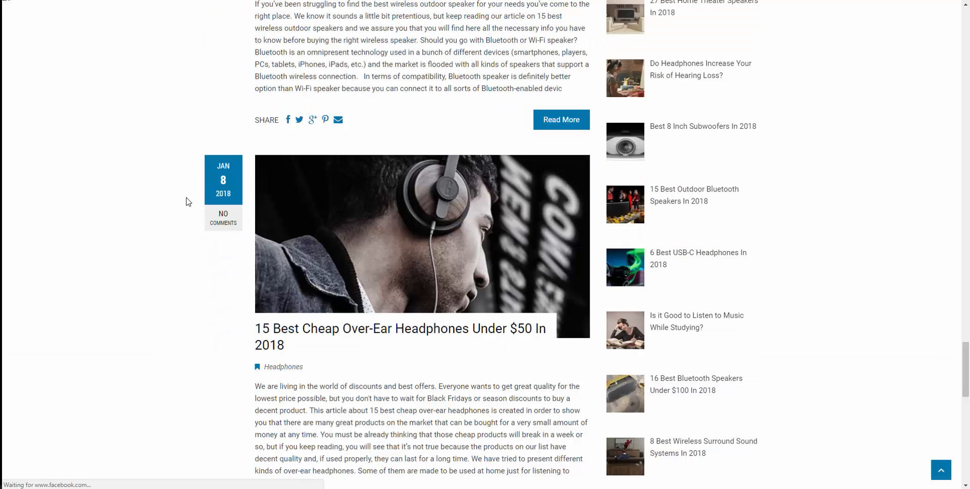
scroll(up, 3)
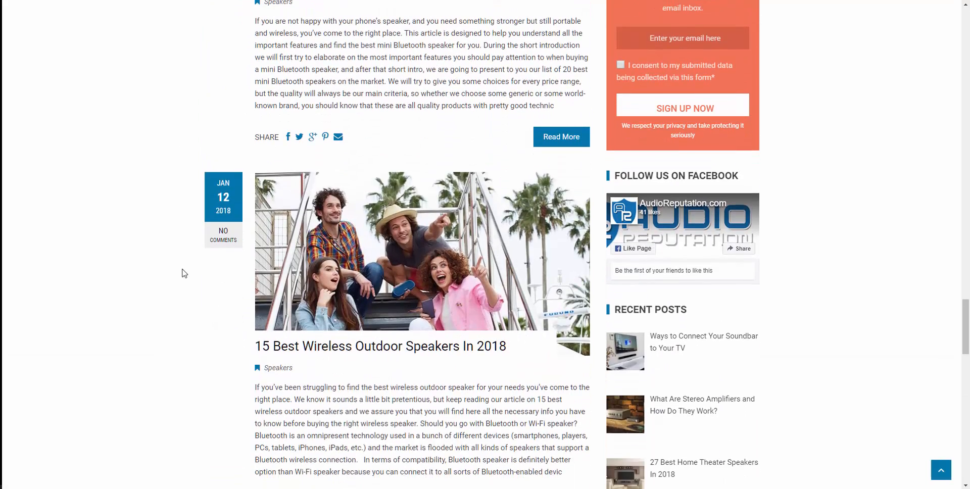
scroll(up, 3)
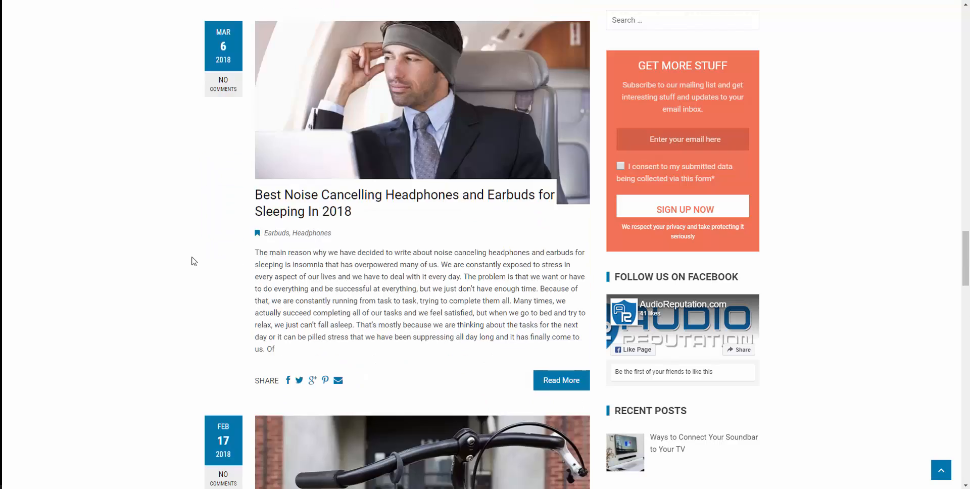
scroll(down, 3)
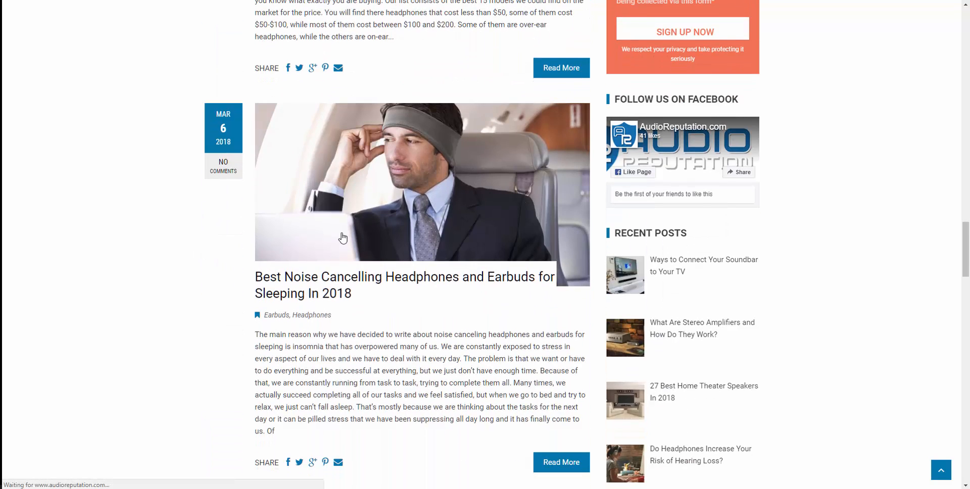
- Open the noise cancelling sleeping headphones article and begin scrolling through its reviews
click(405, 285)
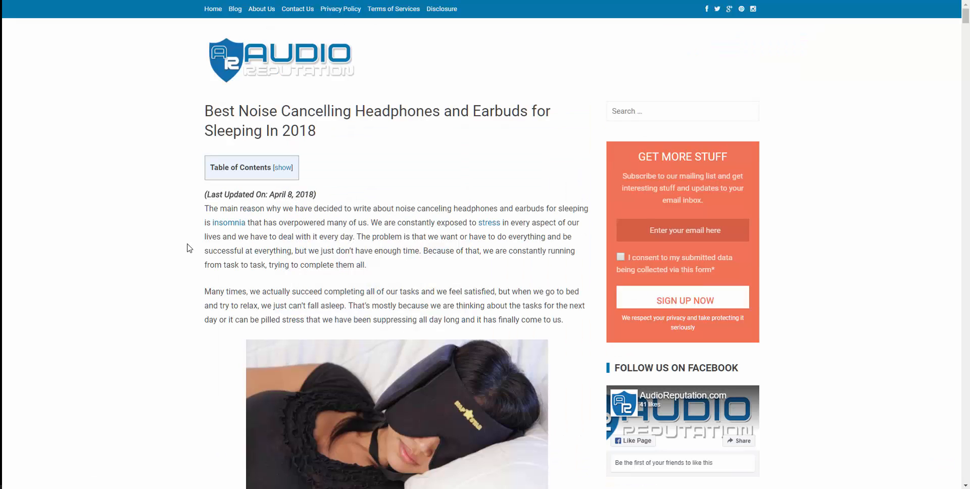
scroll(down, 3)
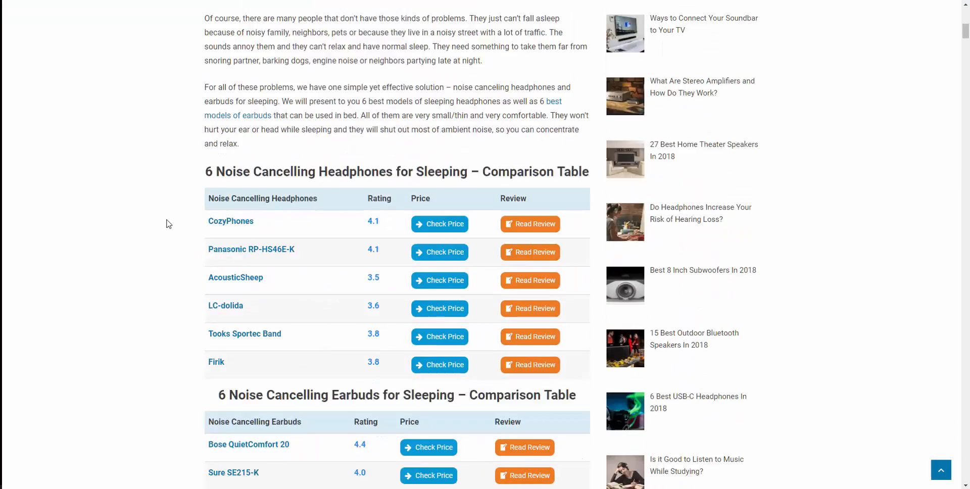
scroll(down, 3)
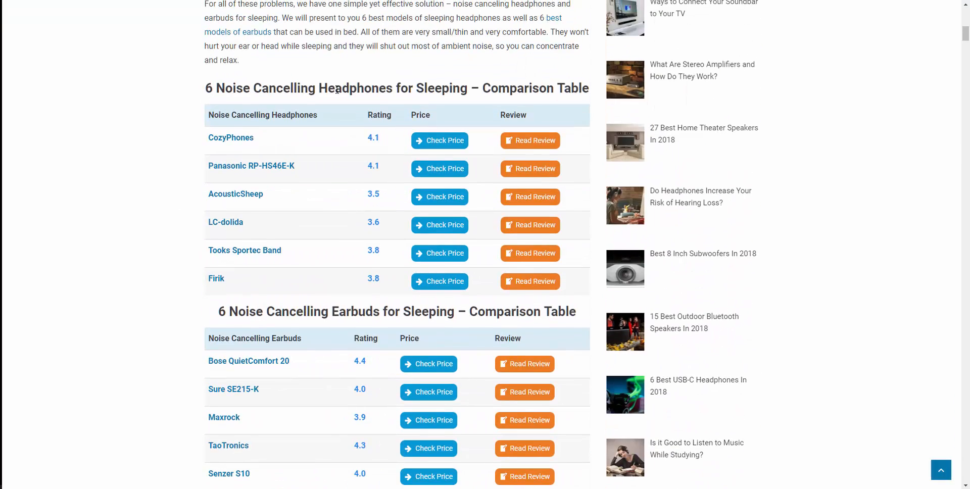
scroll(down, 3)
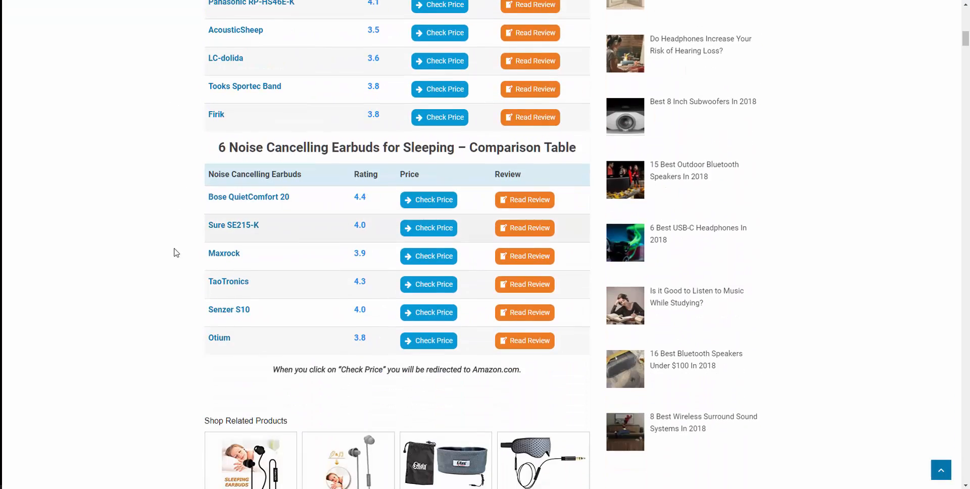
scroll(down, 3)
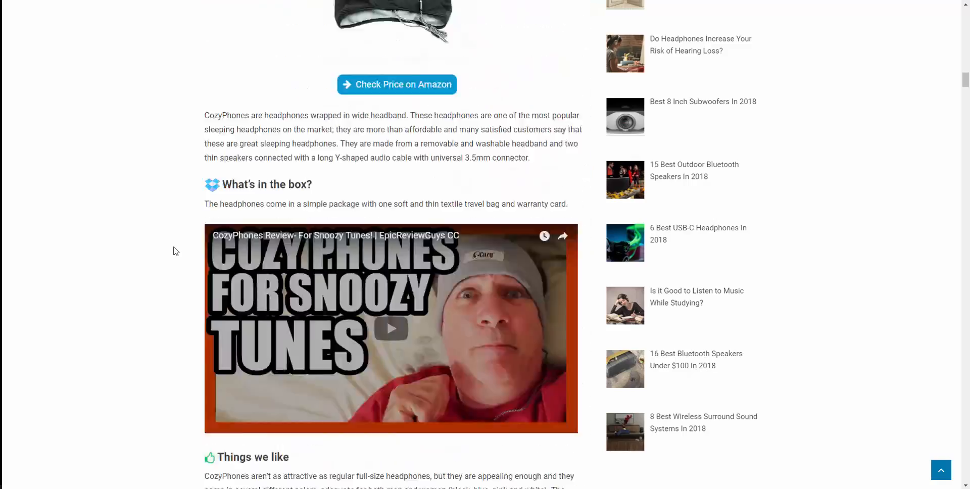
scroll(down, 3)
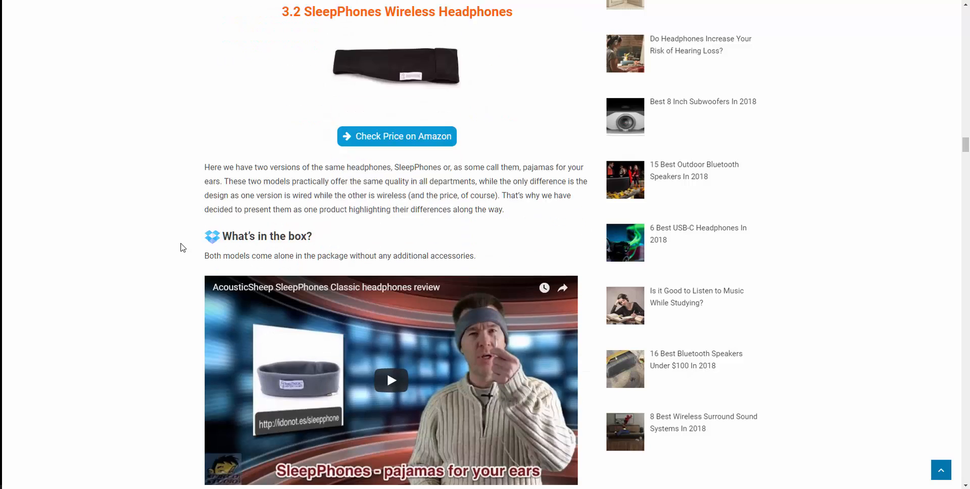
- Scroll past the Tooks Sportec and Sure SE215-K sections to the Otium earphones
scroll(down, 3)
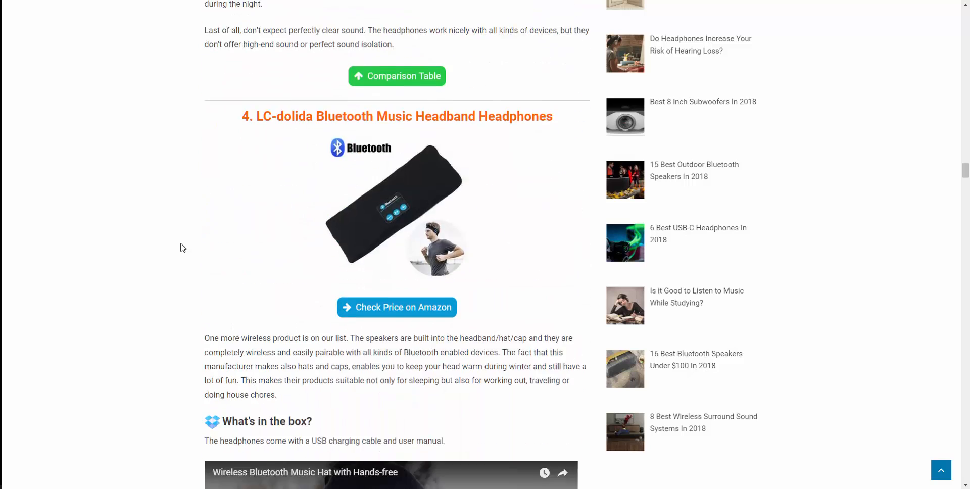
scroll(down, 3)
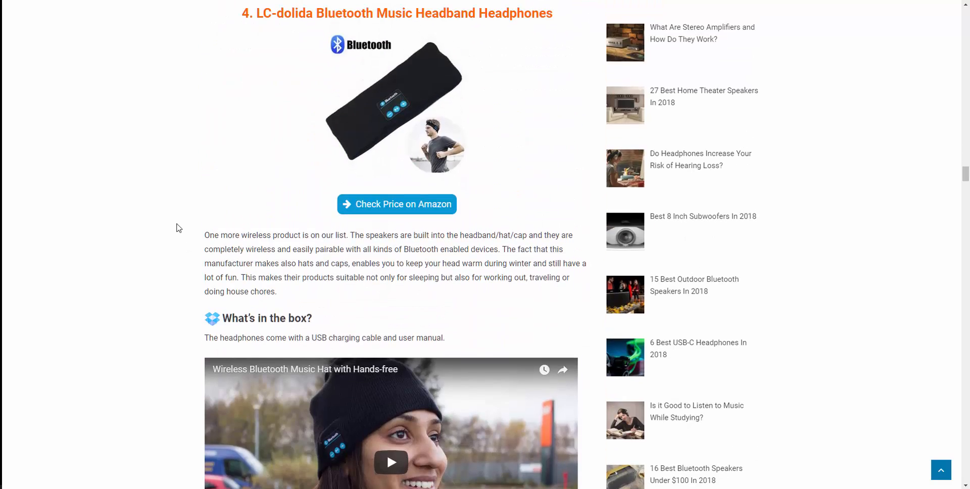
scroll(down, 3)
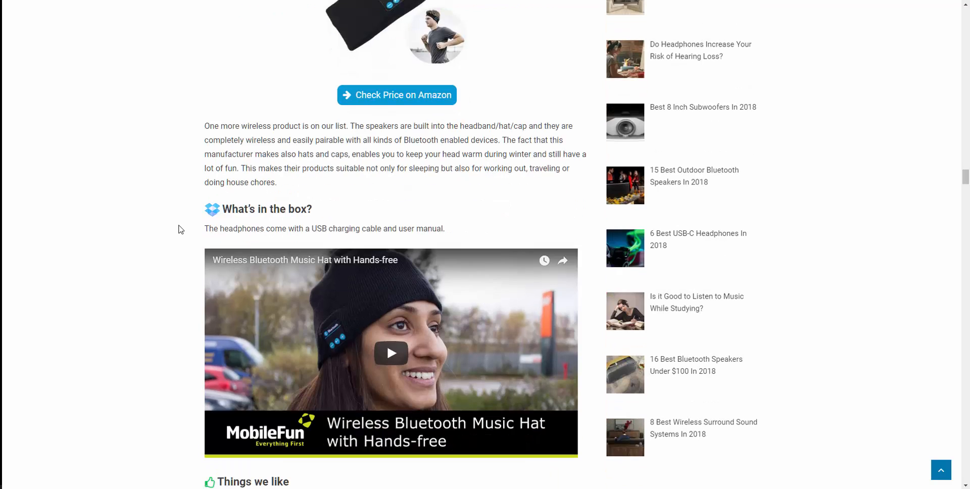
scroll(down, 3)
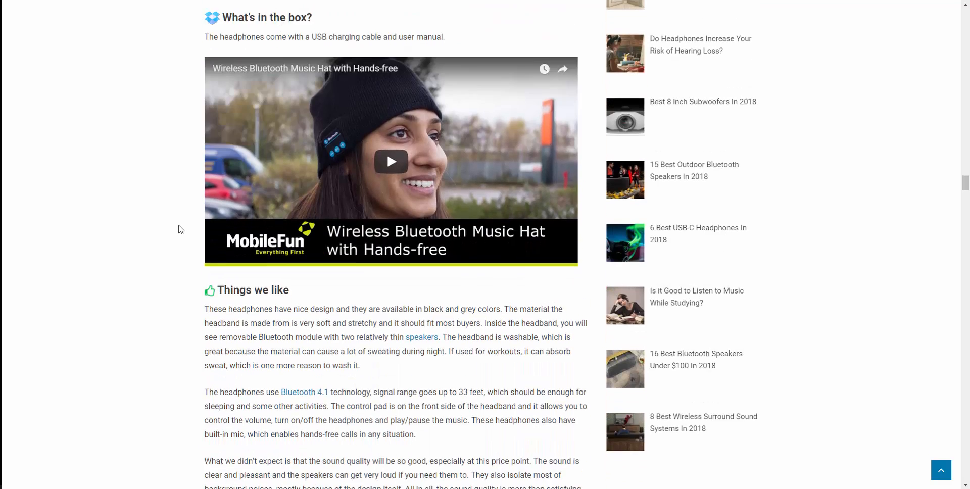
scroll(down, 3)
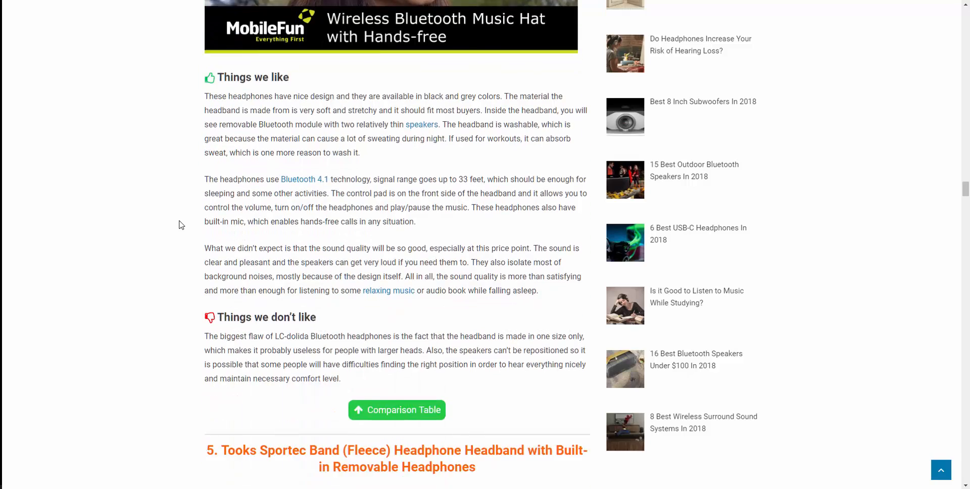
scroll(down, 3)
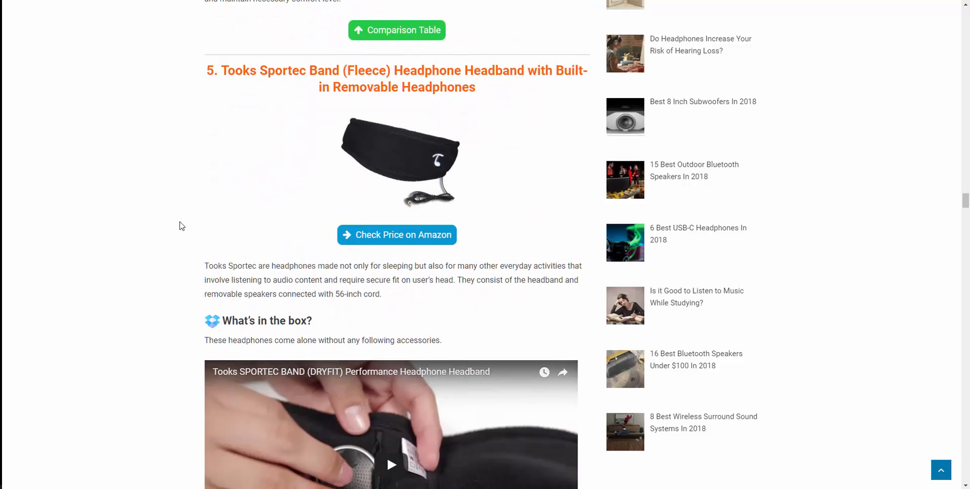
scroll(up, 3)
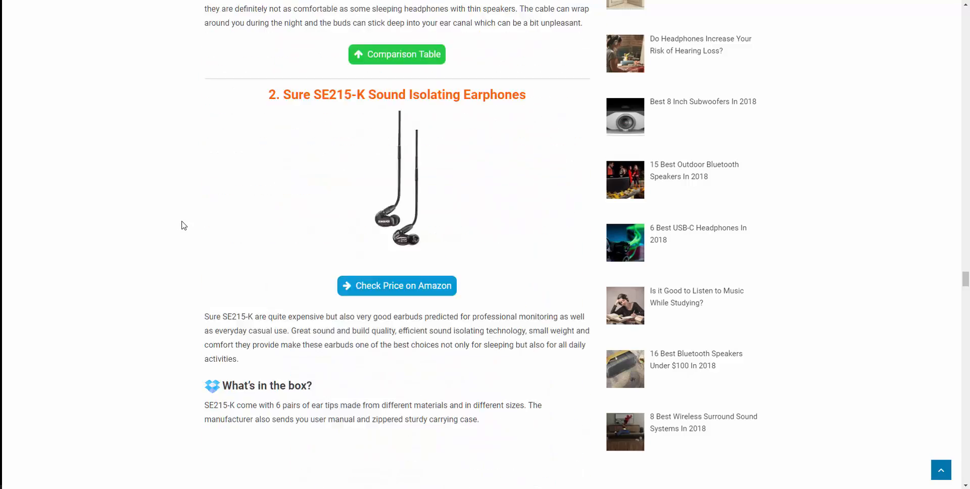
scroll(down, 3)
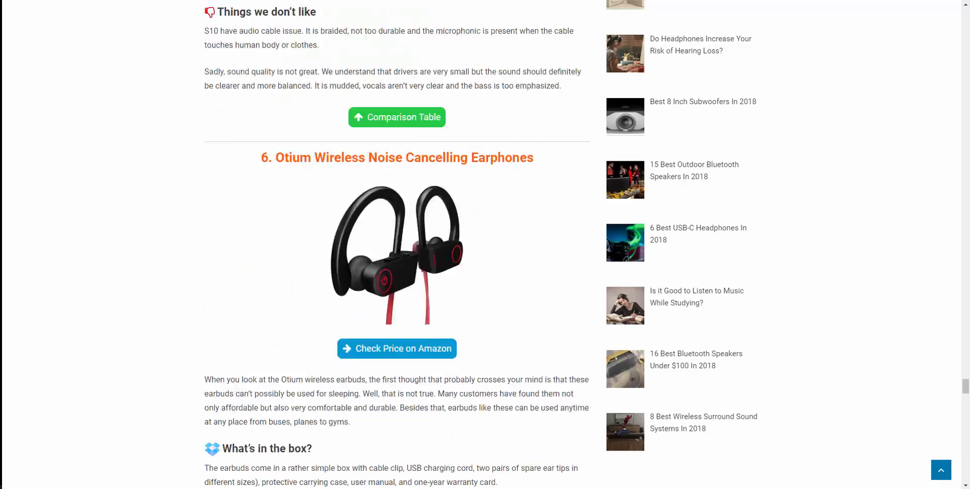
- Skim the AudioReputation post listing past the Bluetooth earbuds and speakers previews, ending at the soundbar article
scroll(up, 3)
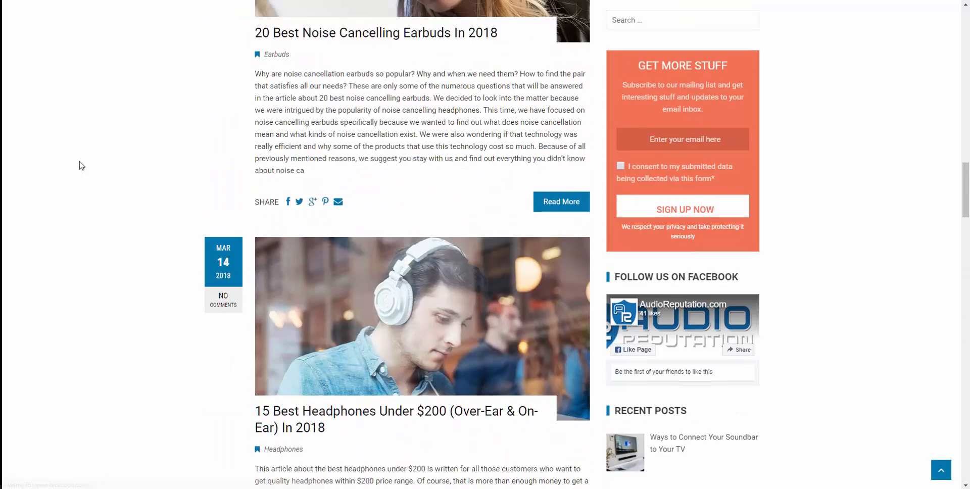
mouse_move(137, 196)
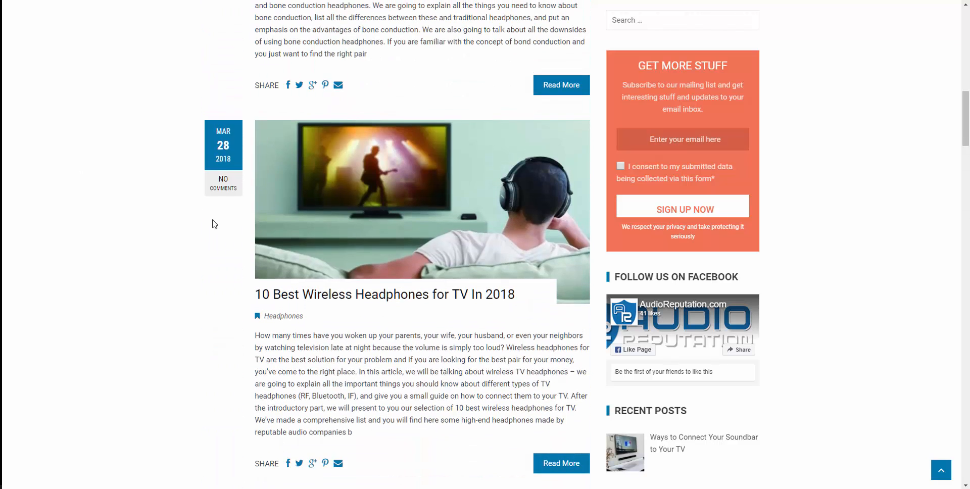
scroll(up, 3)
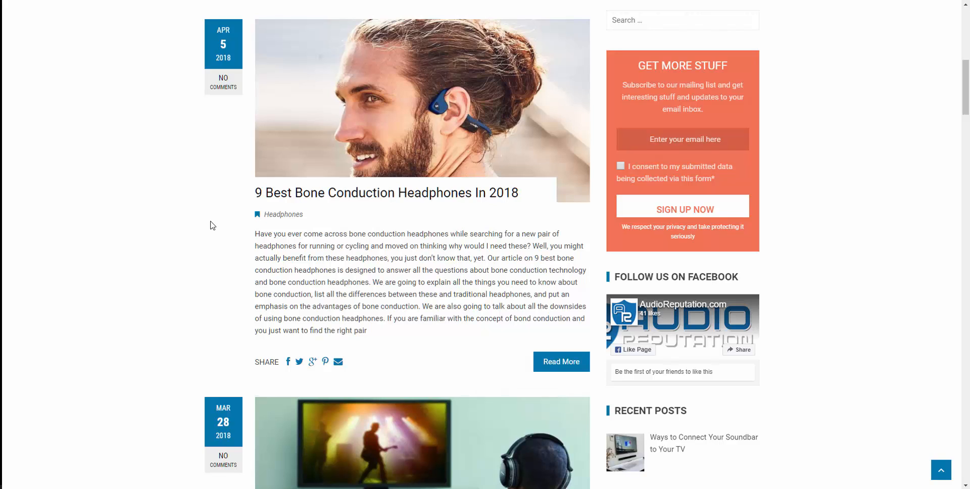
scroll(up, 3)
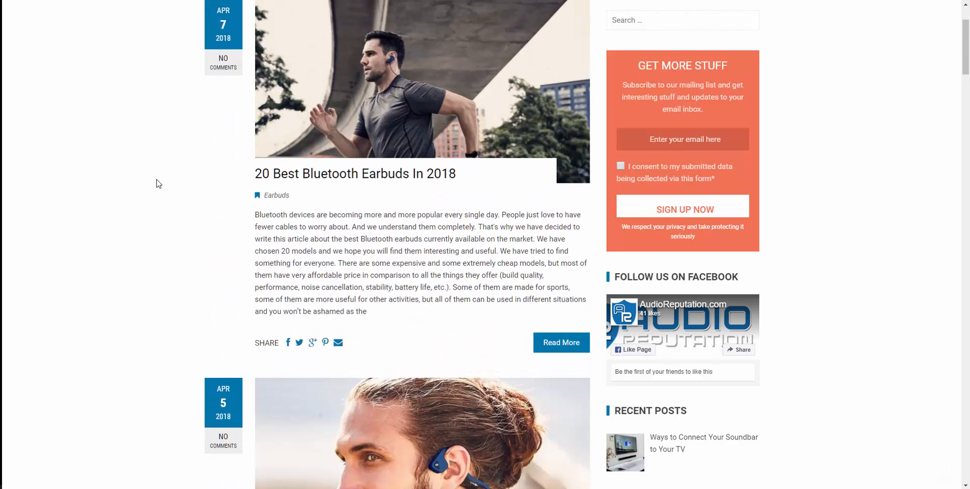
scroll(up, 3)
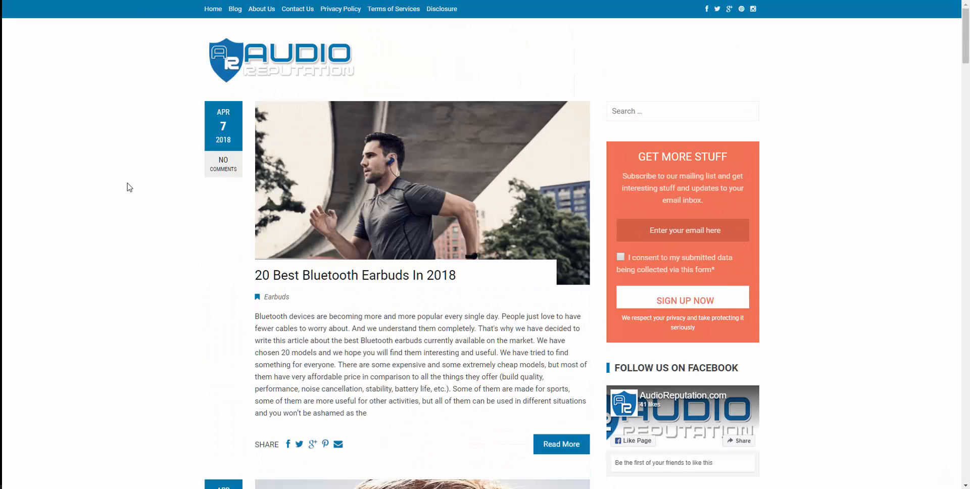
mouse_move(135, 182)
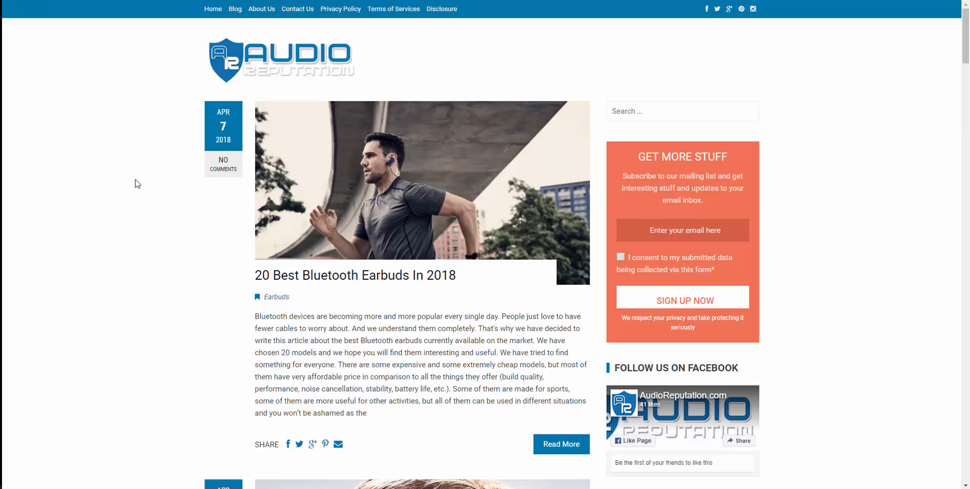
mouse_move(149, 188)
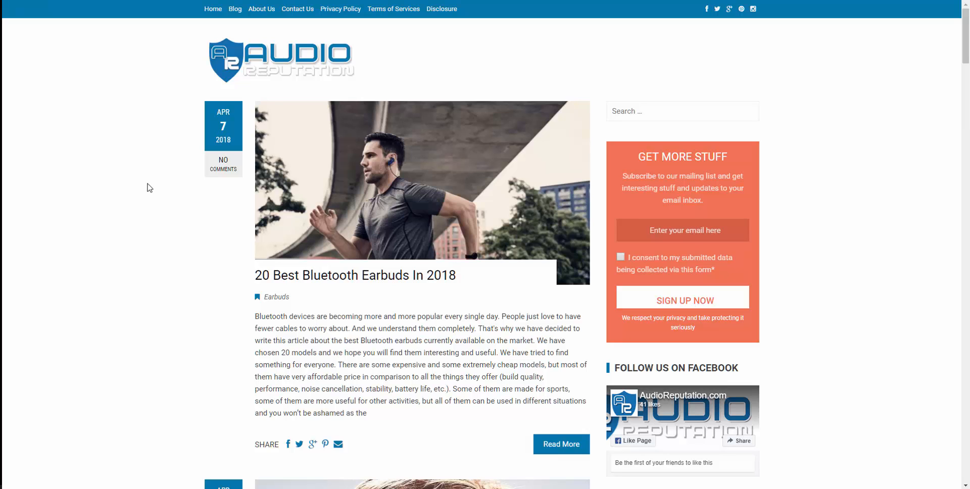
mouse_move(286, 147)
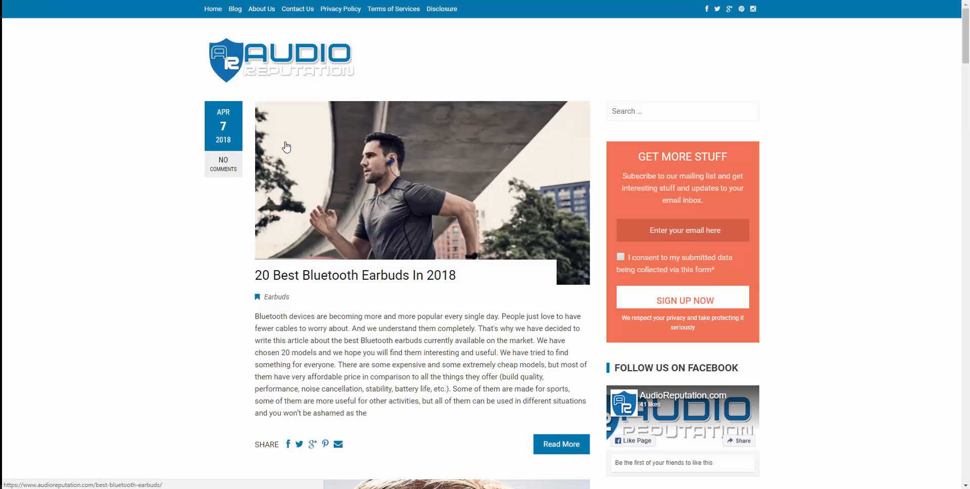
mouse_move(268, 196)
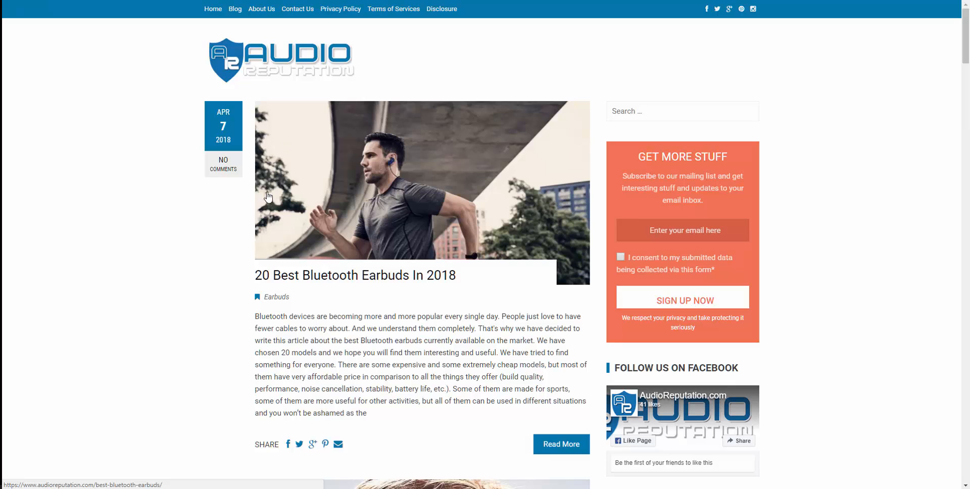
mouse_move(245, 235)
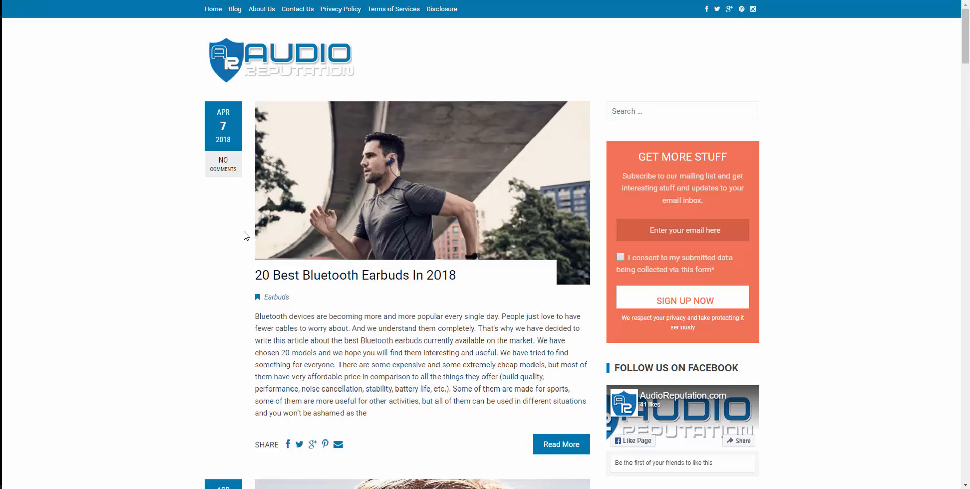
mouse_move(235, 234)
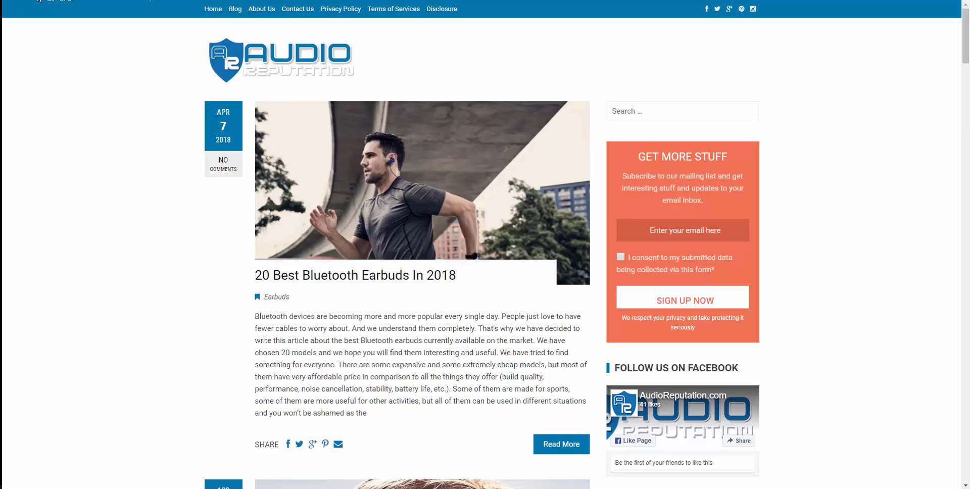
scroll(down, 3)
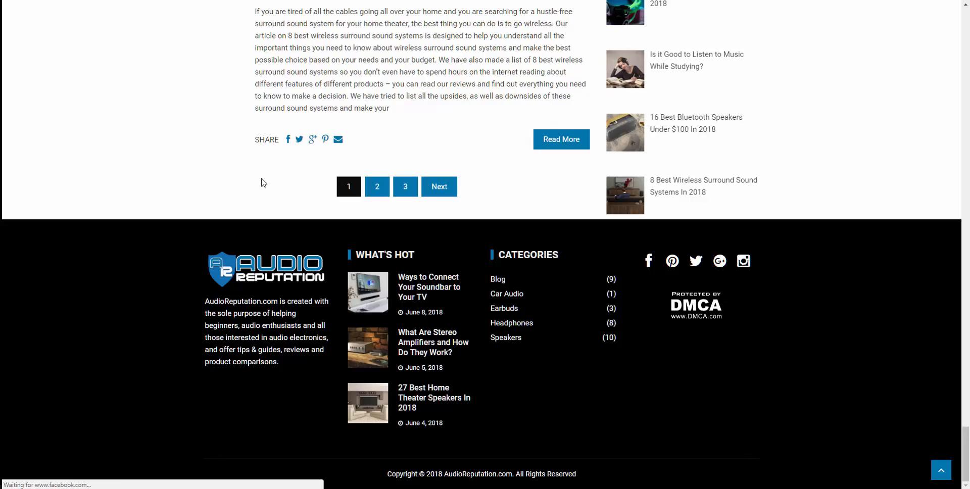
scroll(up, 3)
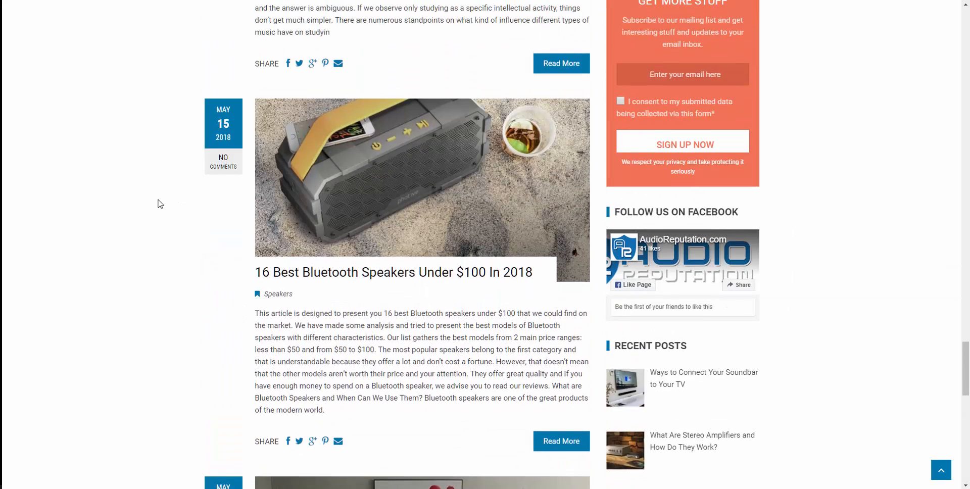
scroll(up, 3)
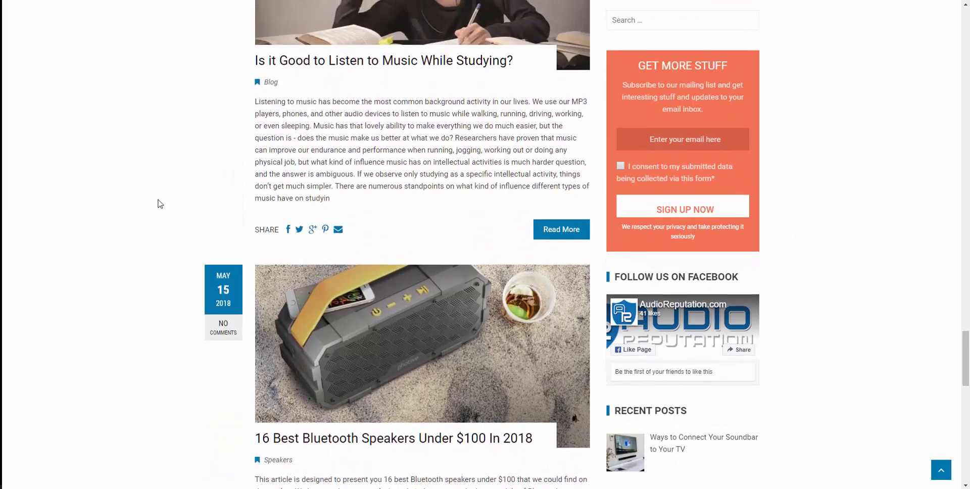
scroll(up, 3)
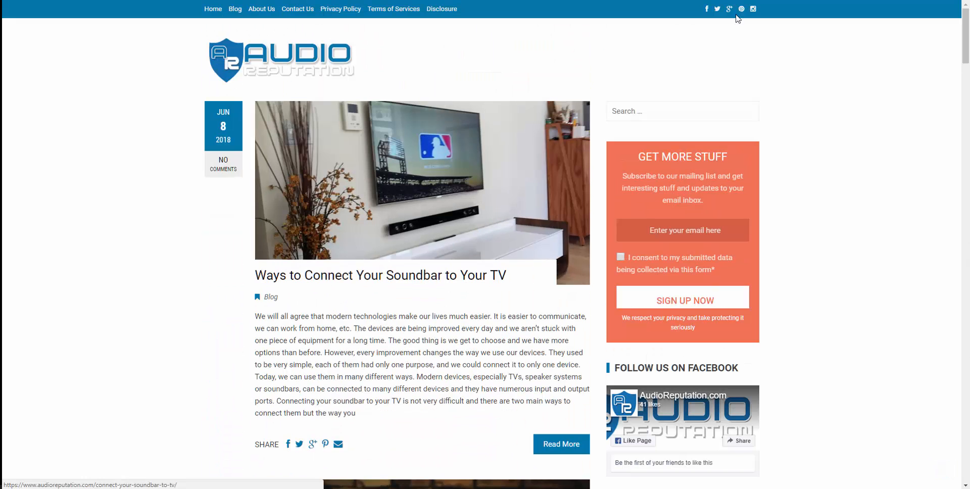
mouse_move(741, 8)
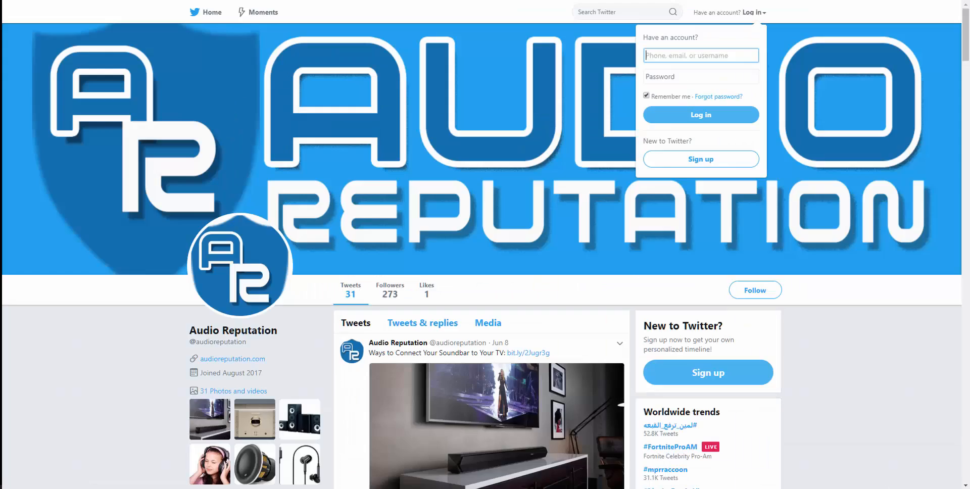
mouse_move(251, 149)
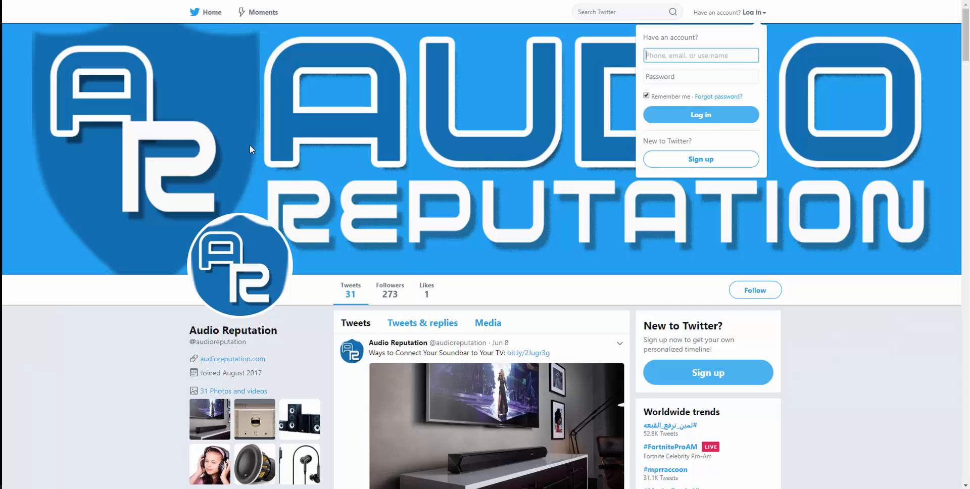
scroll(down, 3)
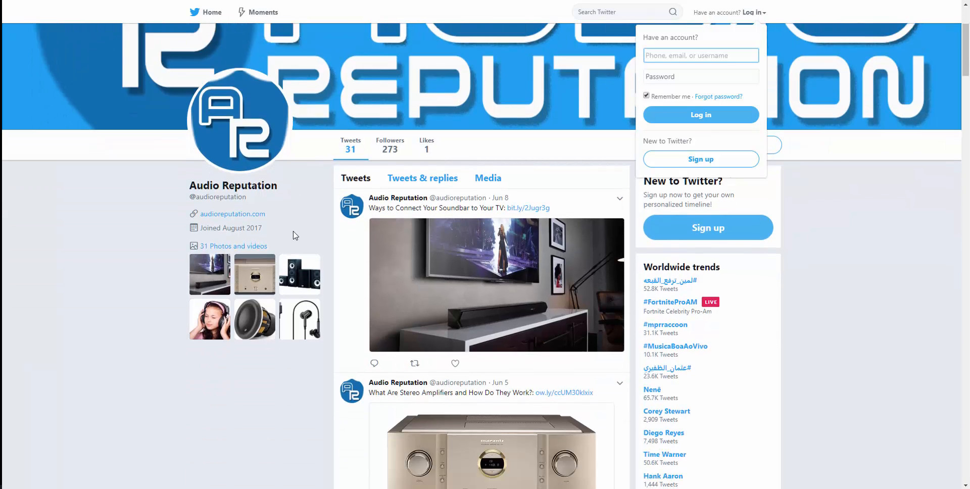
scroll(down, 3)
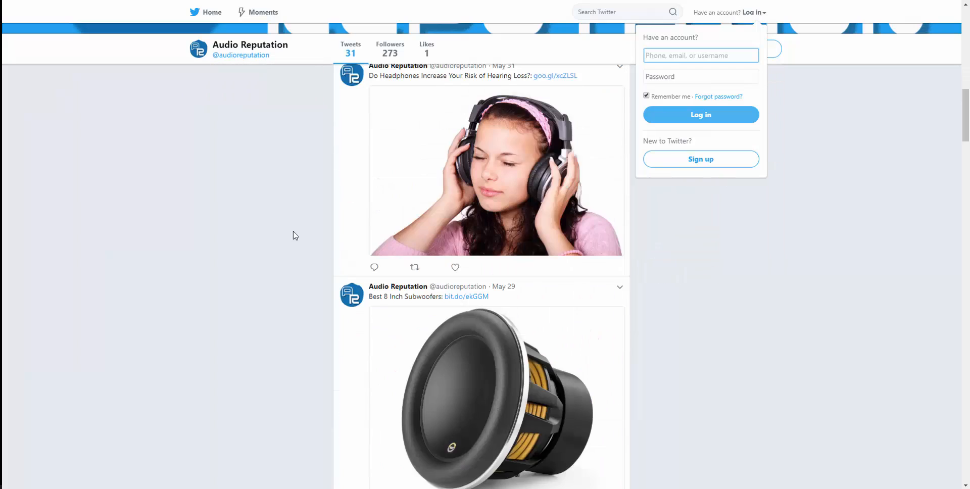
scroll(up, 3)
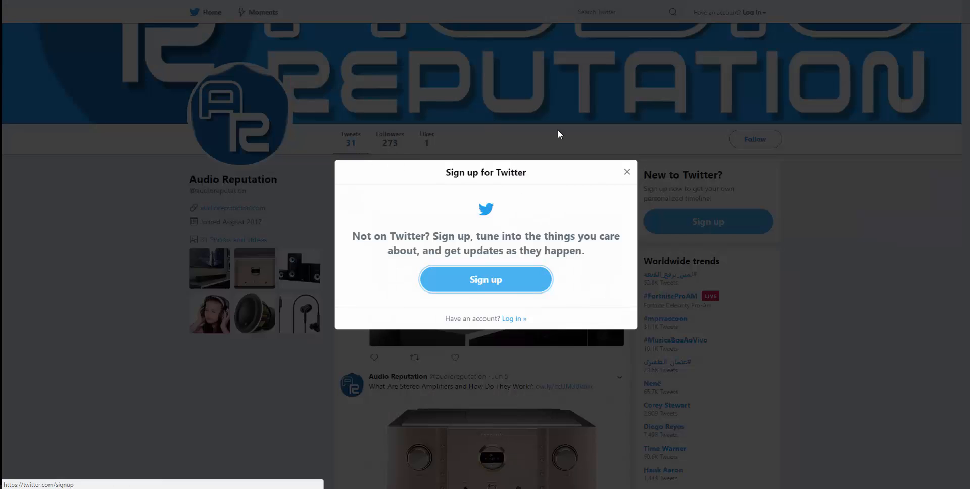
click(626, 171)
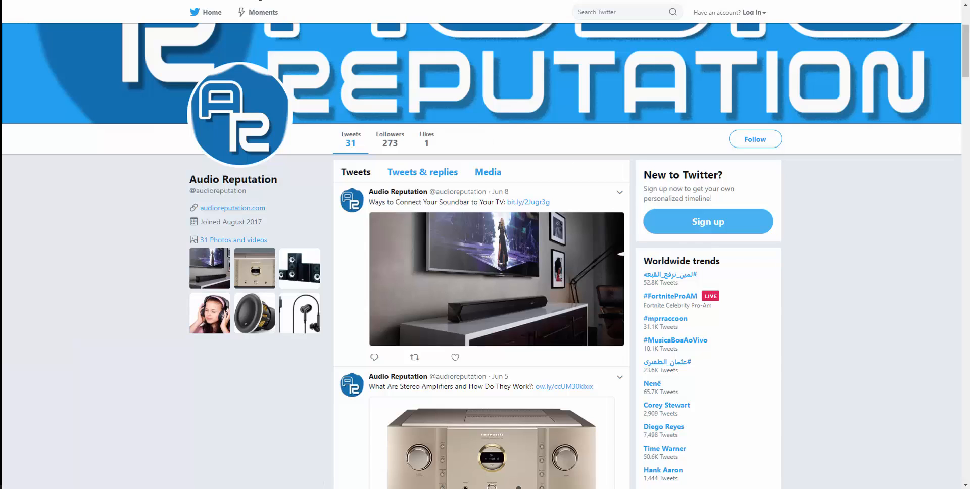
scroll(down, 3)
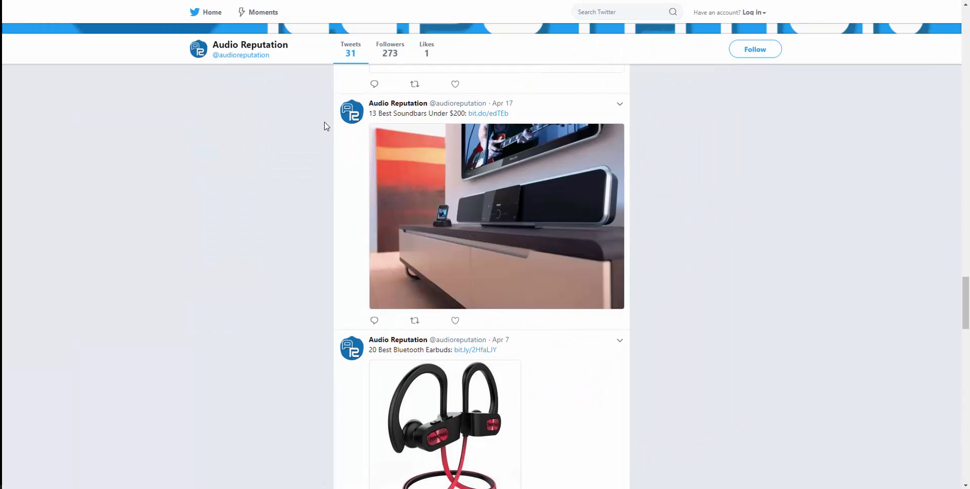
scroll(down, 3)
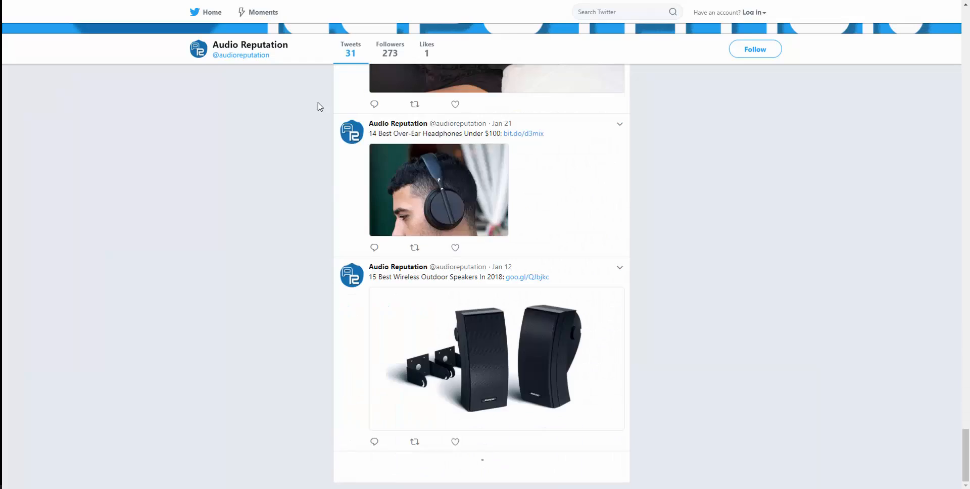
scroll(down, 3)
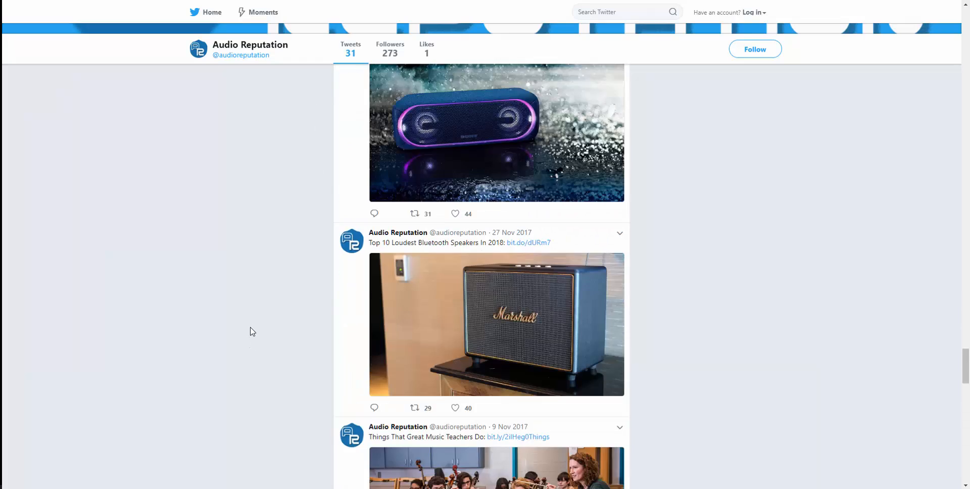
scroll(down, 3)
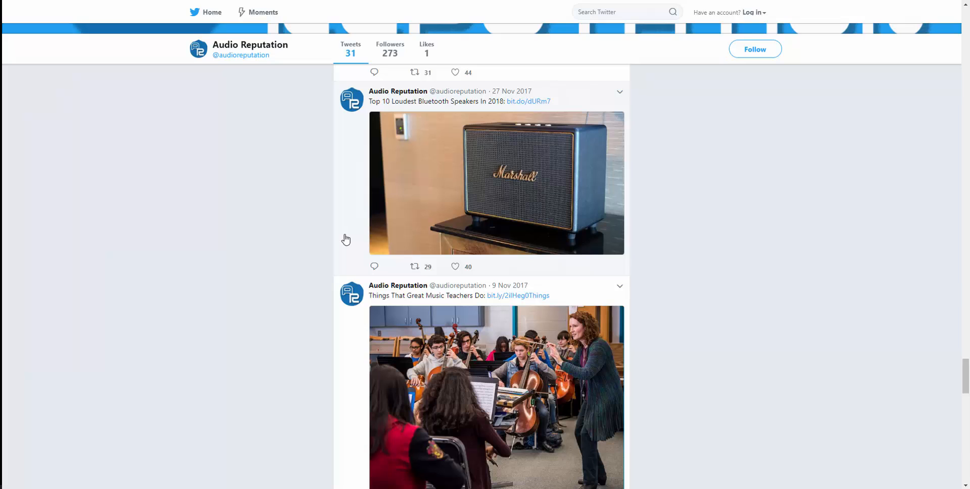
mouse_move(347, 231)
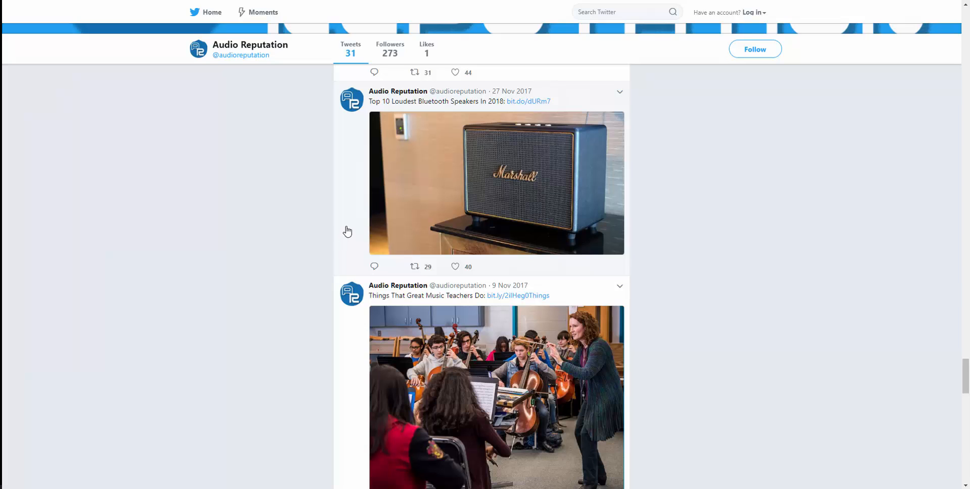
- Review retweets and likes on the 'Top 10 Loudest Bluetooth Speakers' tweet, then keep scrolling older tweets
click(496, 183)
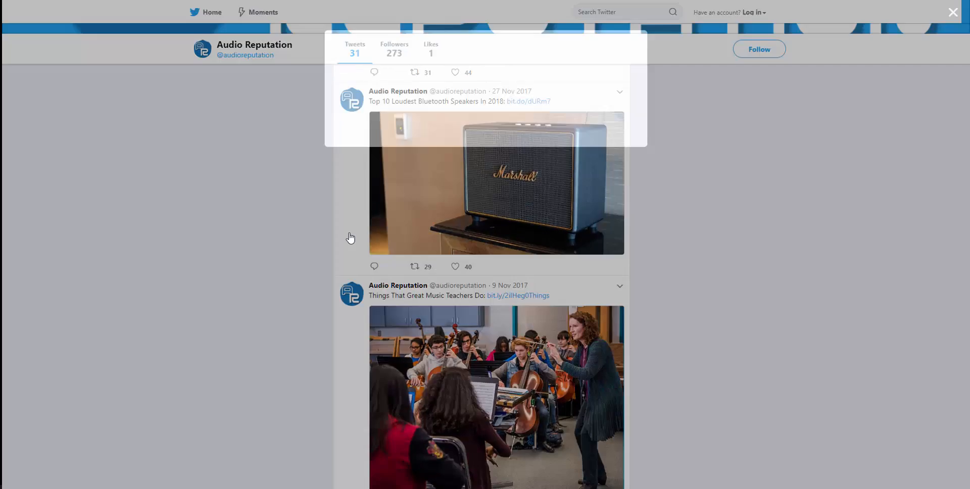
click(495, 183)
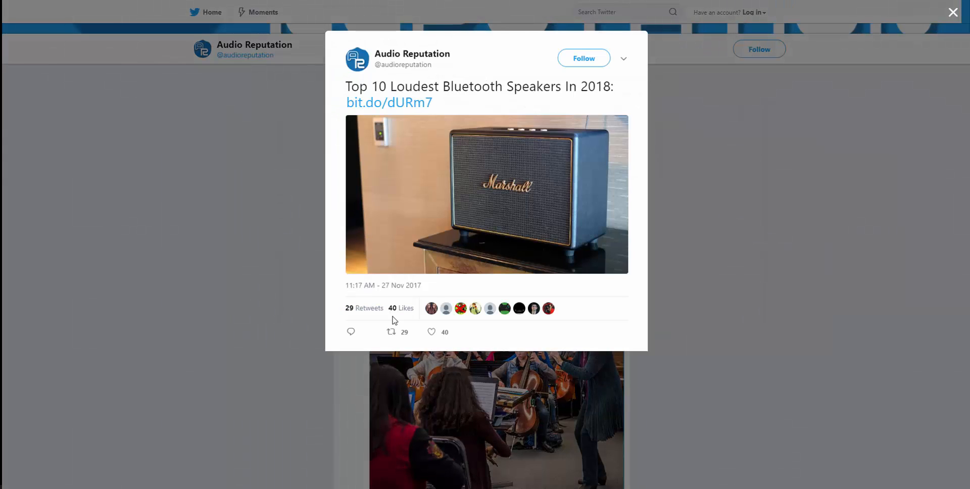
mouse_move(475, 308)
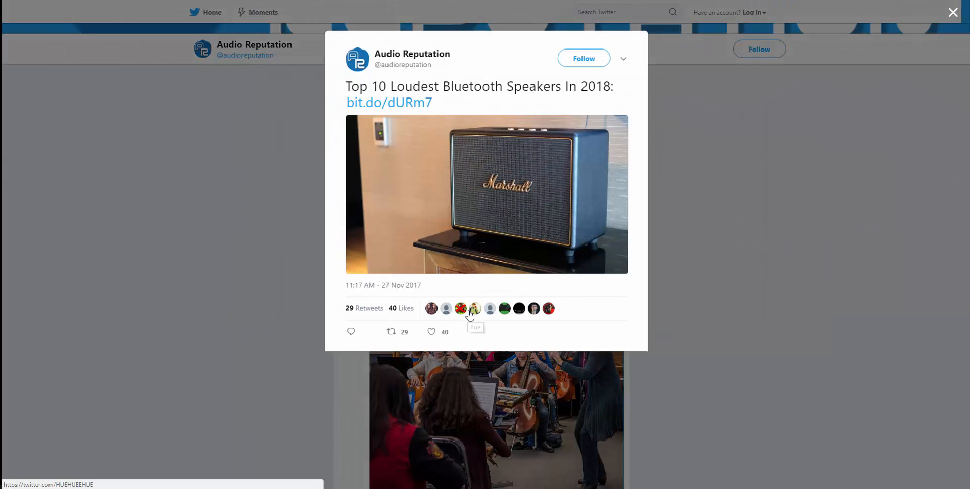
mouse_move(545, 312)
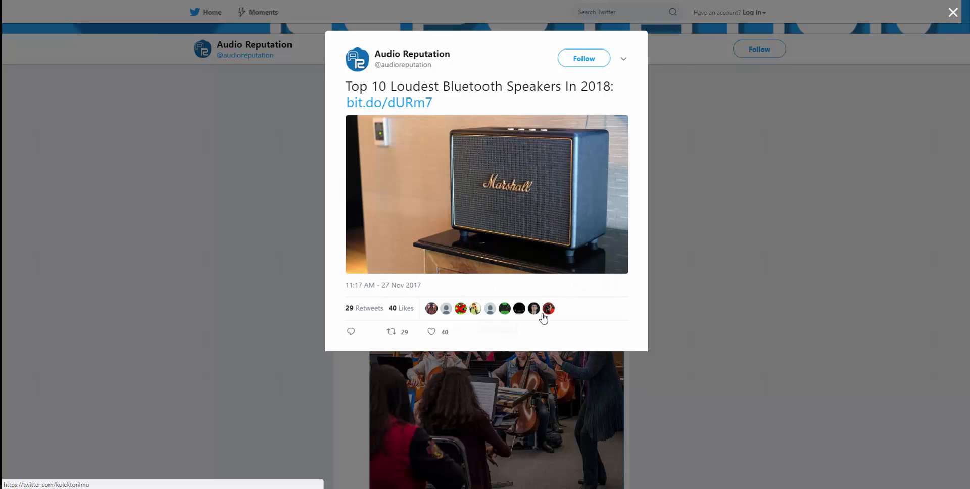
mouse_move(680, 349)
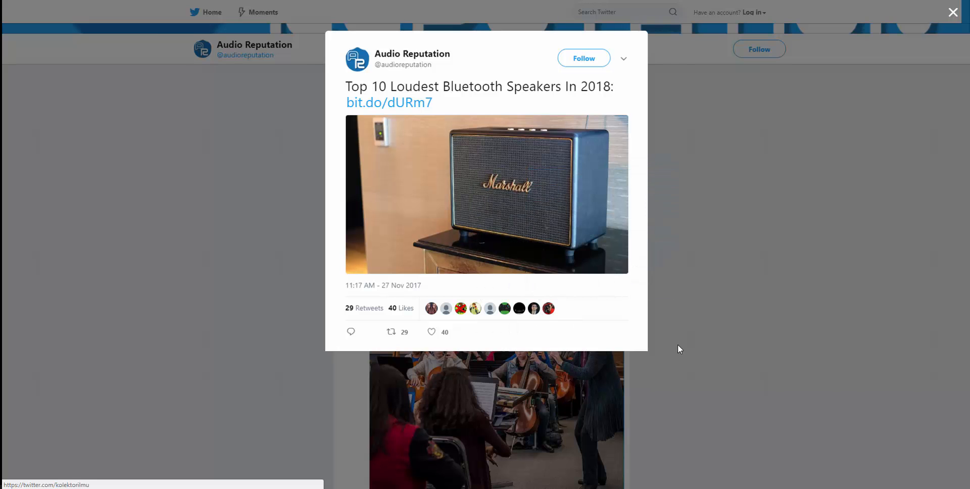
click(953, 12)
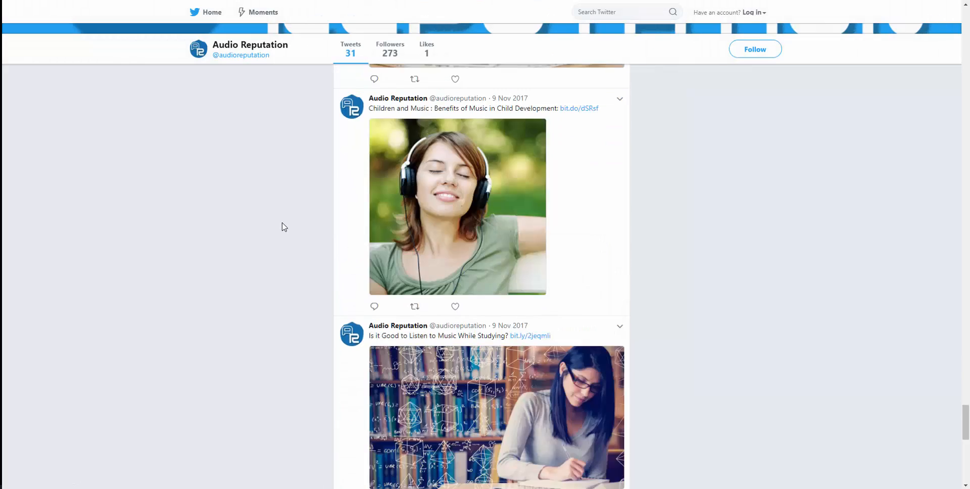
scroll(down, 3)
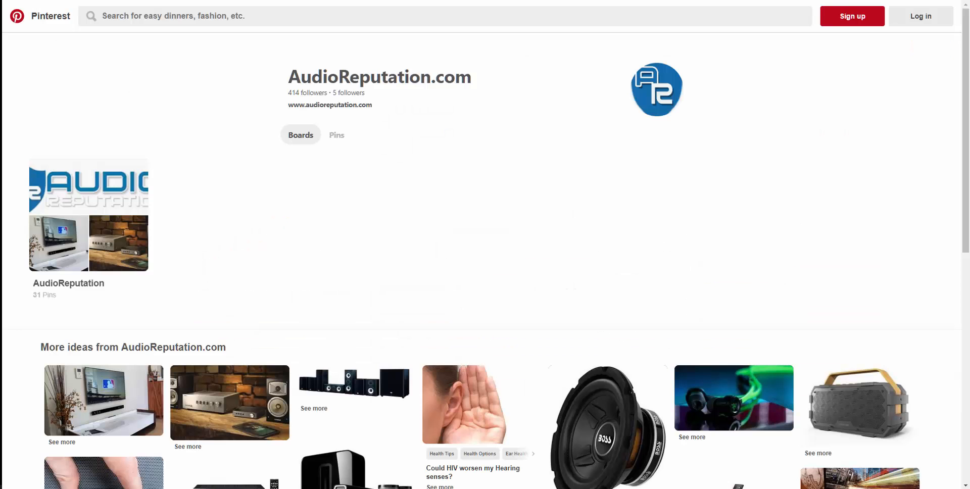
mouse_move(301, 199)
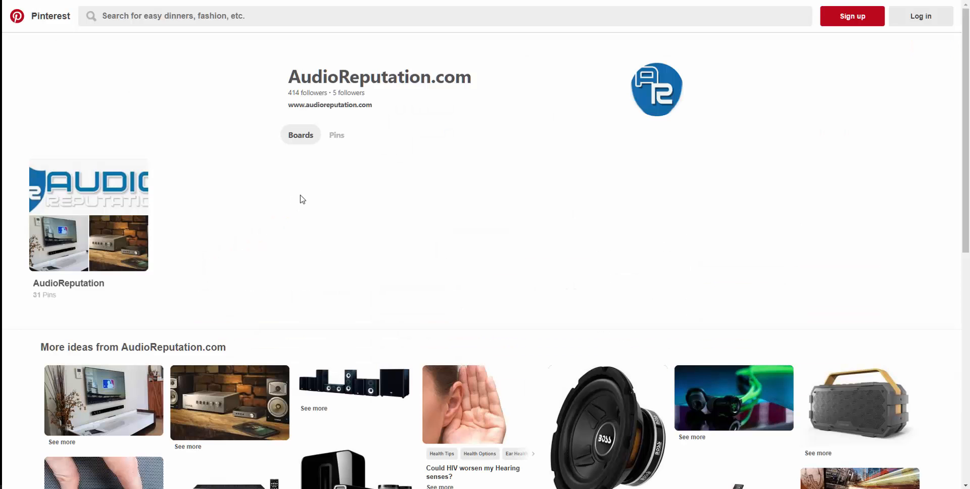
- Open the AudioReputation Pinterest board and scroll through its 31 pins
scroll(down, 3)
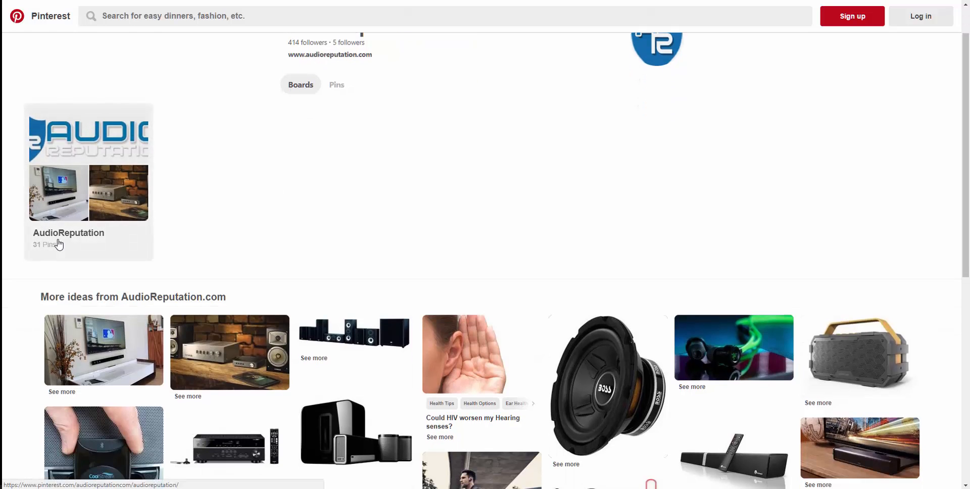
click(89, 193)
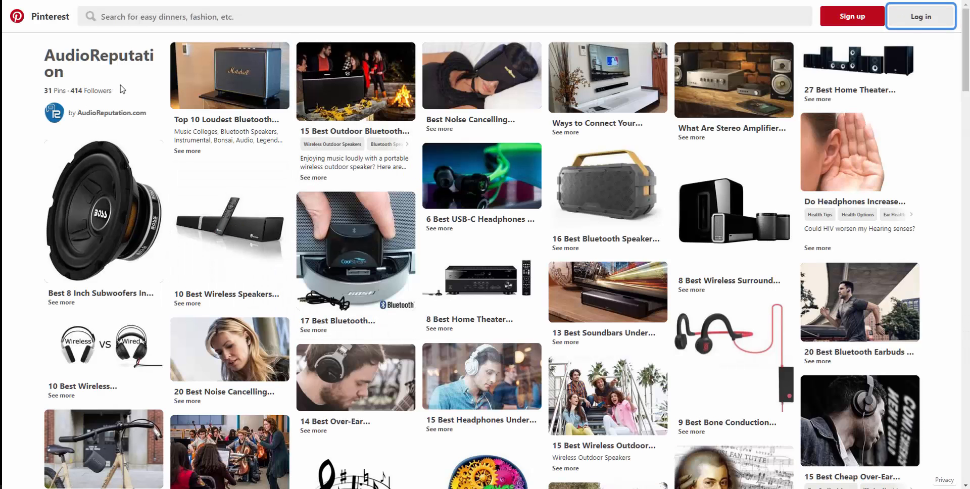
scroll(down, 3)
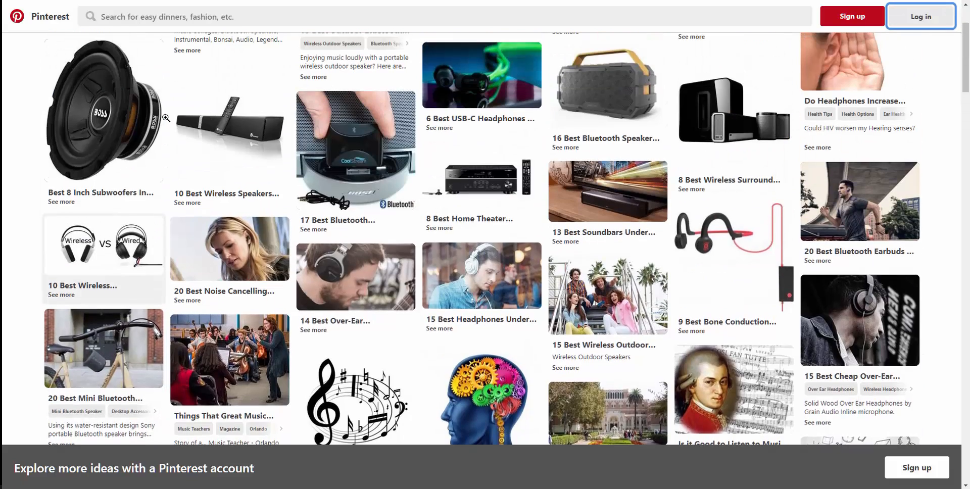
scroll(up, 3)
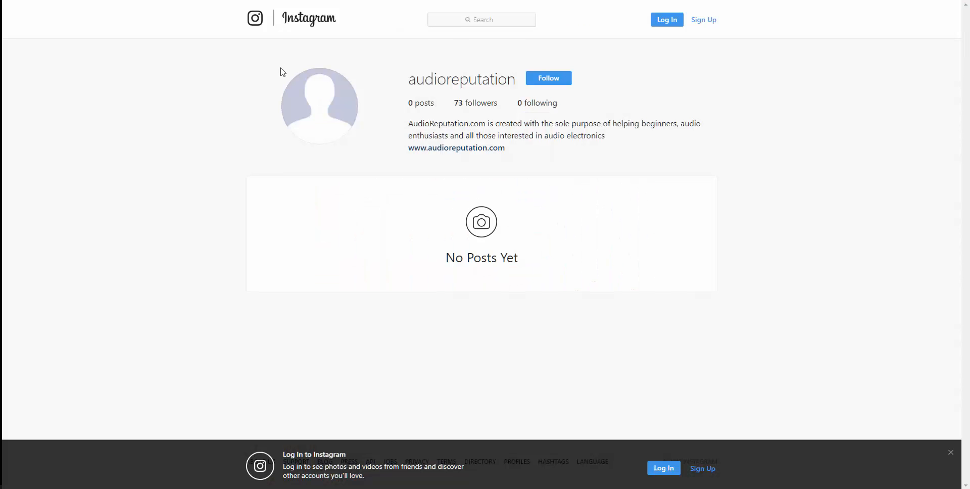
mouse_move(390, 79)
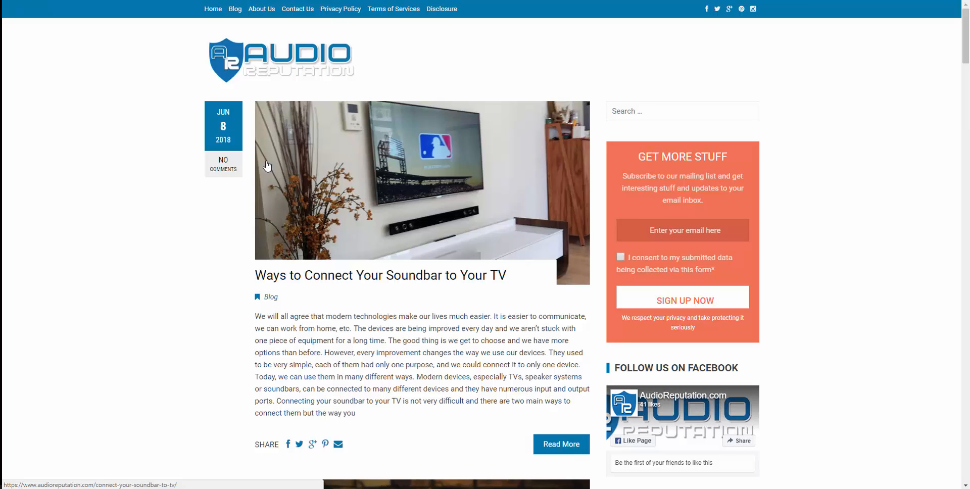
mouse_move(791, 234)
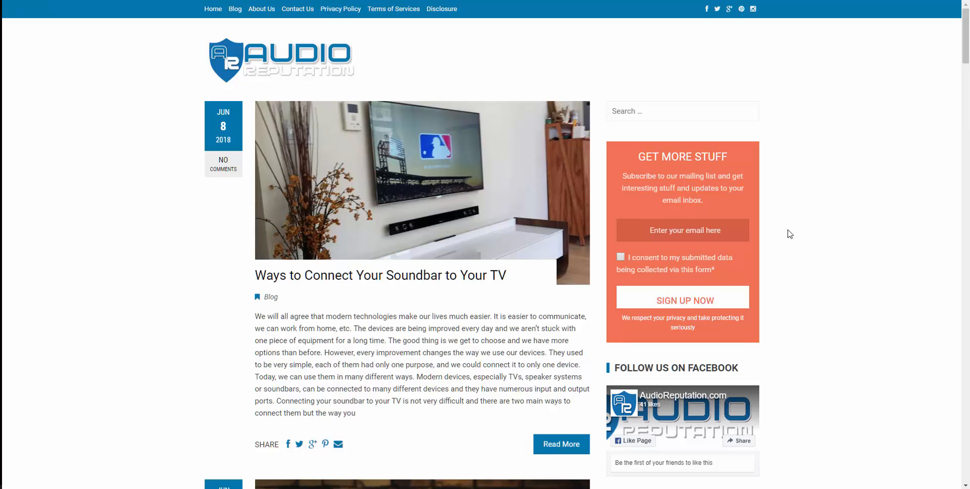
mouse_move(801, 225)
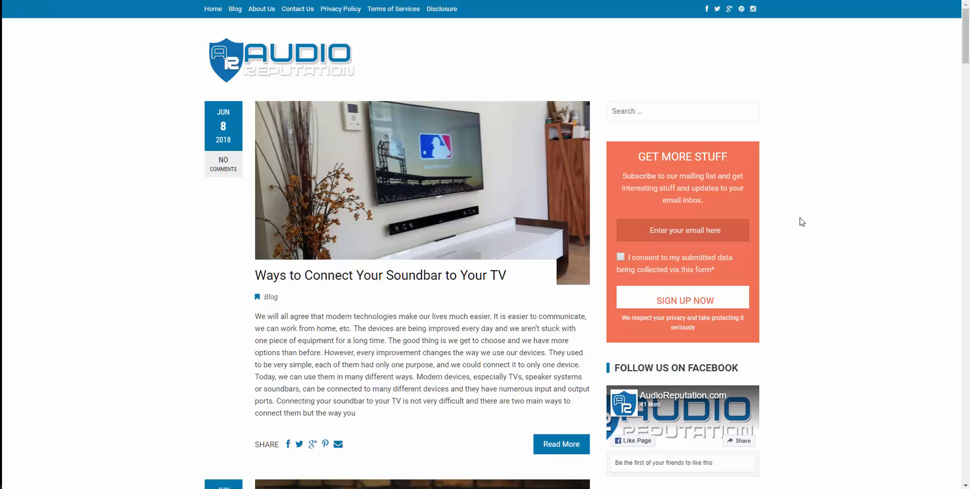
mouse_move(811, 188)
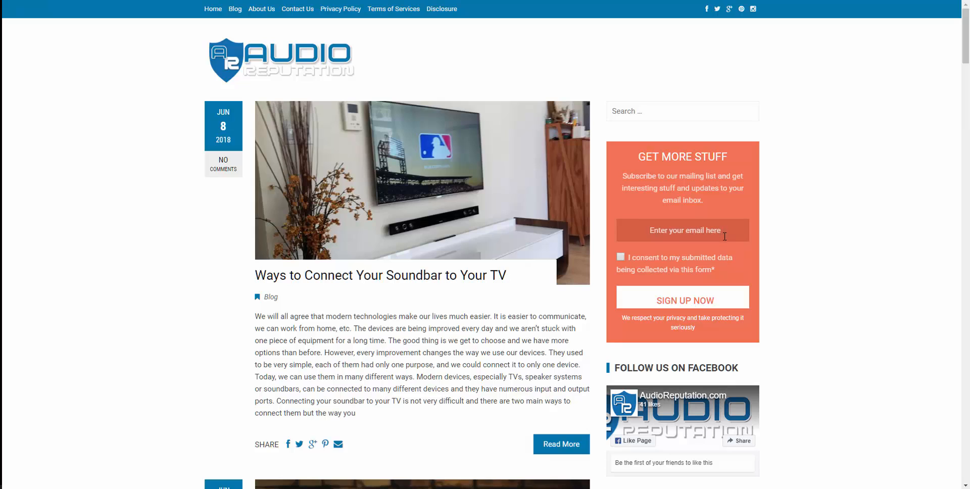
mouse_move(747, 227)
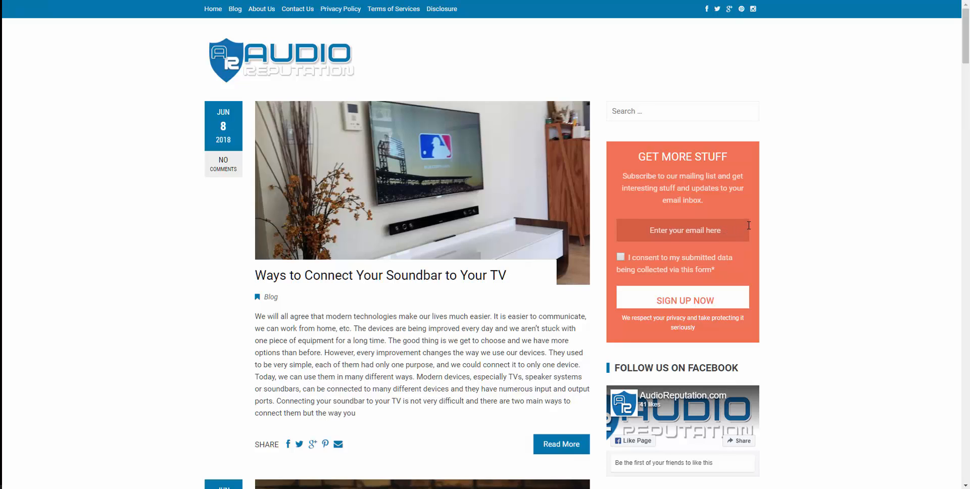
mouse_move(753, 226)
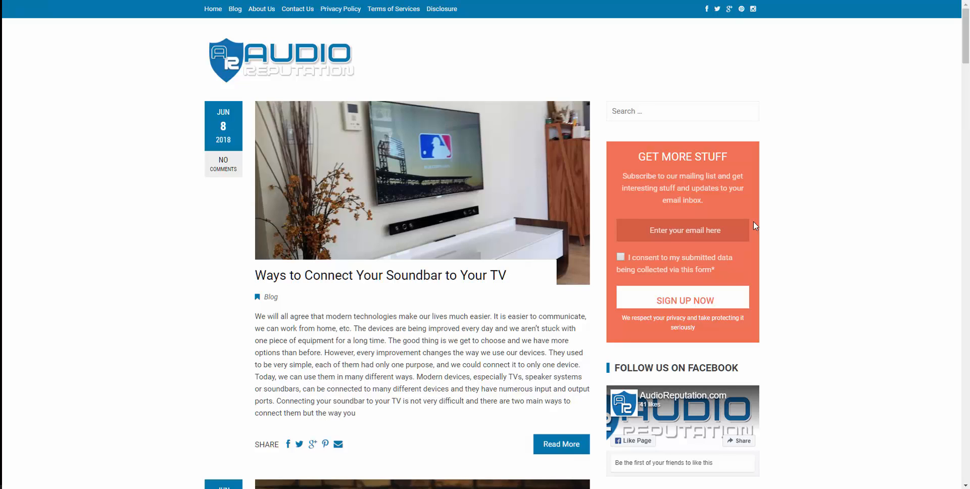
scroll(down, 3)
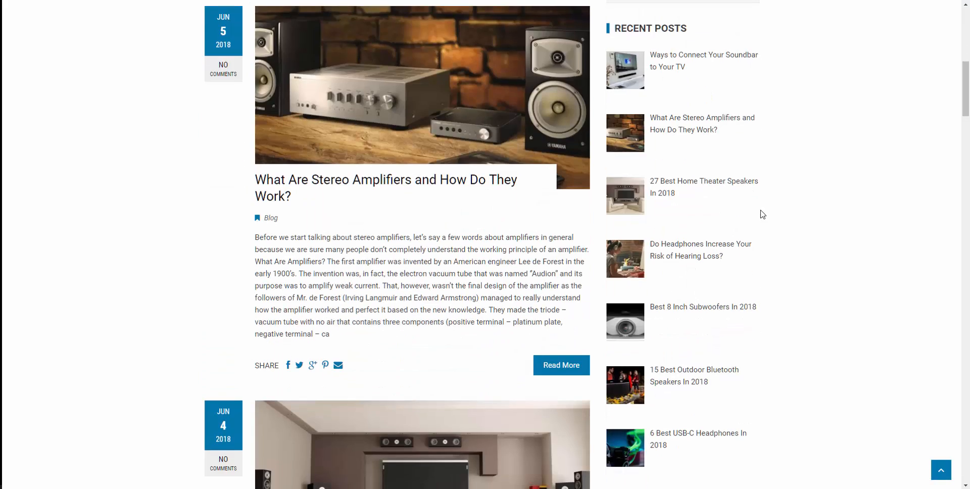
scroll(down, 3)
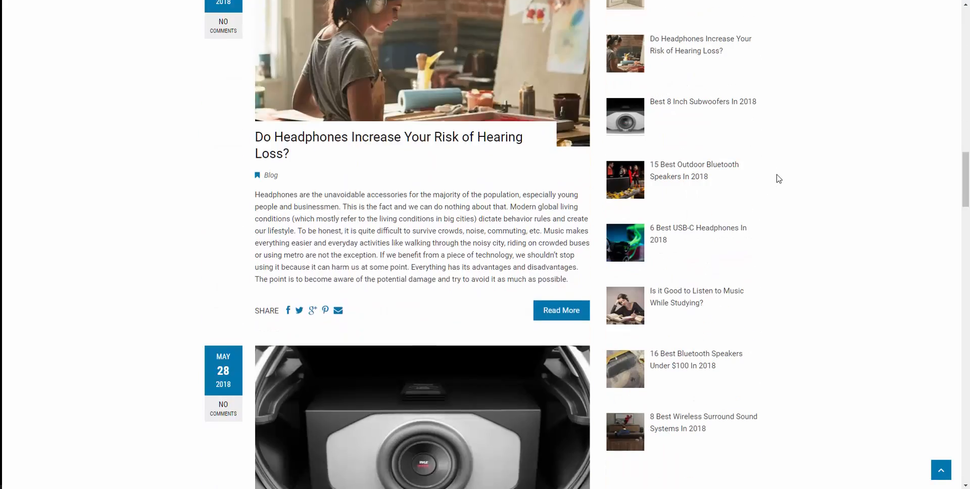
scroll(down, 3)
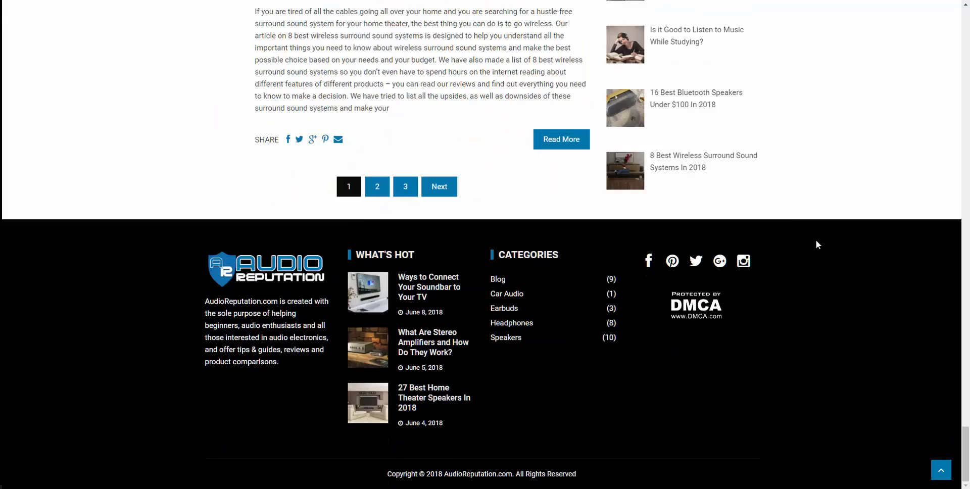
scroll(up, 3)
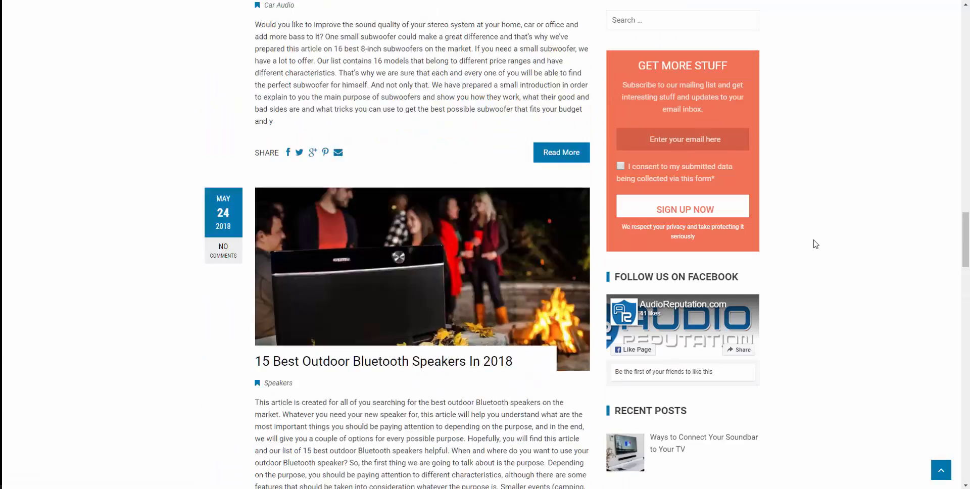
scroll(up, 3)
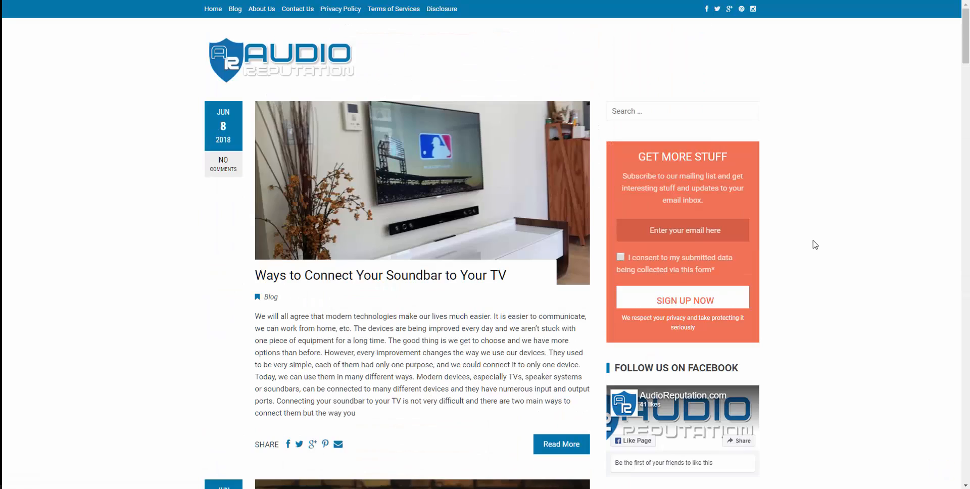